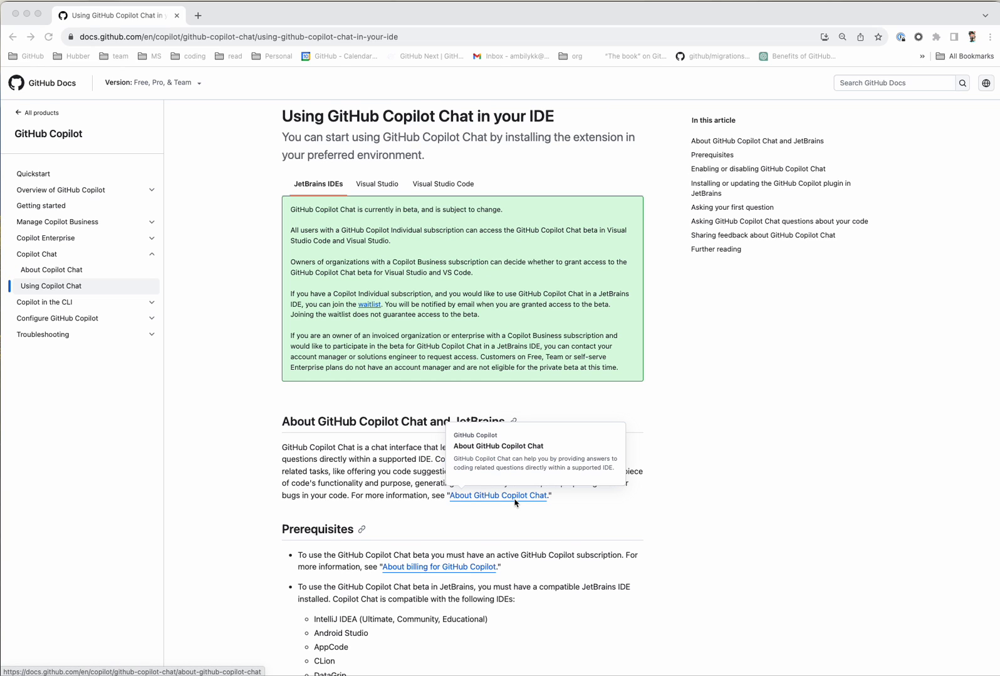
pyautogui.moveTo(705, 432)
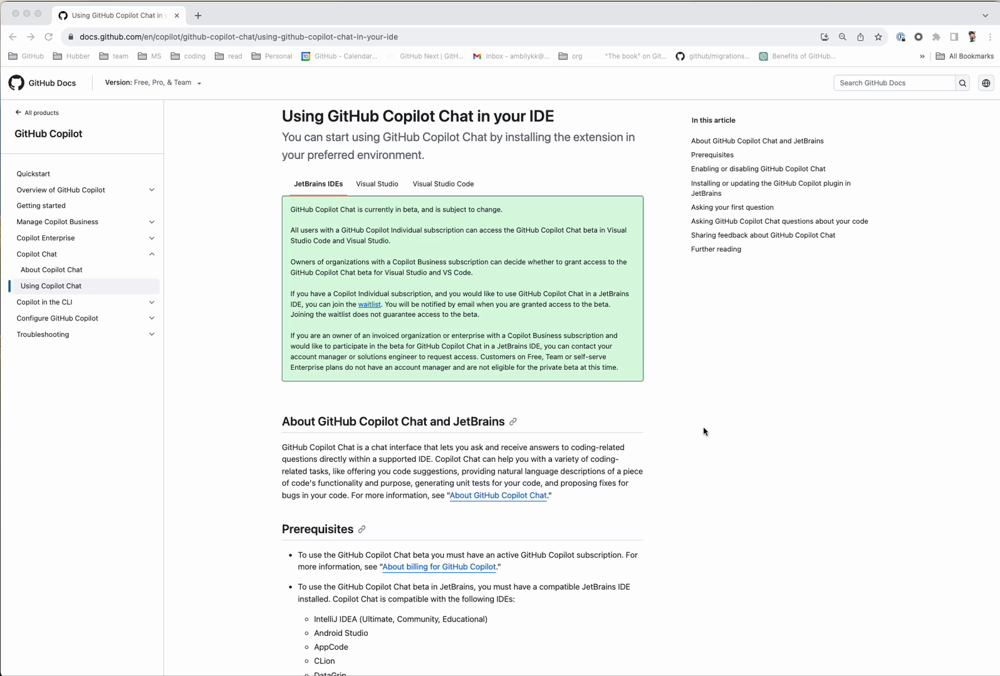
# Open the Copilot Chat panel and type / to list commands like /tests, /simplify, /fix, /explain.
pyautogui.scroll(-3)
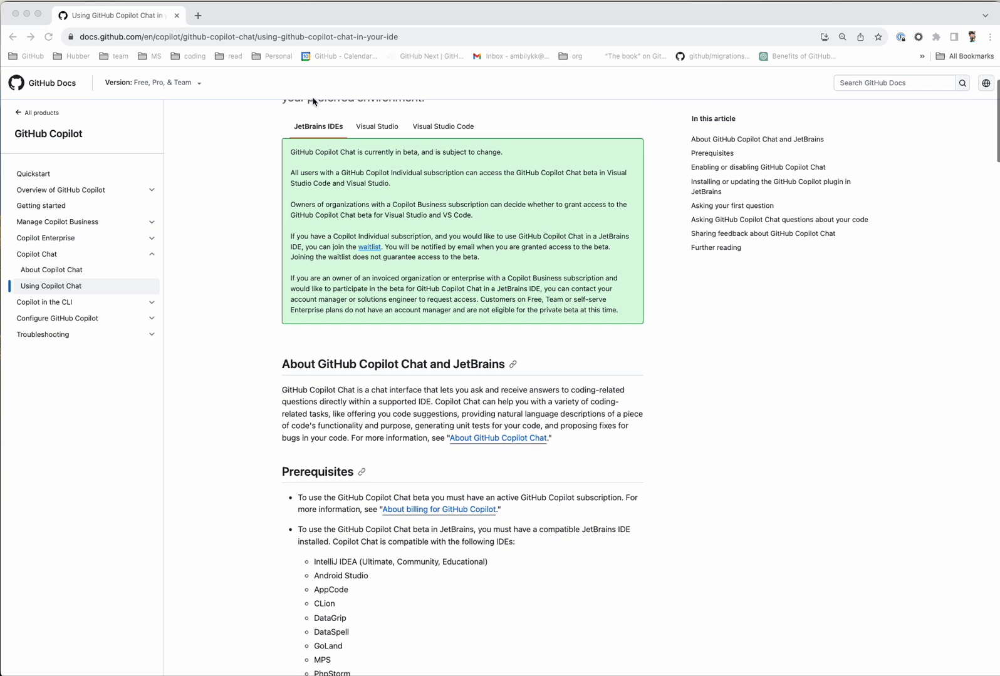
pyautogui.scroll(-3)
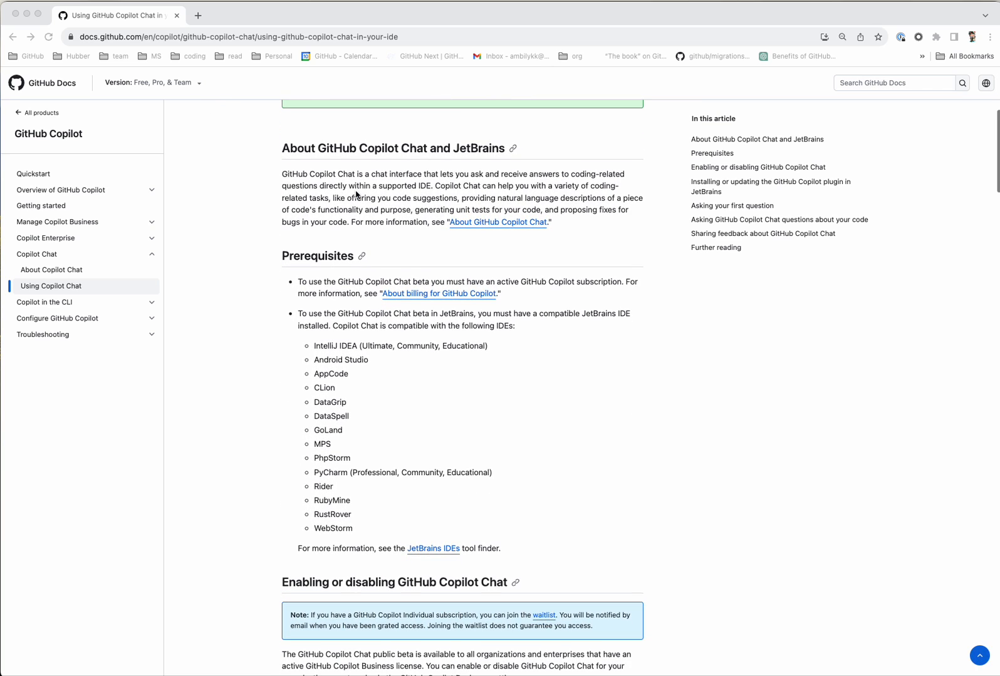
pyautogui.moveTo(342, 305)
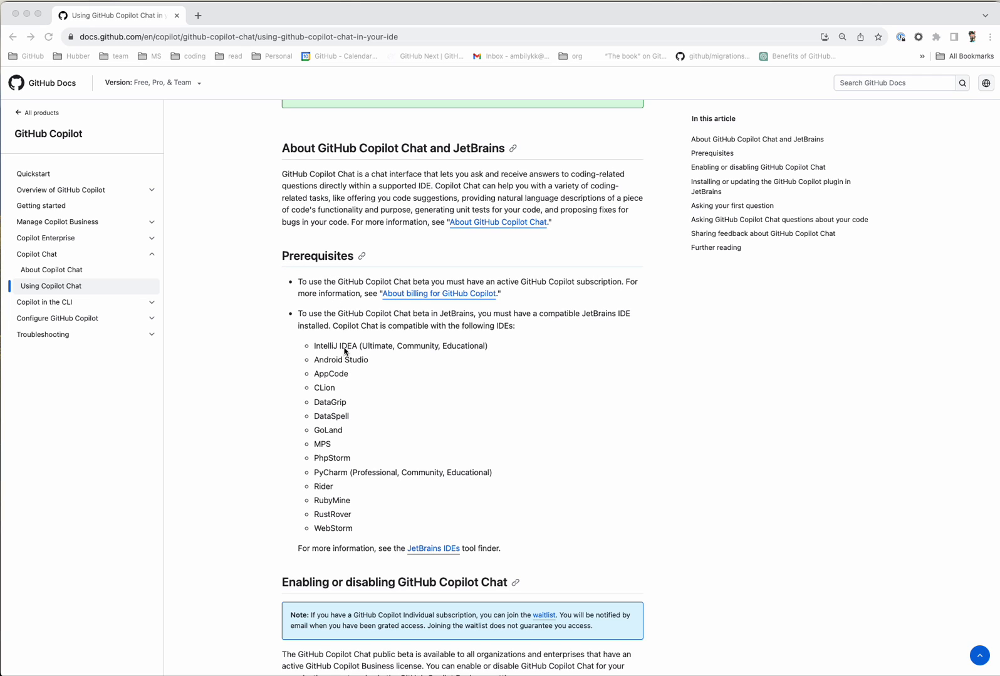
pyautogui.moveTo(352, 529)
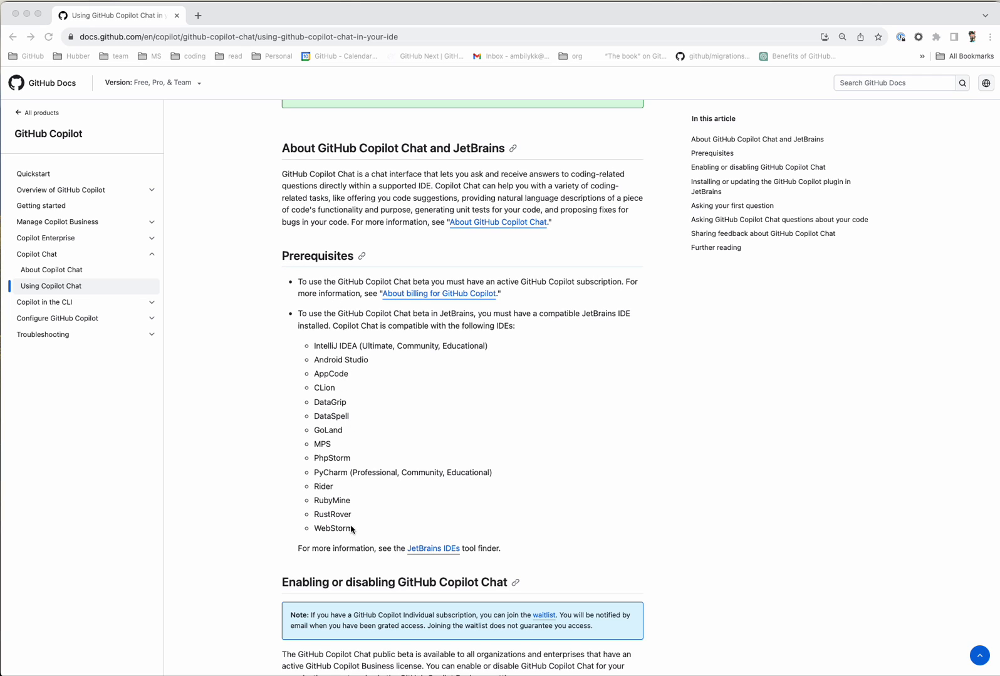
pyautogui.moveTo(340, 375)
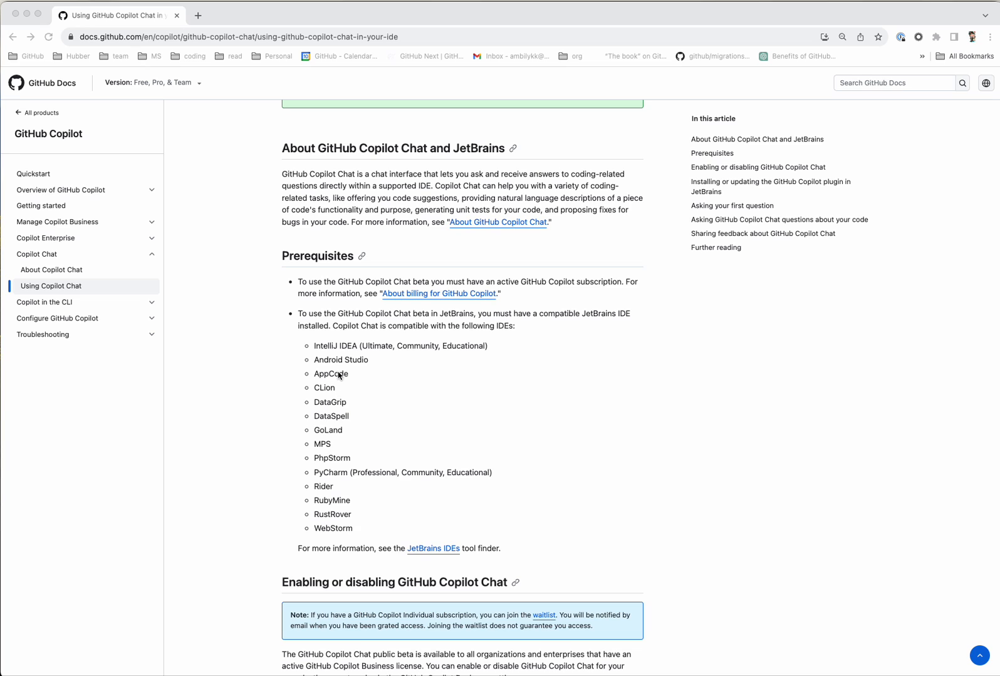
pyautogui.moveTo(340, 453)
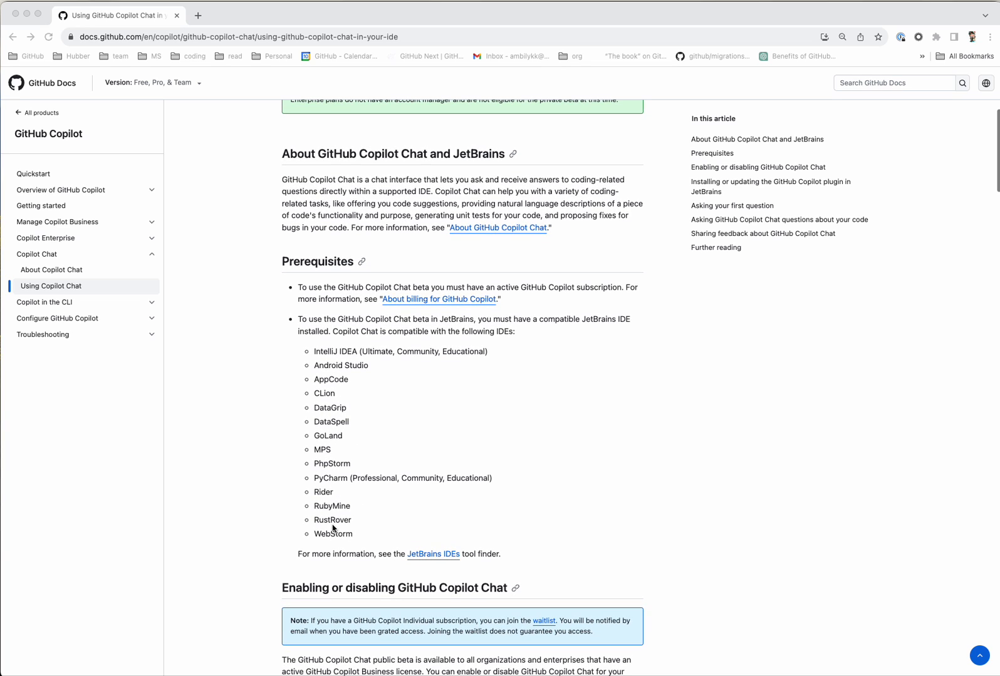
pyautogui.scroll(3)
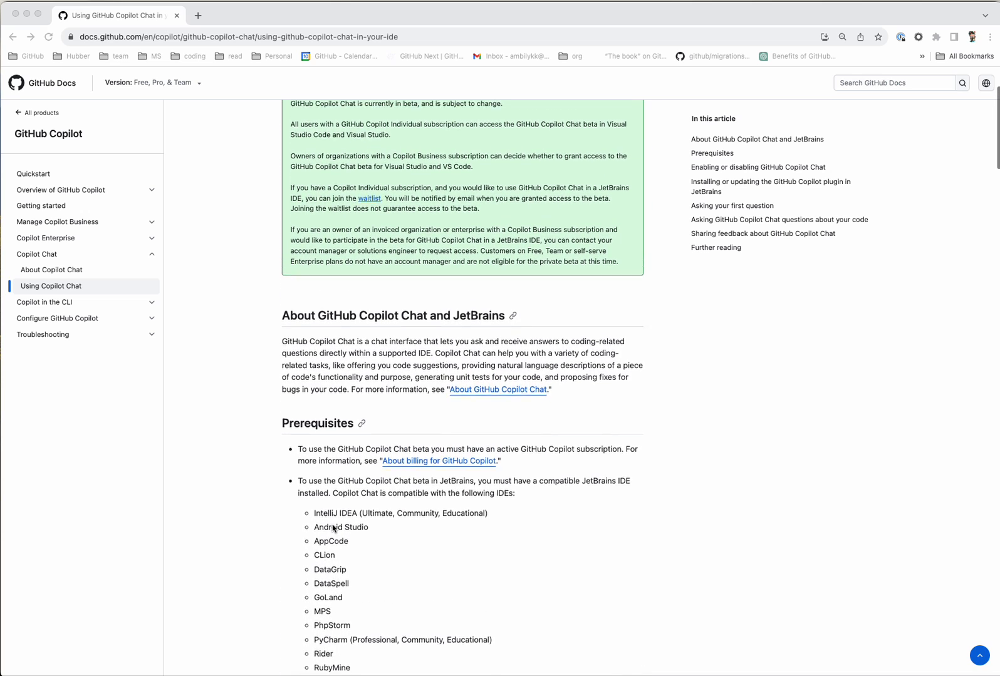
pyautogui.scroll(3)
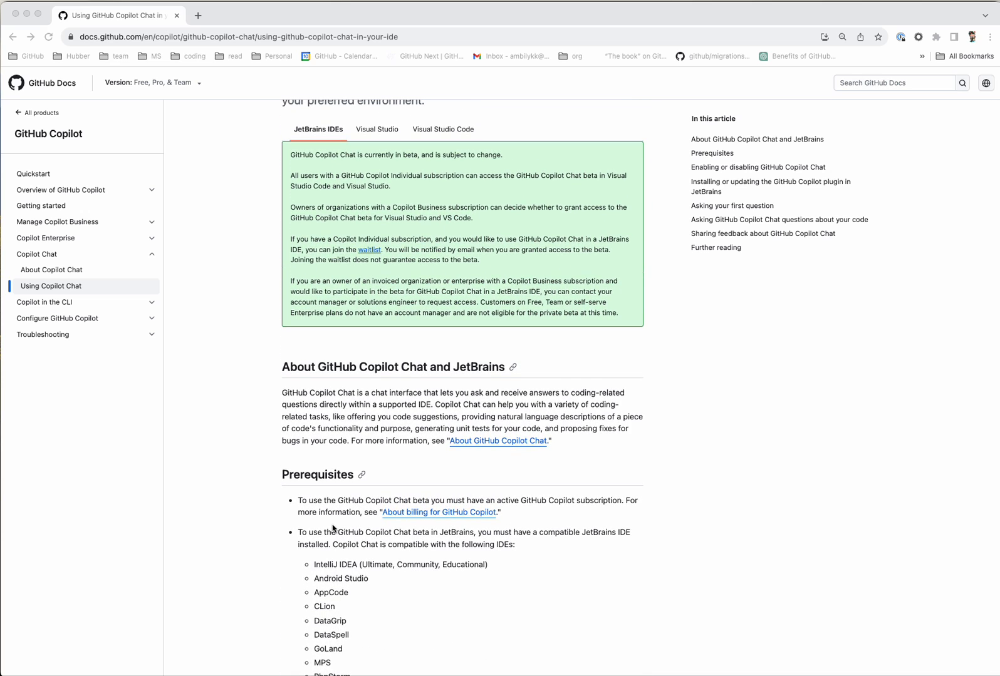
pyautogui.moveTo(341, 576)
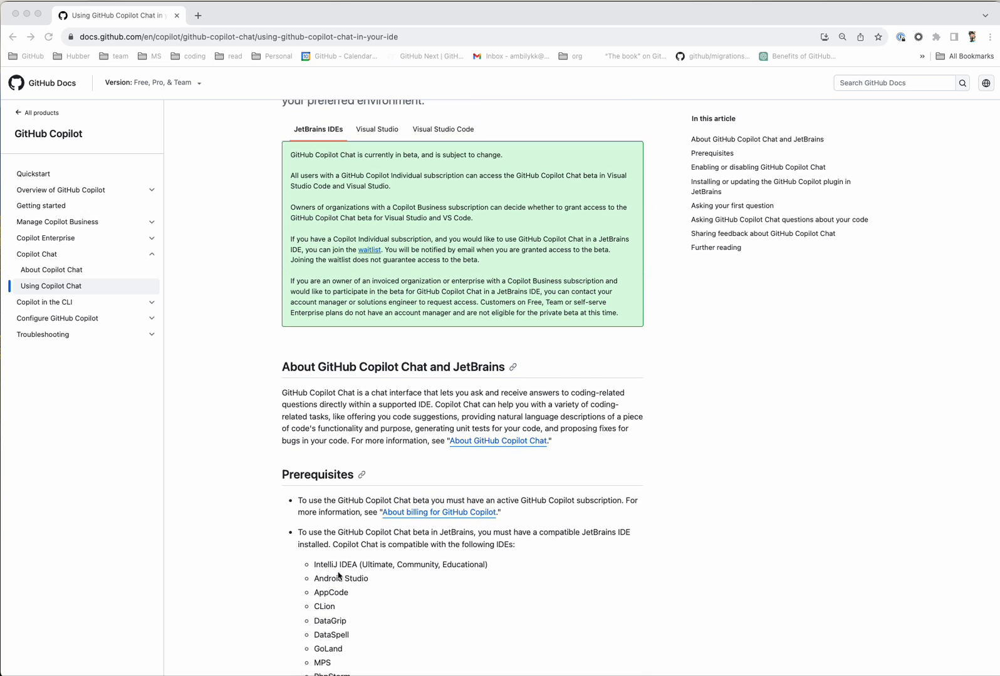
pyautogui.moveTo(28, 20)
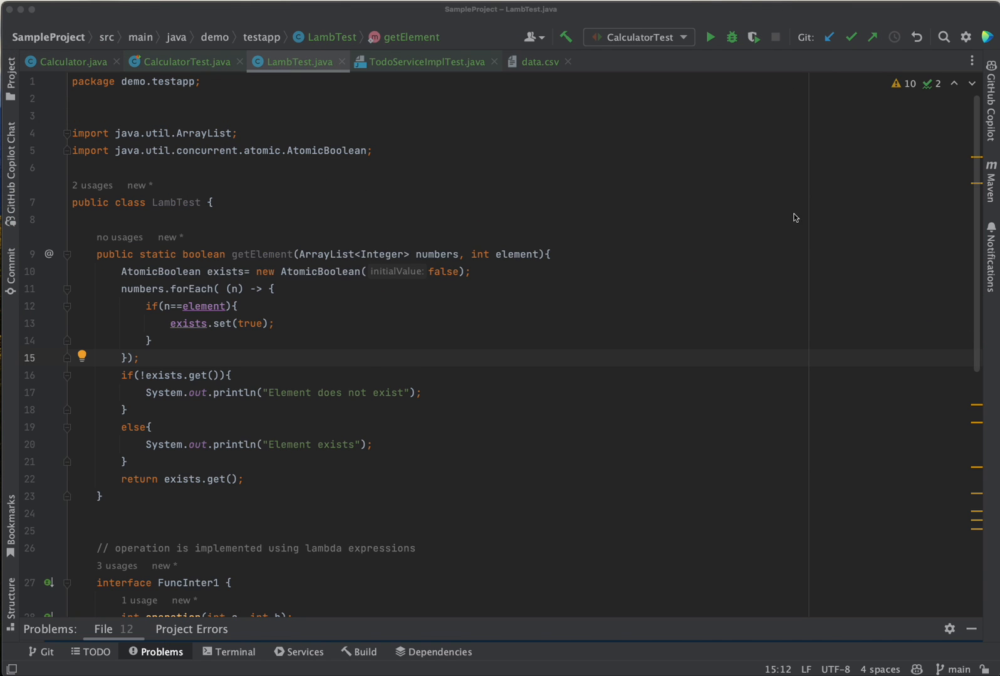
pyautogui.moveTo(657, 314)
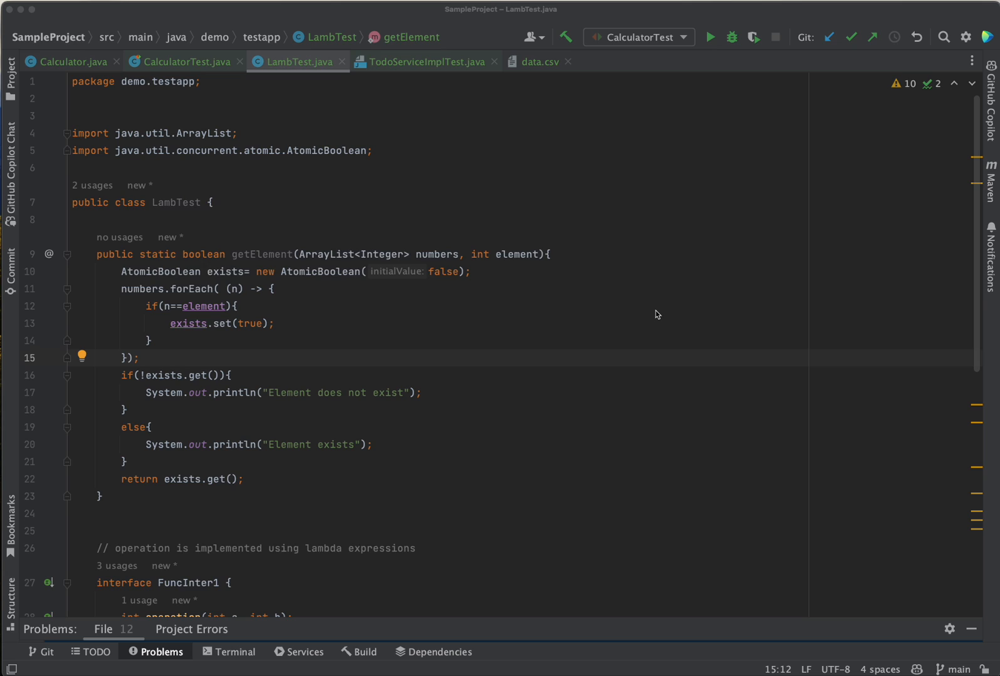
pyautogui.moveTo(667, 343)
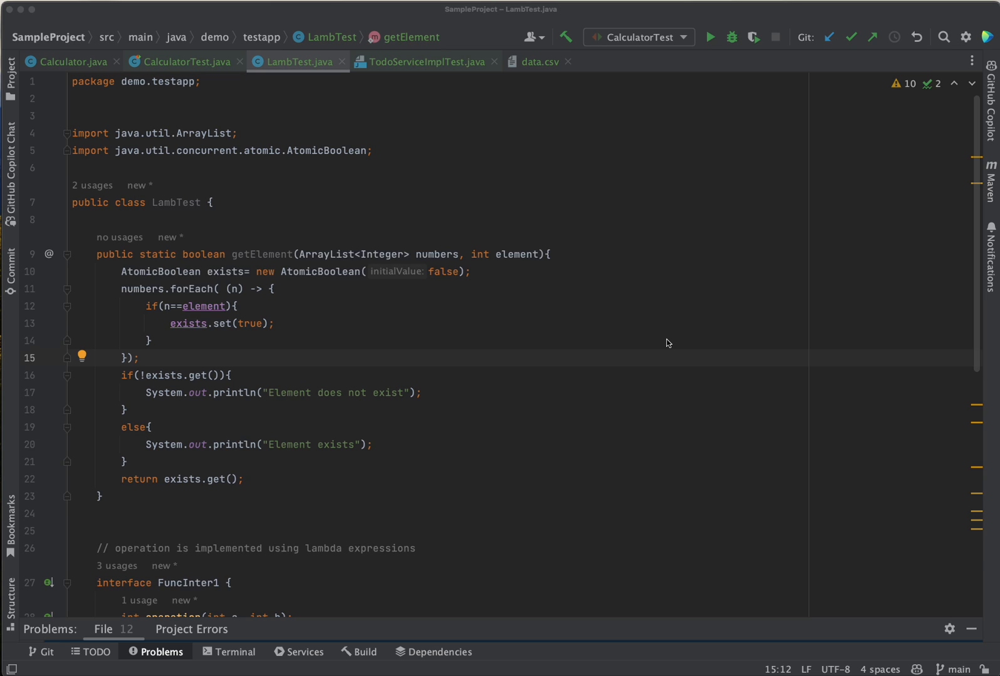
pyautogui.moveTo(918, 669)
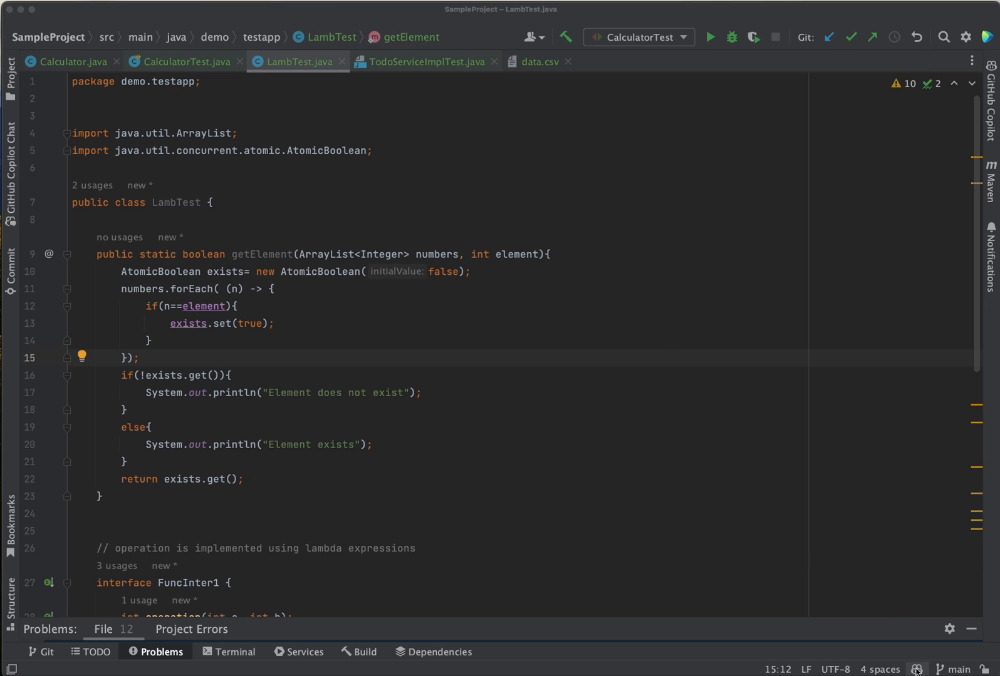
pyautogui.moveTo(182, 269)
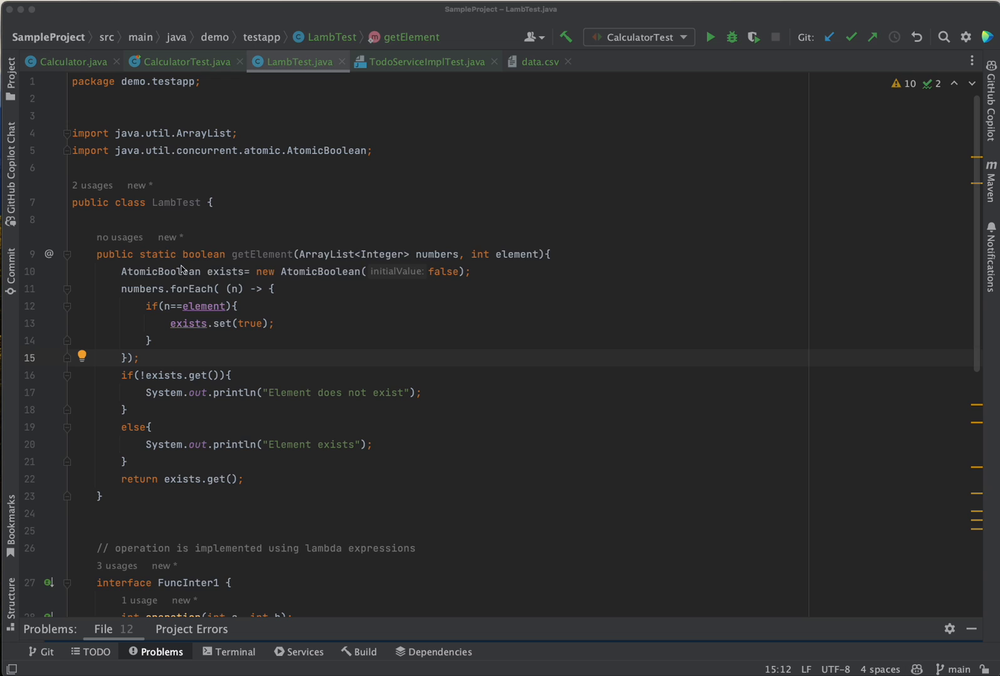
pyautogui.click(10, 167)
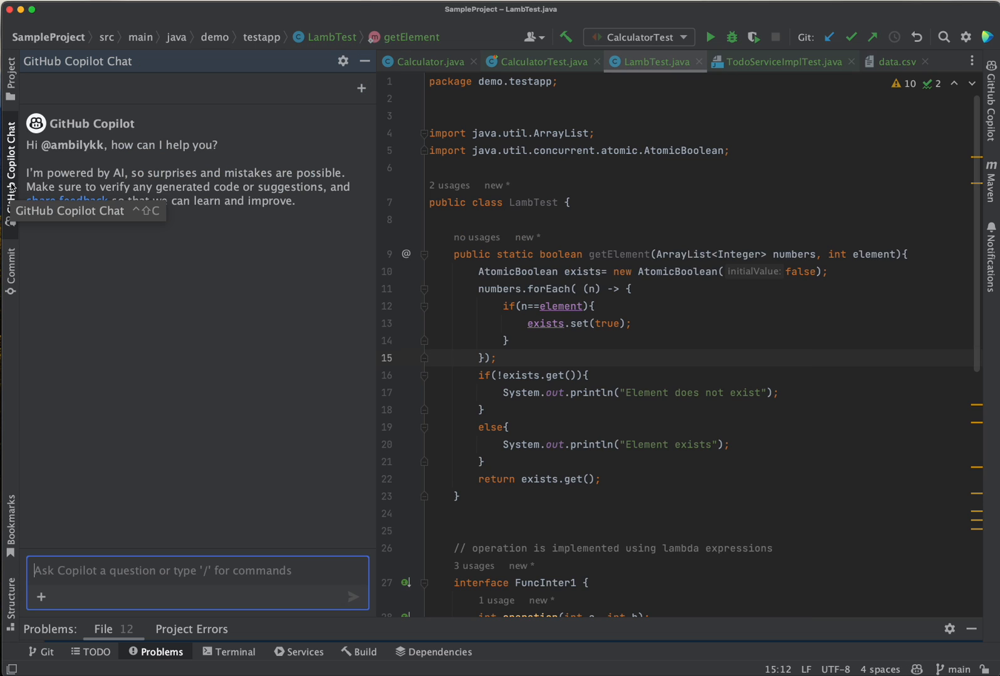
pyautogui.moveTo(188, 368)
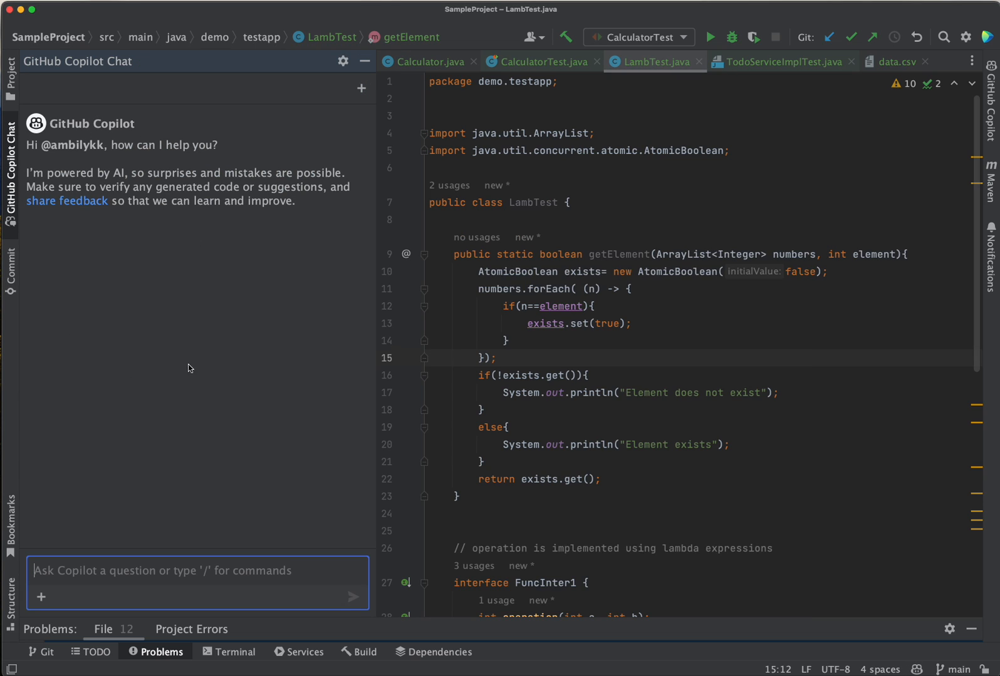
pyautogui.moveTo(217, 392)
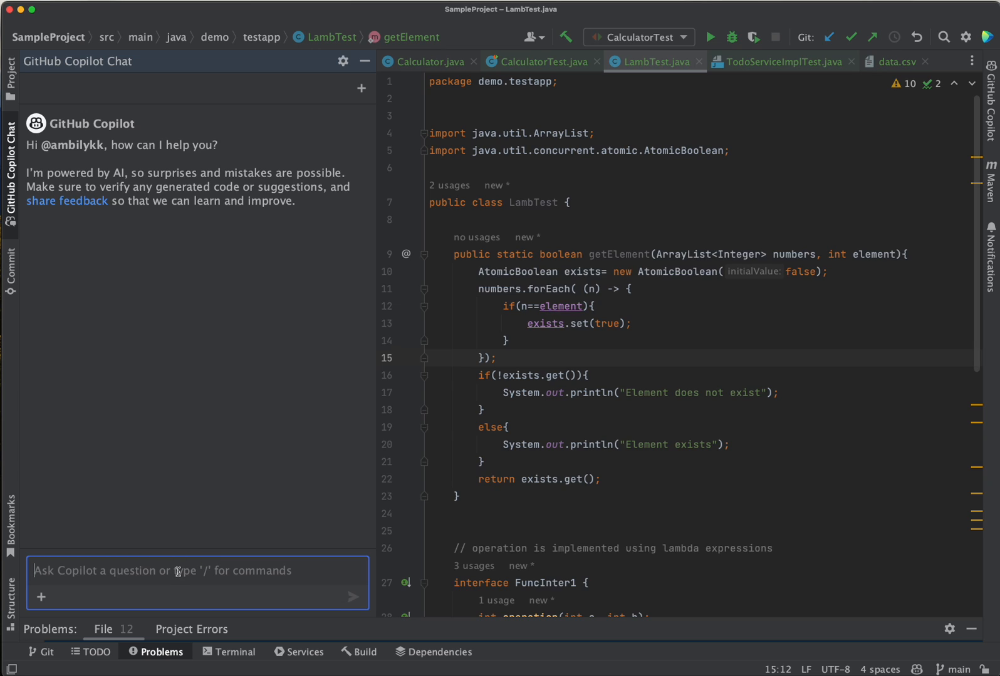
pyautogui.write('/')
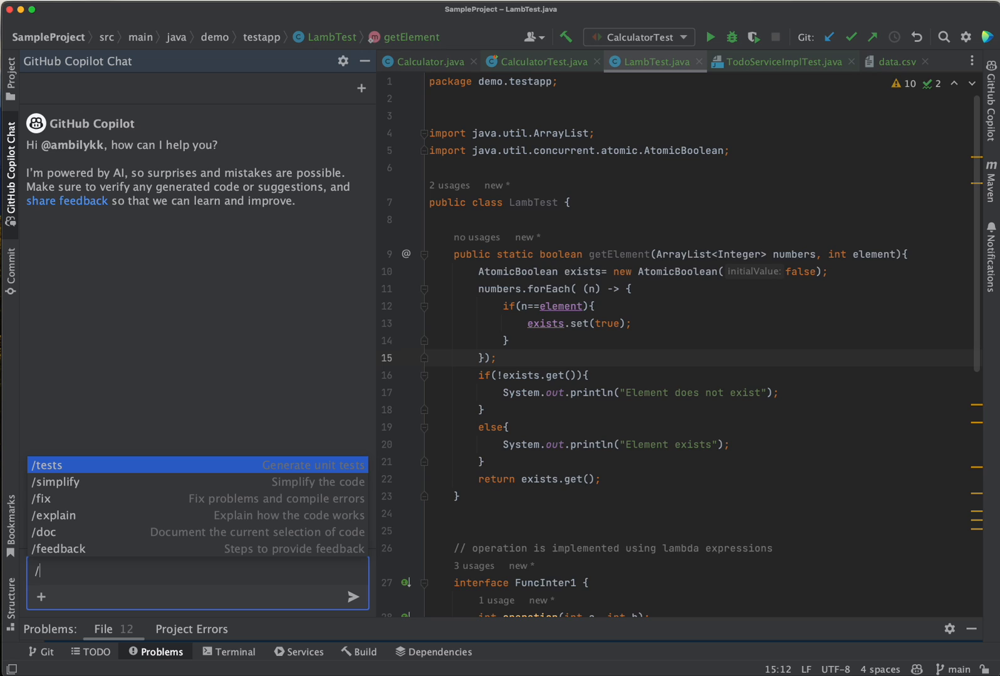
pyautogui.moveTo(103, 461)
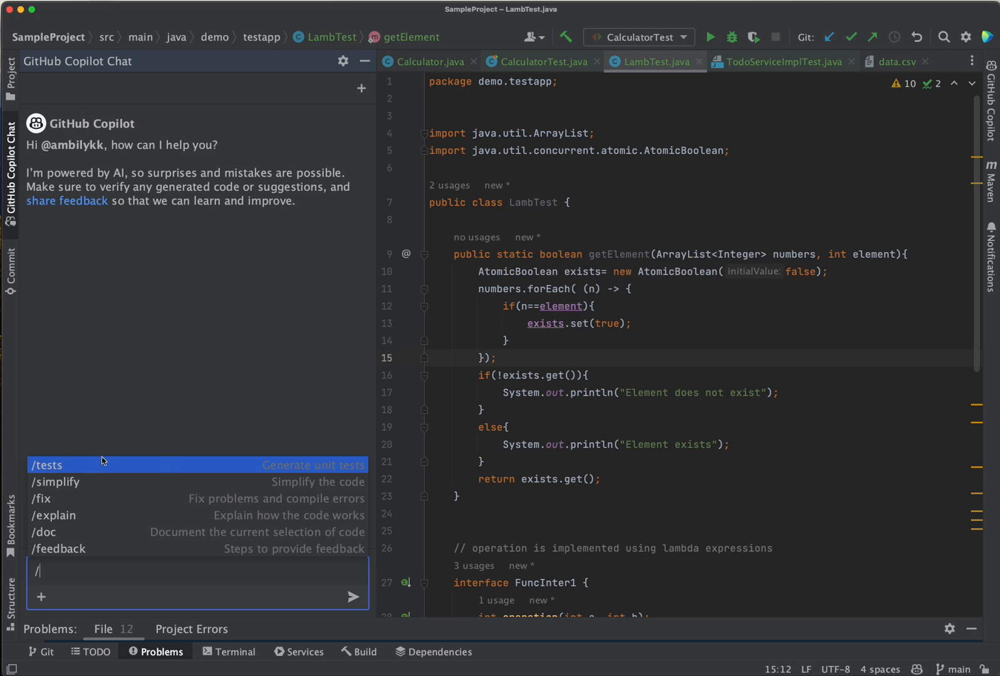
pyautogui.moveTo(69, 496)
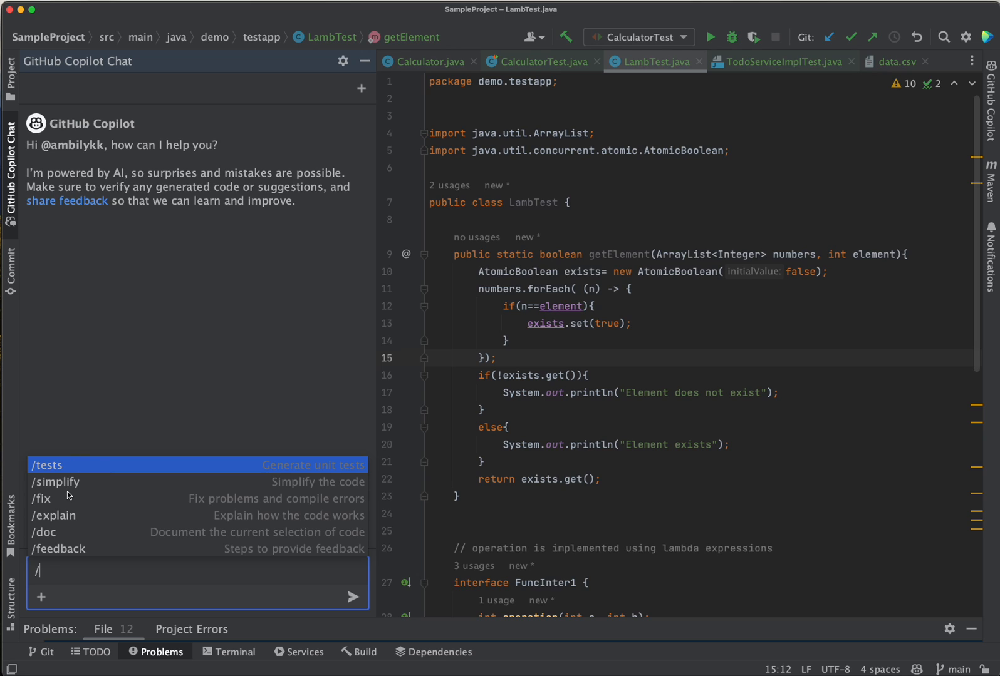
pyautogui.moveTo(81, 544)
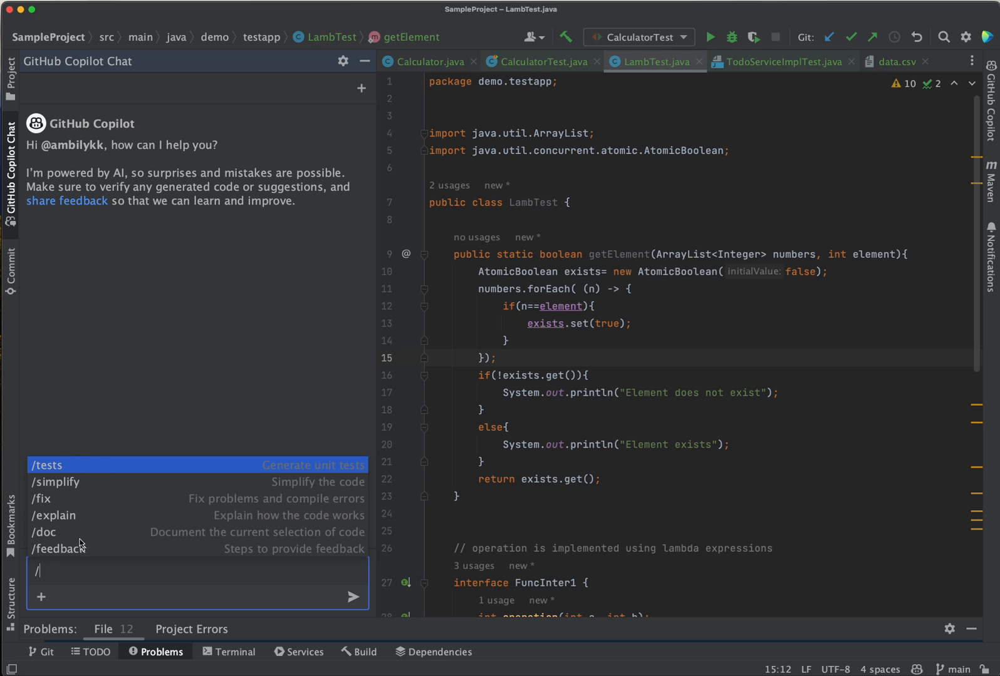
pyautogui.moveTo(68, 568)
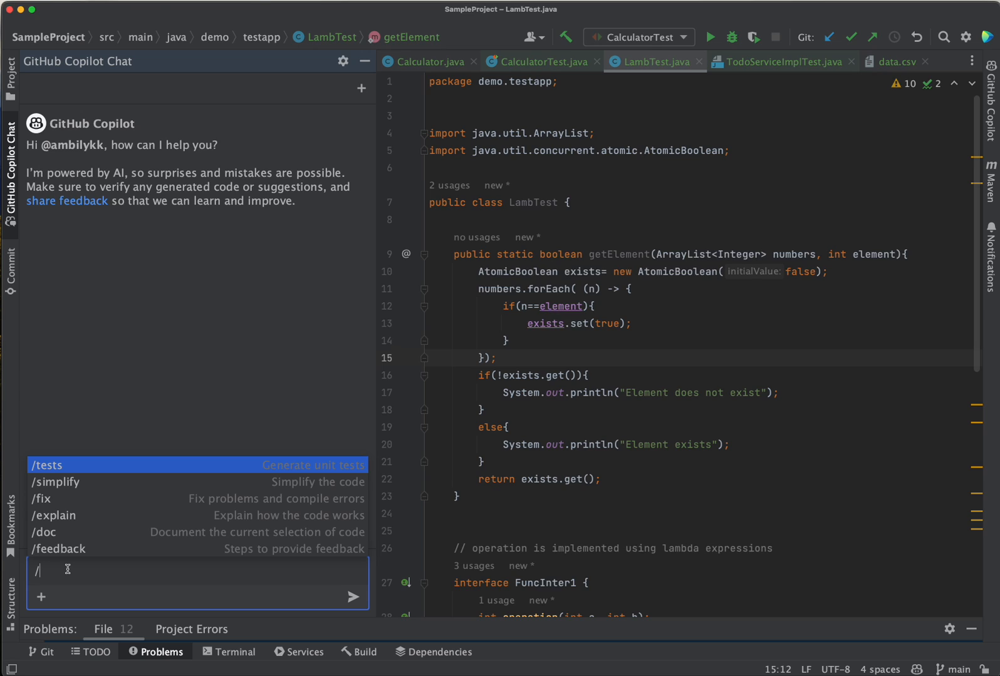
pyautogui.moveTo(516, 490)
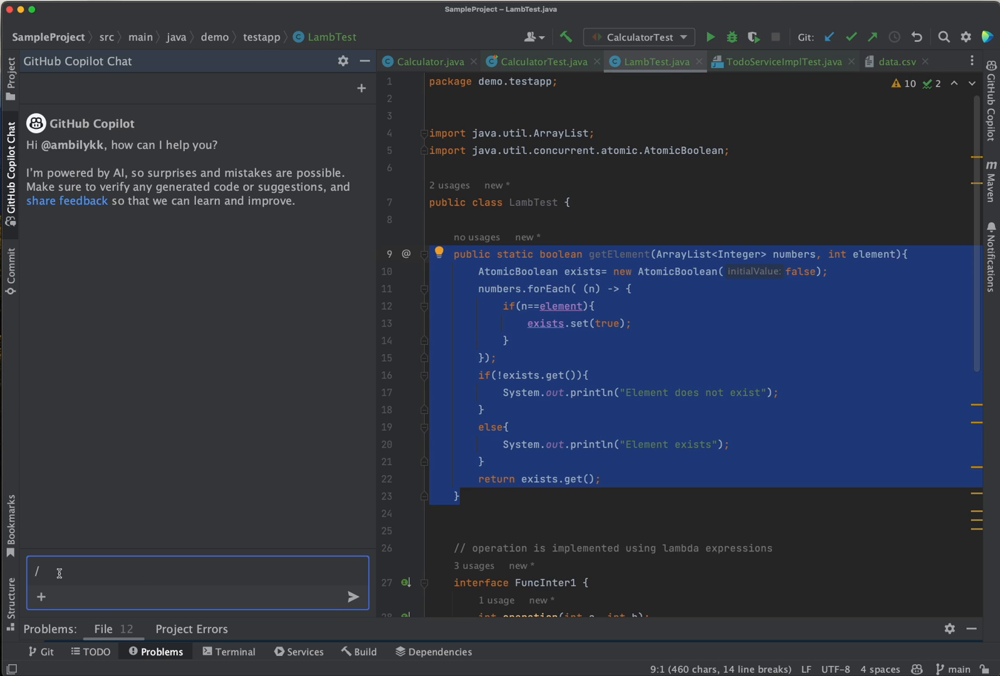
# Send /explain in Copilot Chat to get an explanation of getElement.
pyautogui.write('ex')
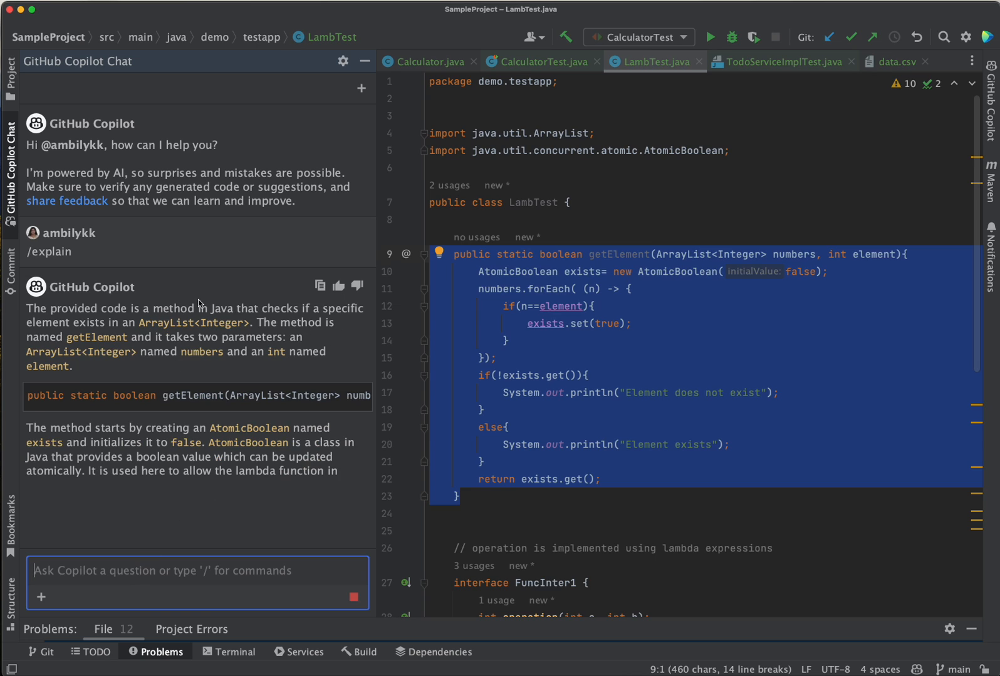
pyautogui.scroll(-3)
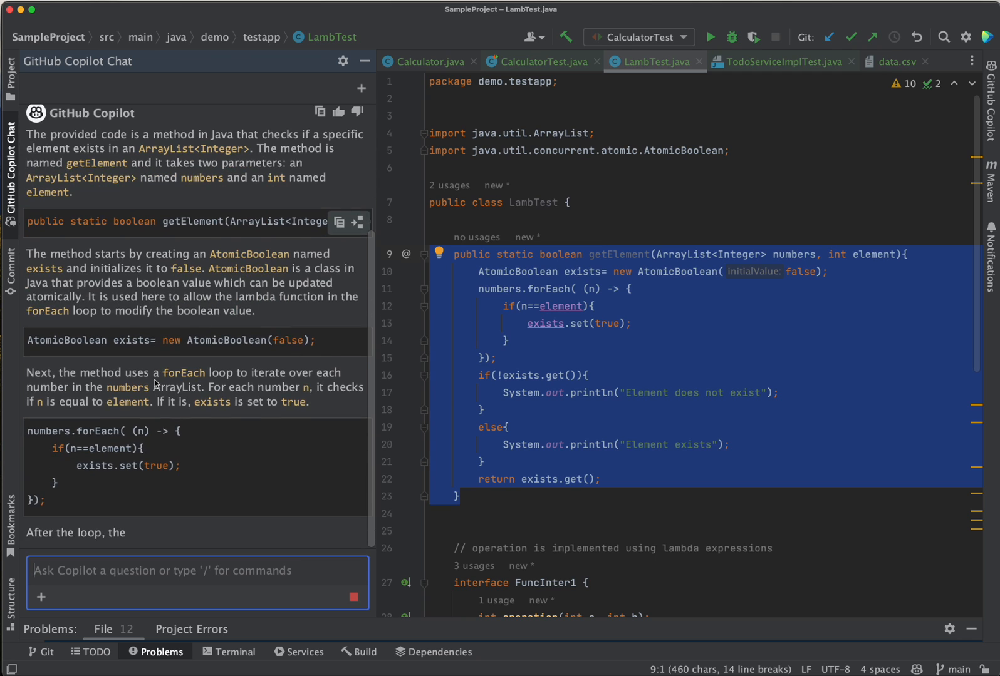
pyautogui.scroll(-3)
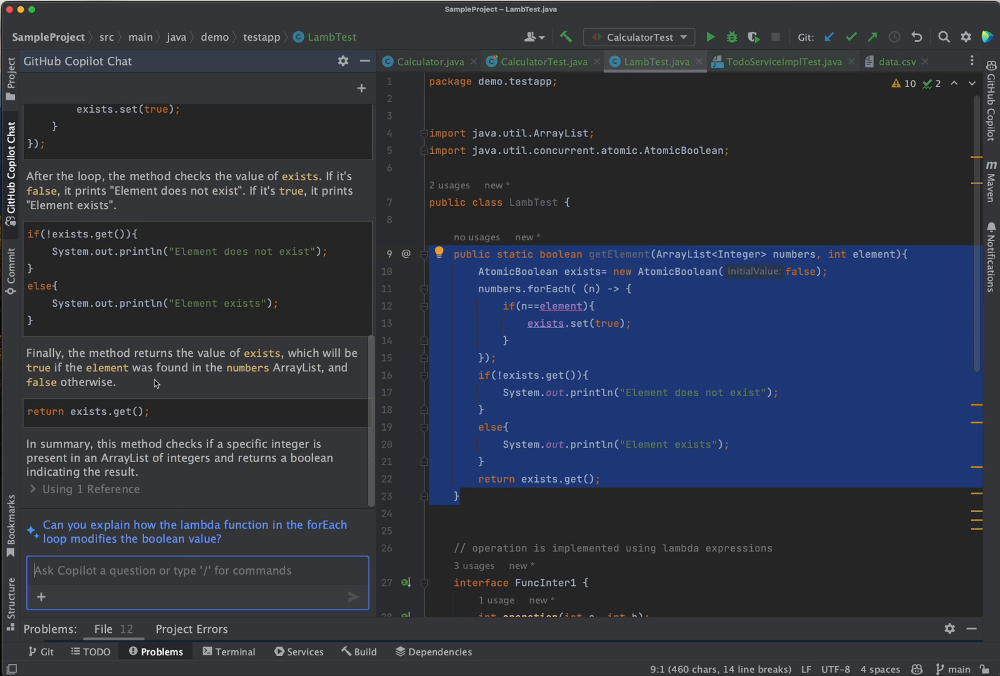
pyautogui.scroll(3)
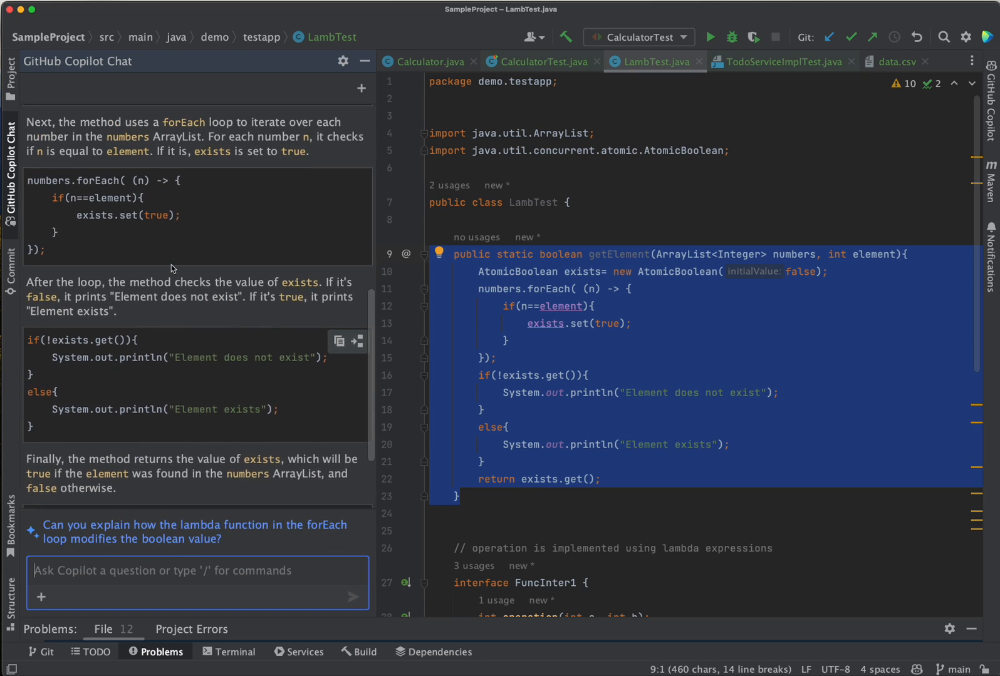
pyautogui.scroll(3)
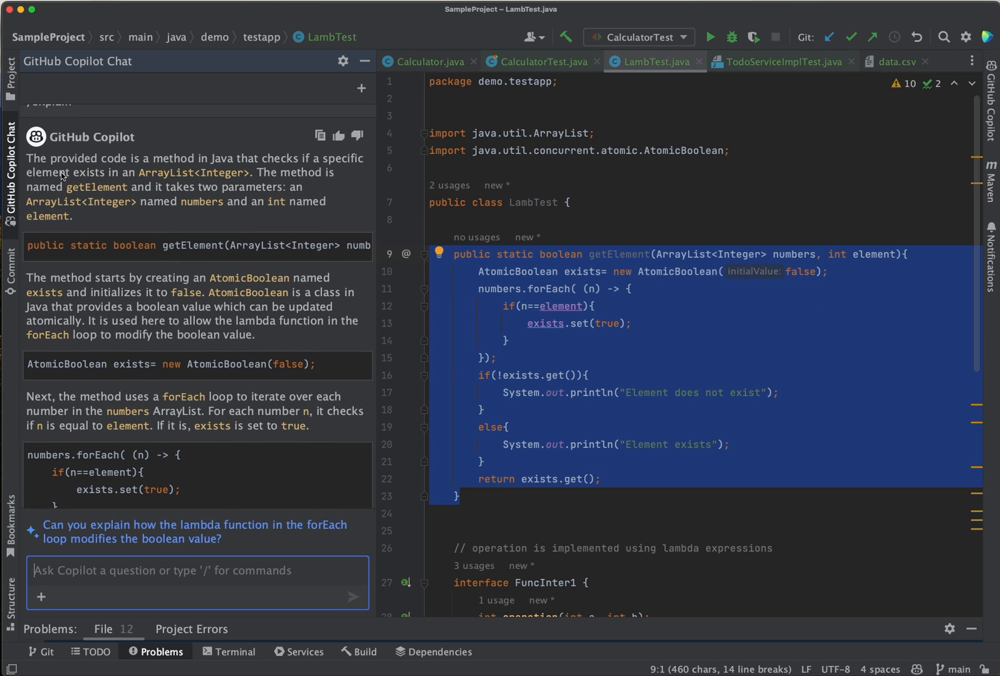
pyautogui.moveTo(161, 299)
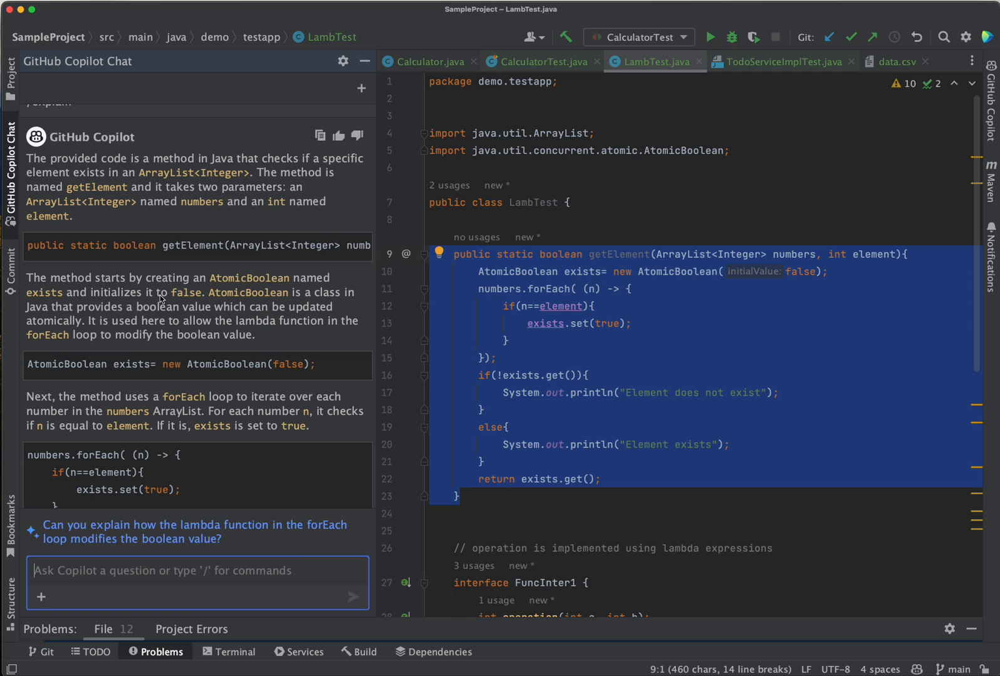
pyautogui.scroll(-3)
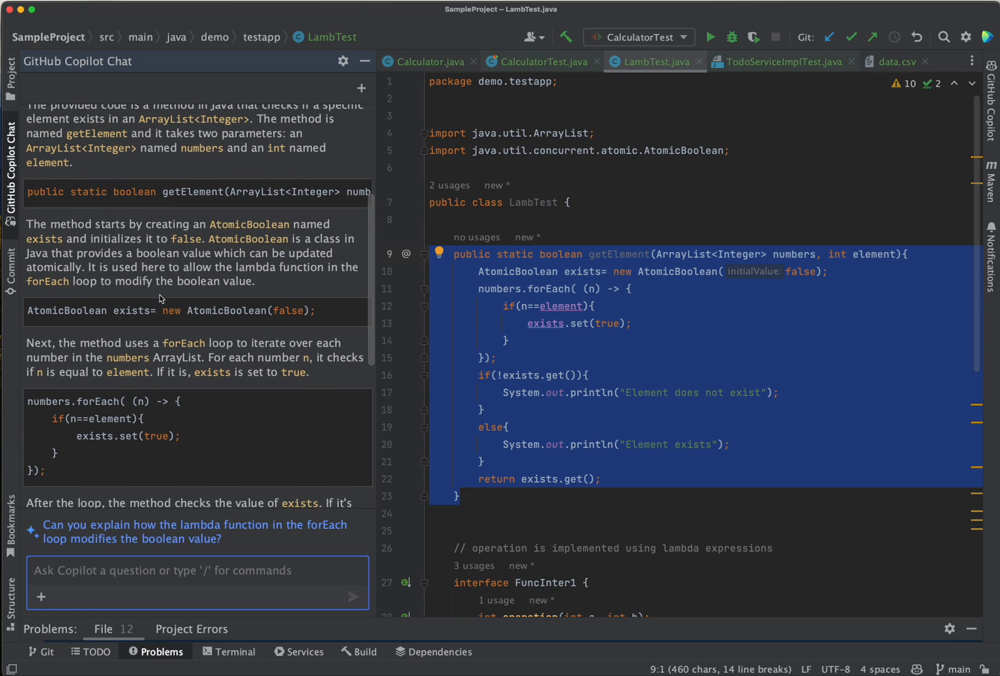
pyautogui.scroll(-3)
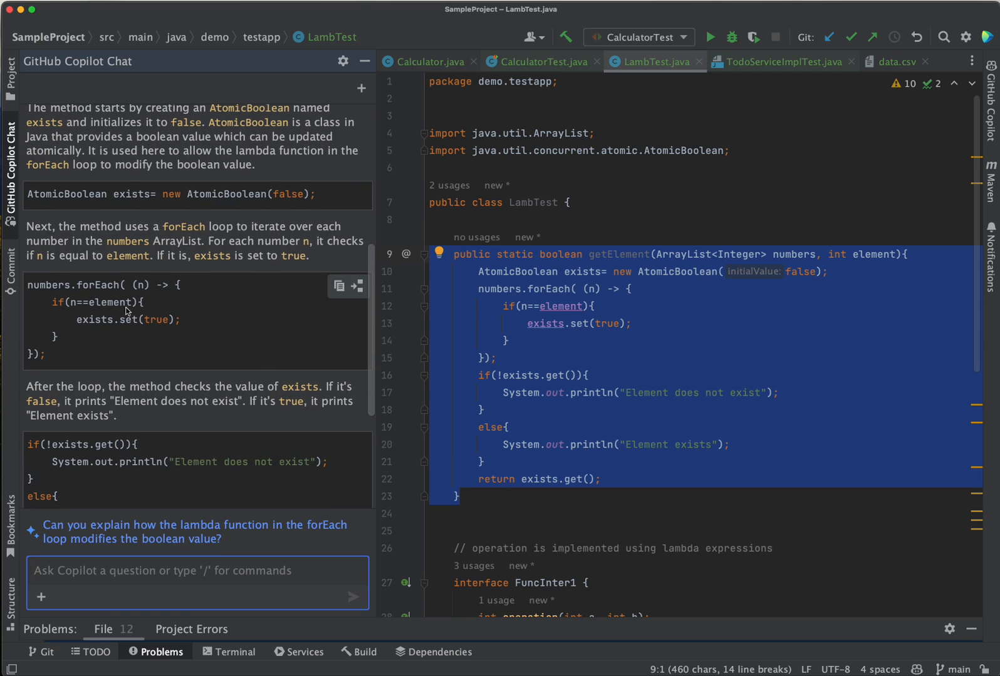
pyautogui.scroll(-3)
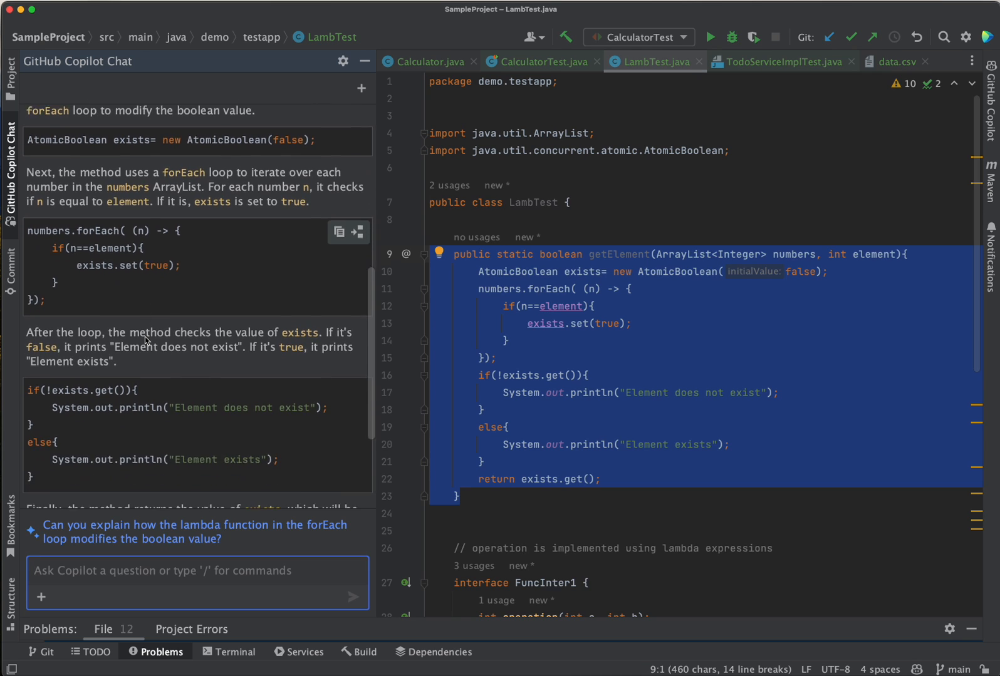
pyautogui.scroll(-3)
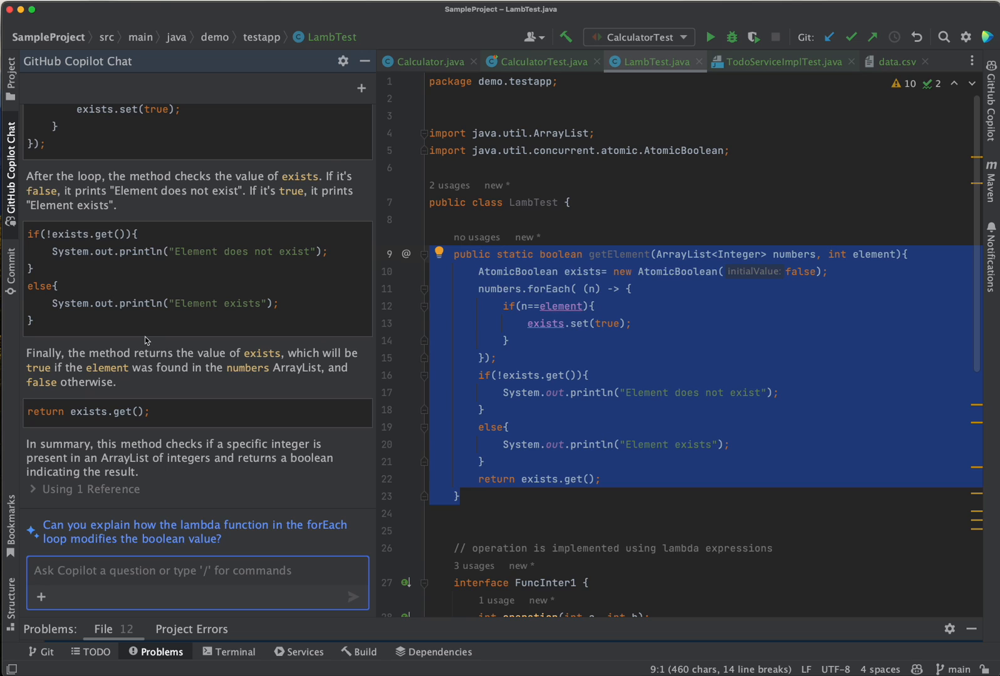
pyautogui.moveTo(102, 498)
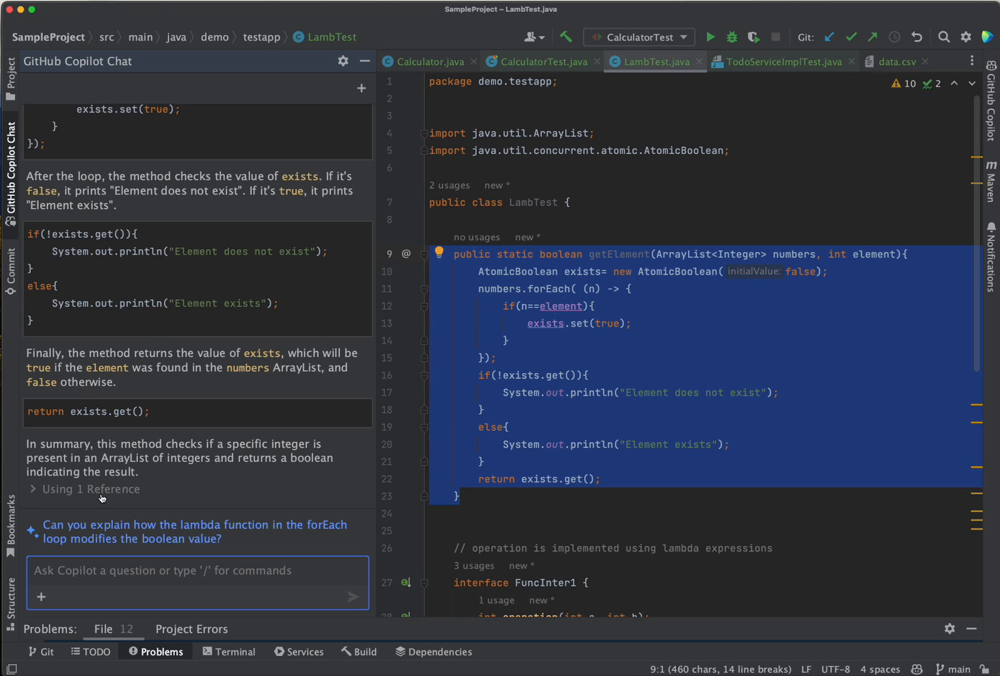
pyautogui.click(91, 489)
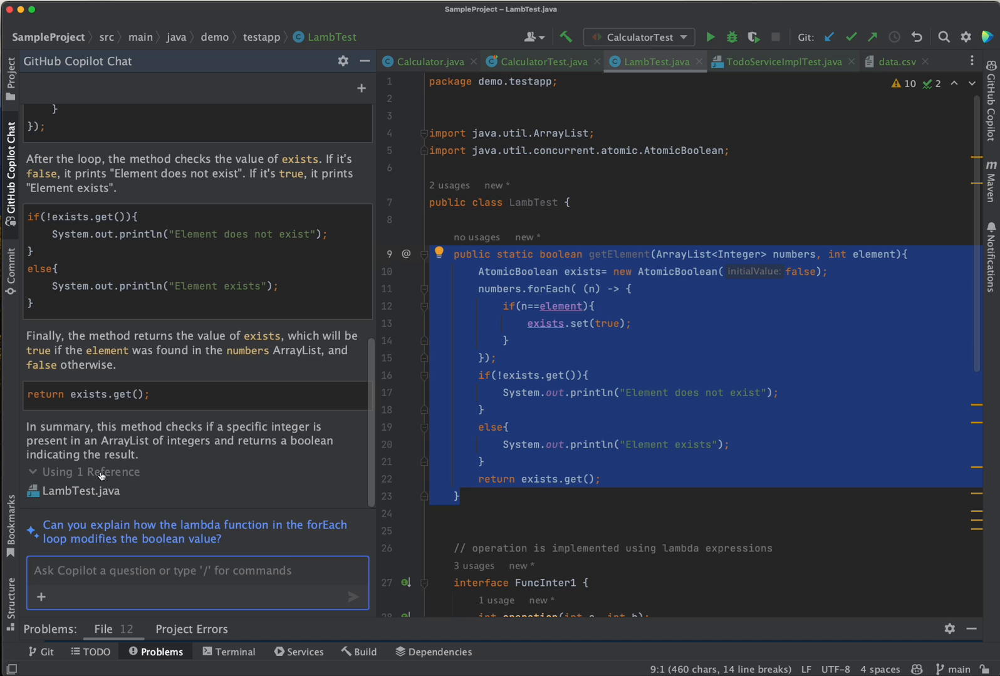
pyautogui.moveTo(189, 238)
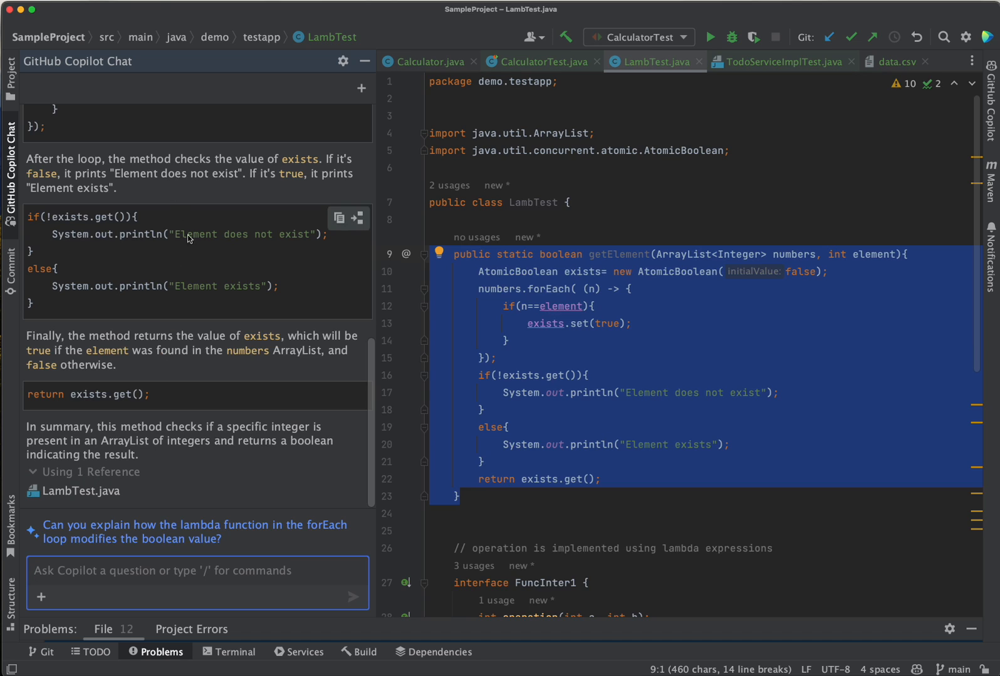
pyautogui.moveTo(85, 486)
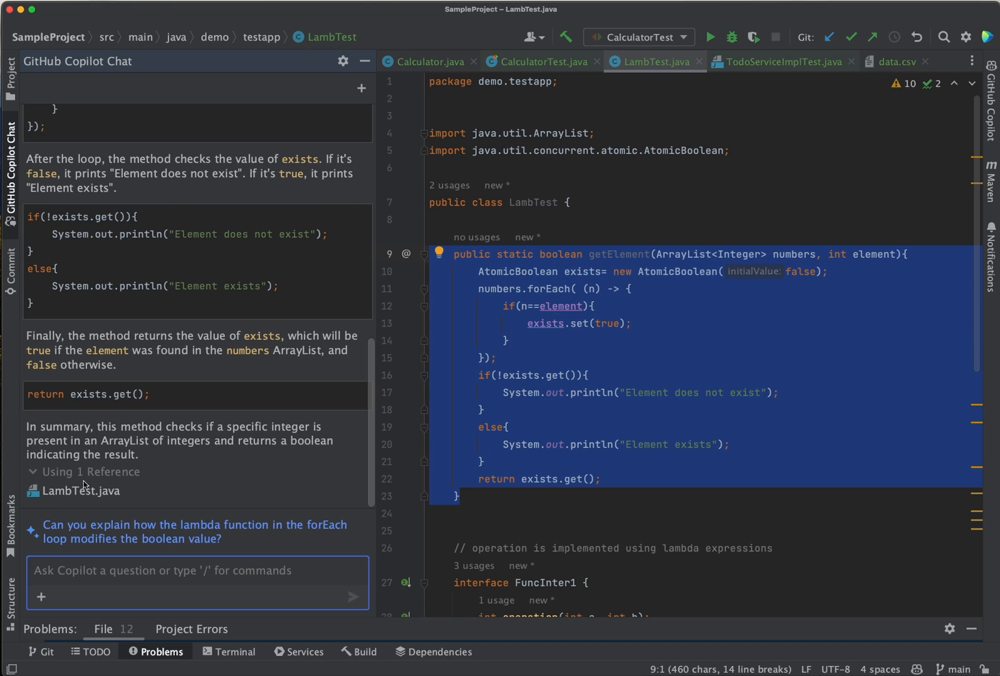
pyautogui.moveTo(90, 480)
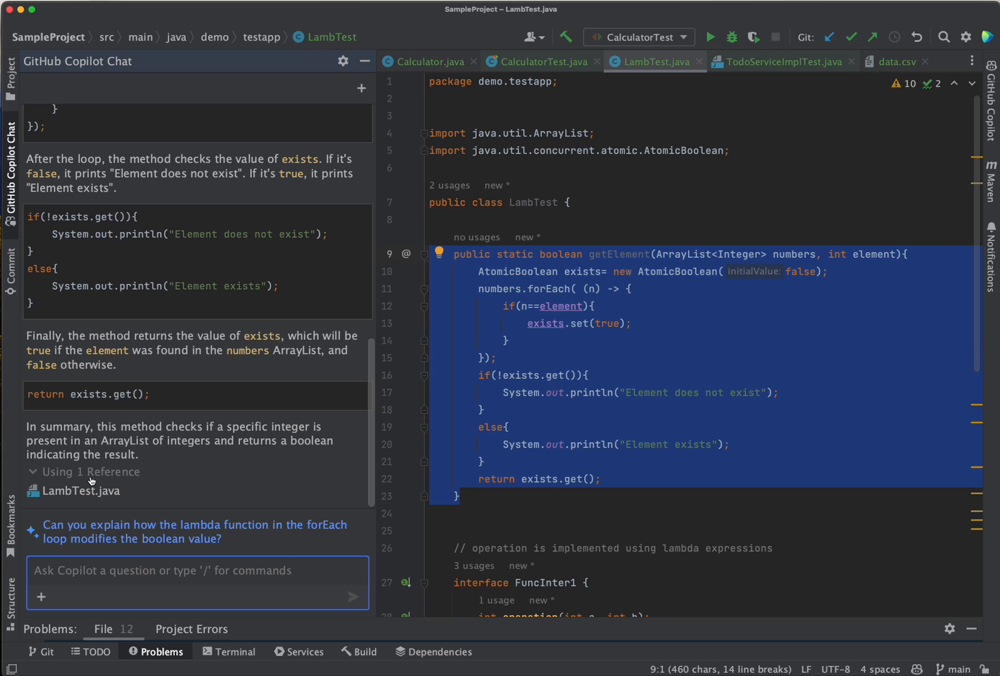
pyautogui.moveTo(648, 70)
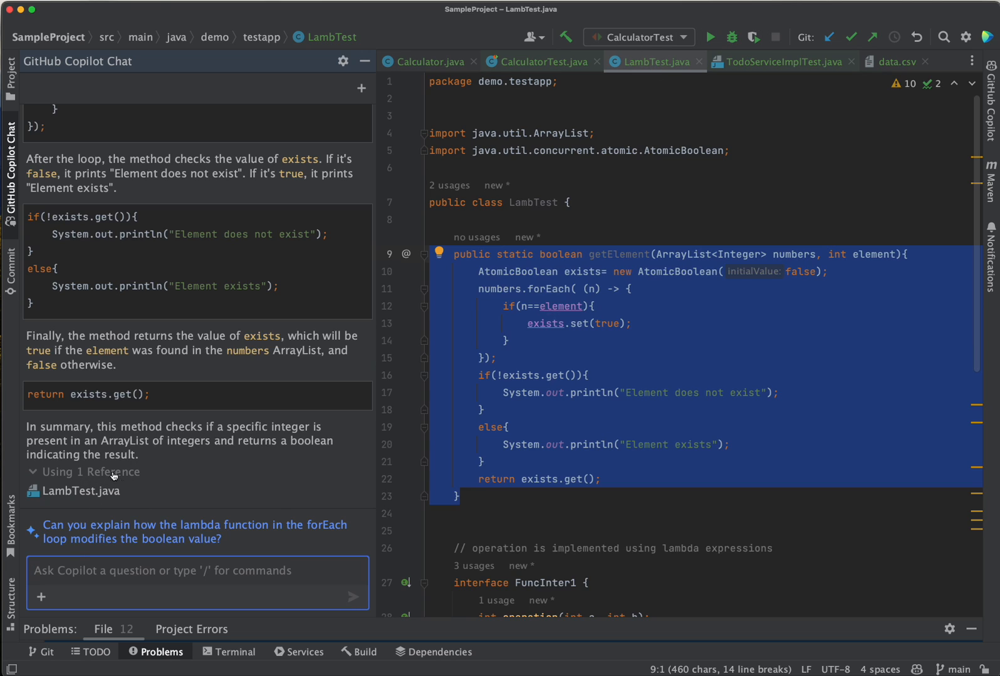
pyautogui.moveTo(179, 234)
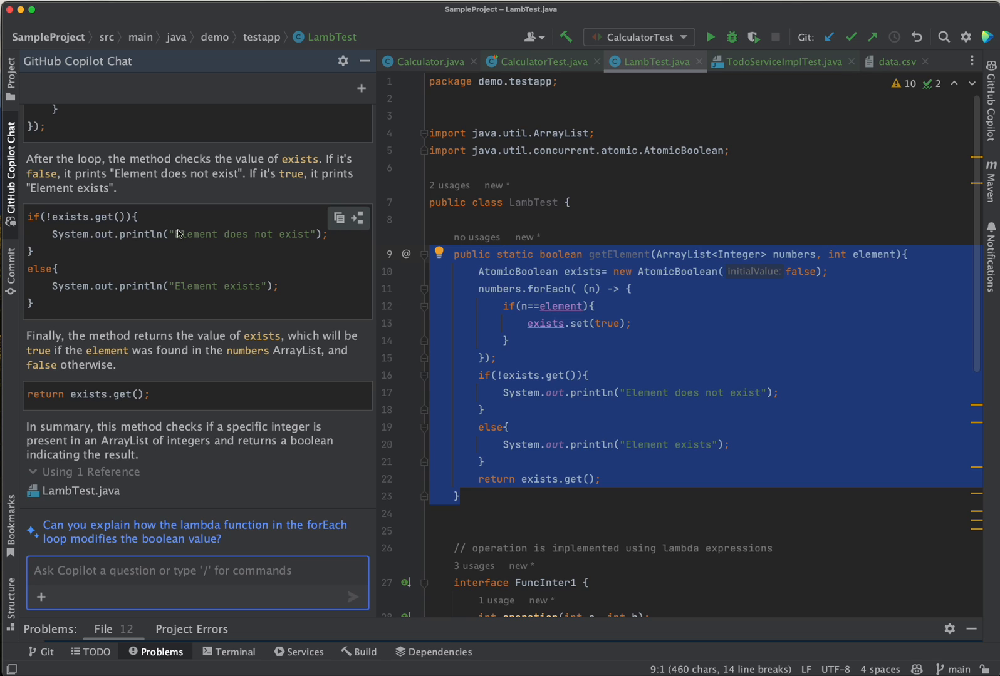
pyautogui.moveTo(147, 272)
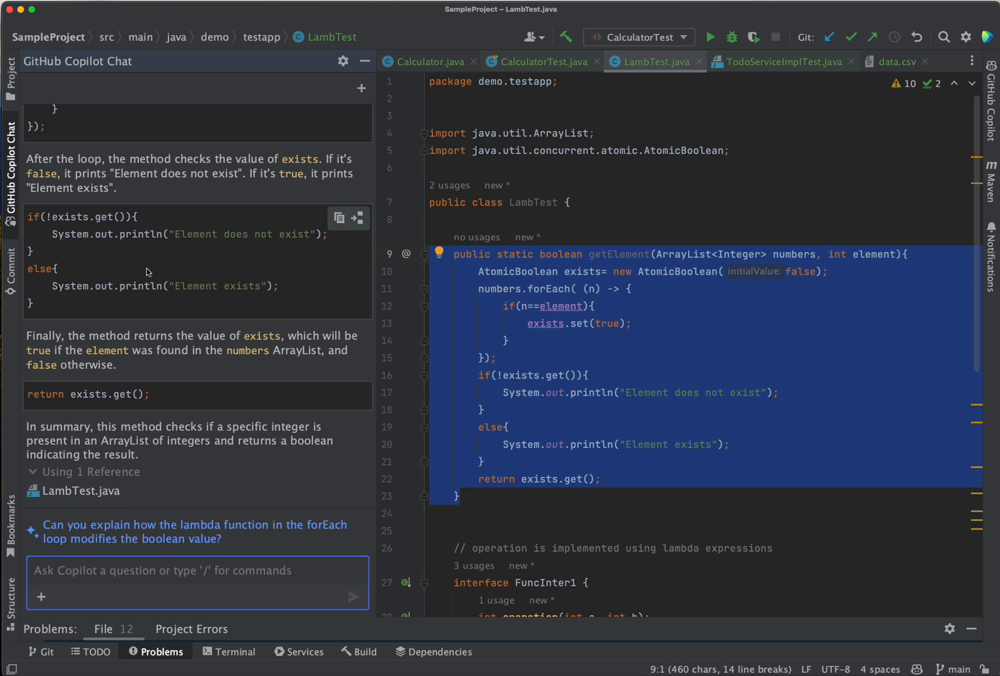
pyautogui.moveTo(617, 375)
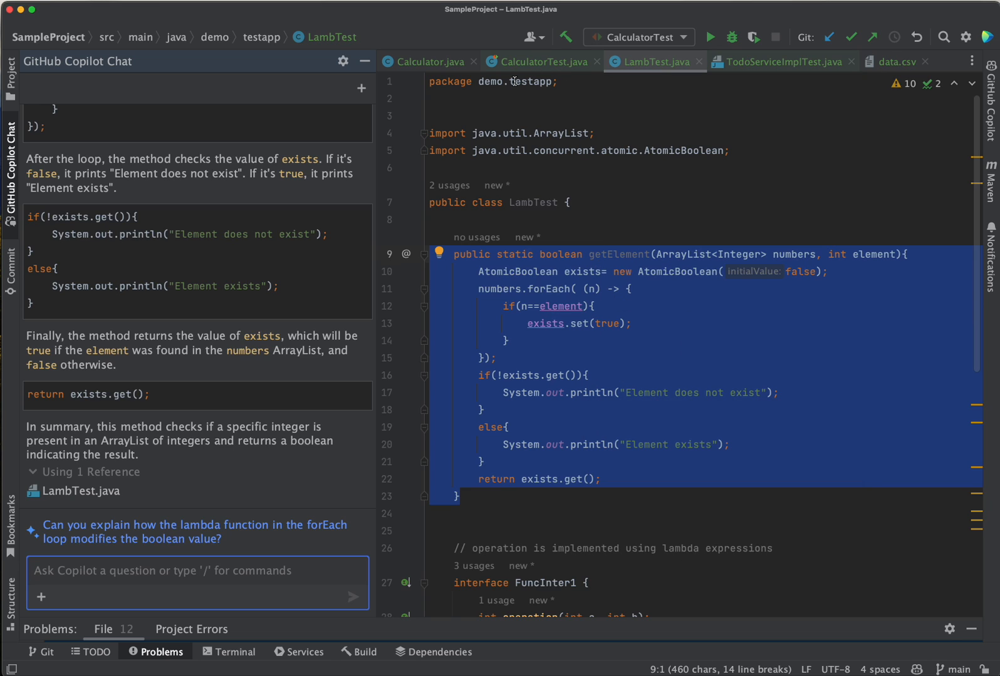
pyautogui.moveTo(427, 62)
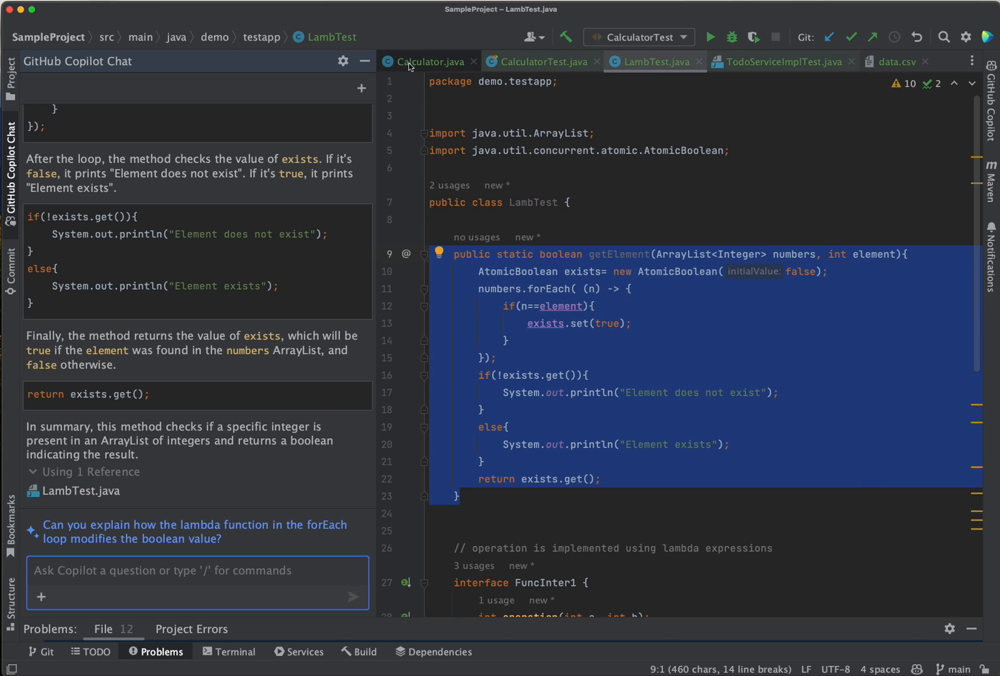
pyautogui.moveTo(716, 62)
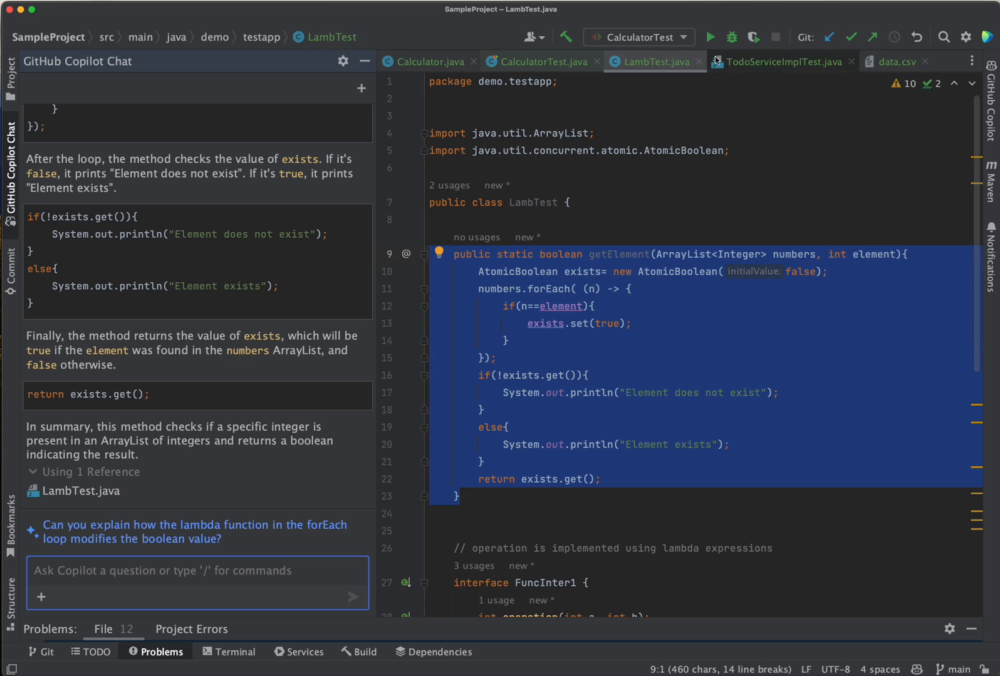
pyautogui.moveTo(454, 392)
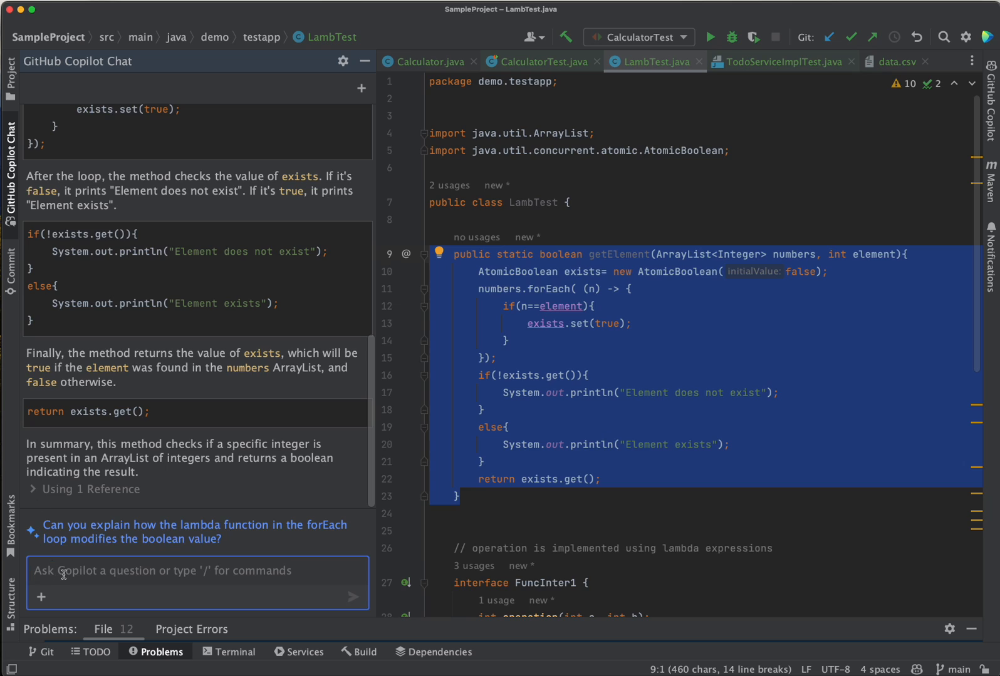
# Pick /simplify from the Copilot Chat command list and send it for getElement.
pyautogui.write('/')
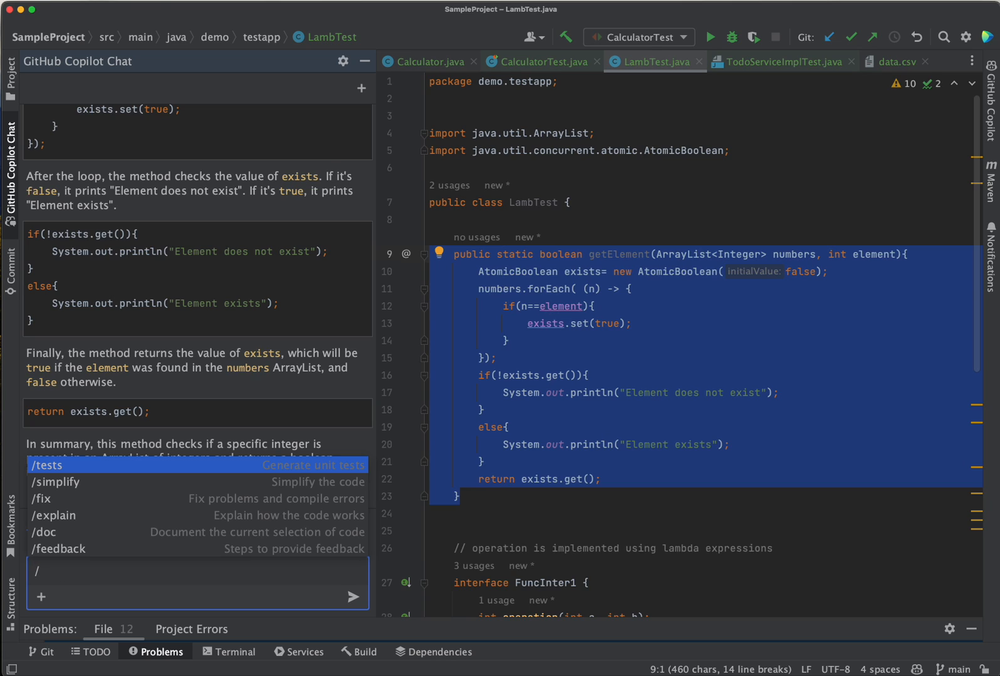
pyautogui.moveTo(69, 486)
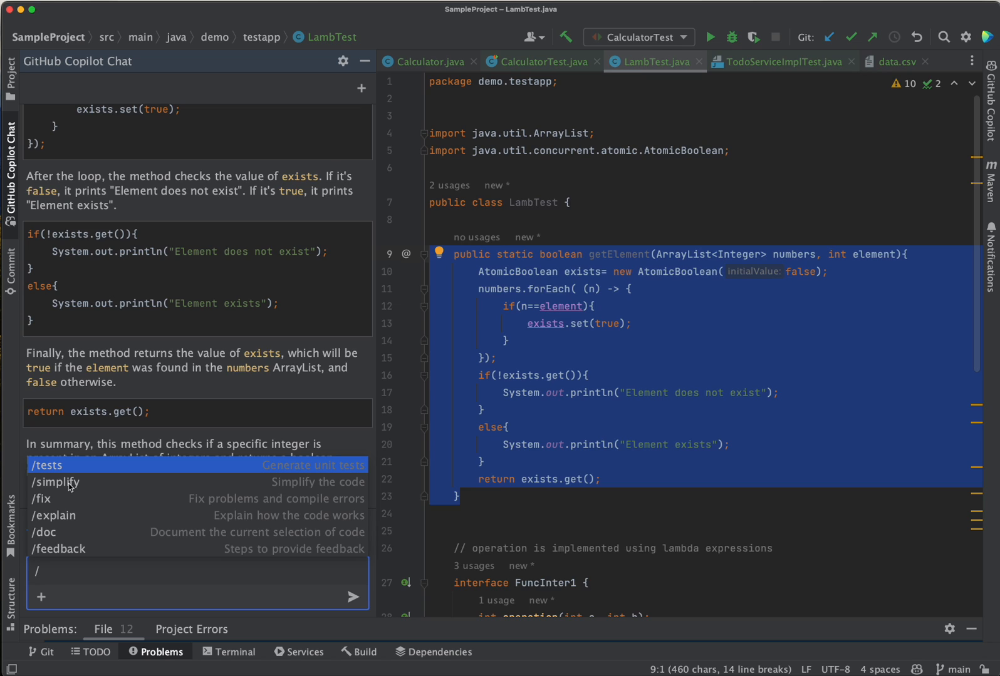
pyautogui.click(55, 483)
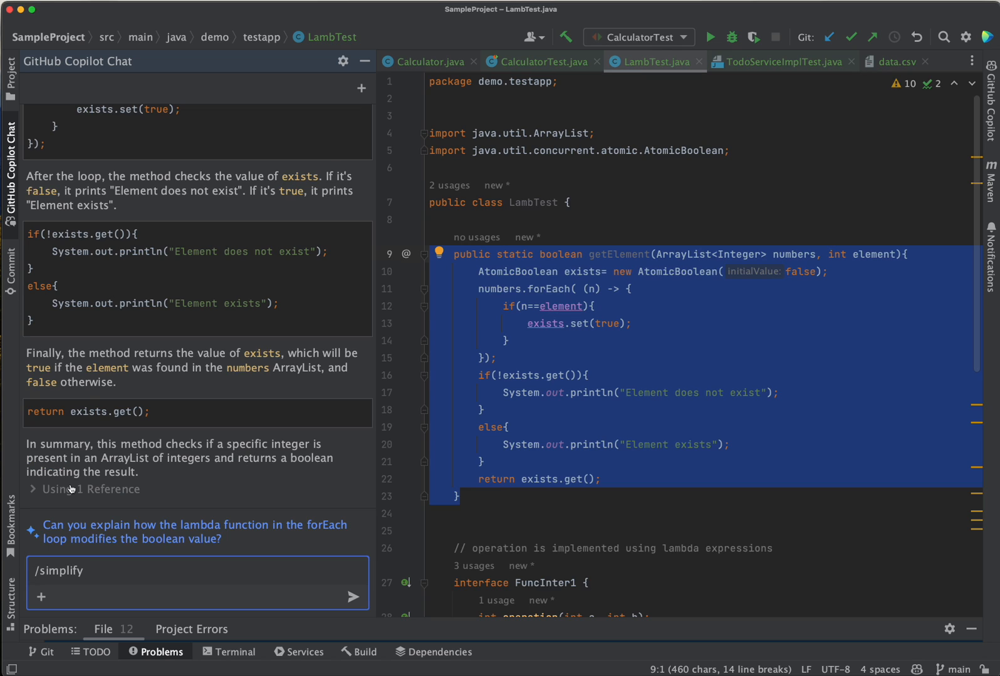
pyautogui.click(353, 596)
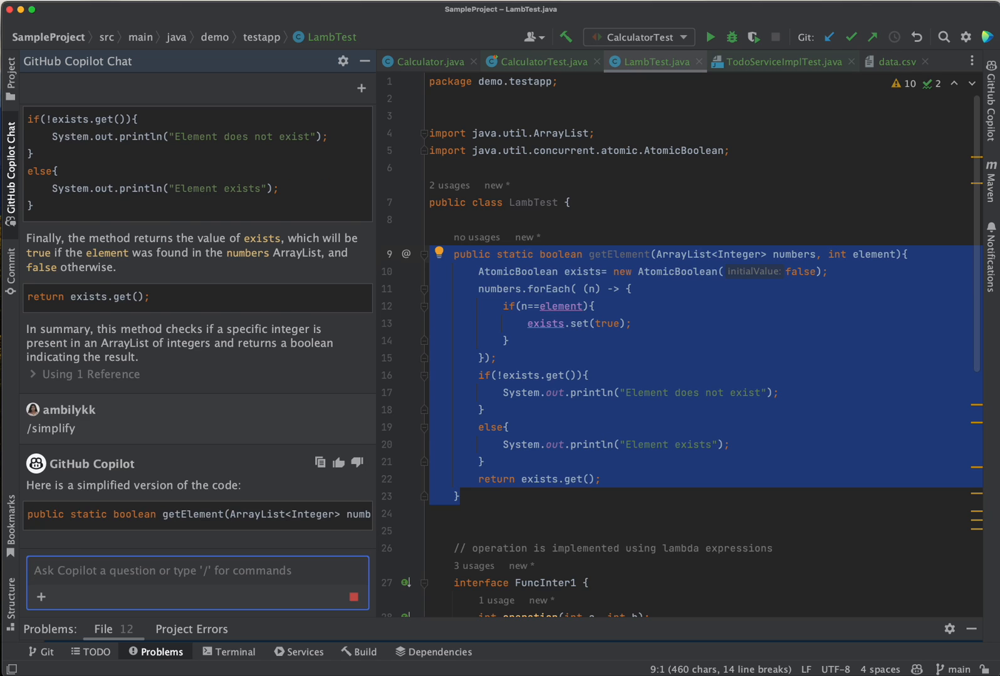
# Review Copilot's simplified getElement that uses contains instead of AtomicBoolean and forEach.
pyautogui.scroll(-3)
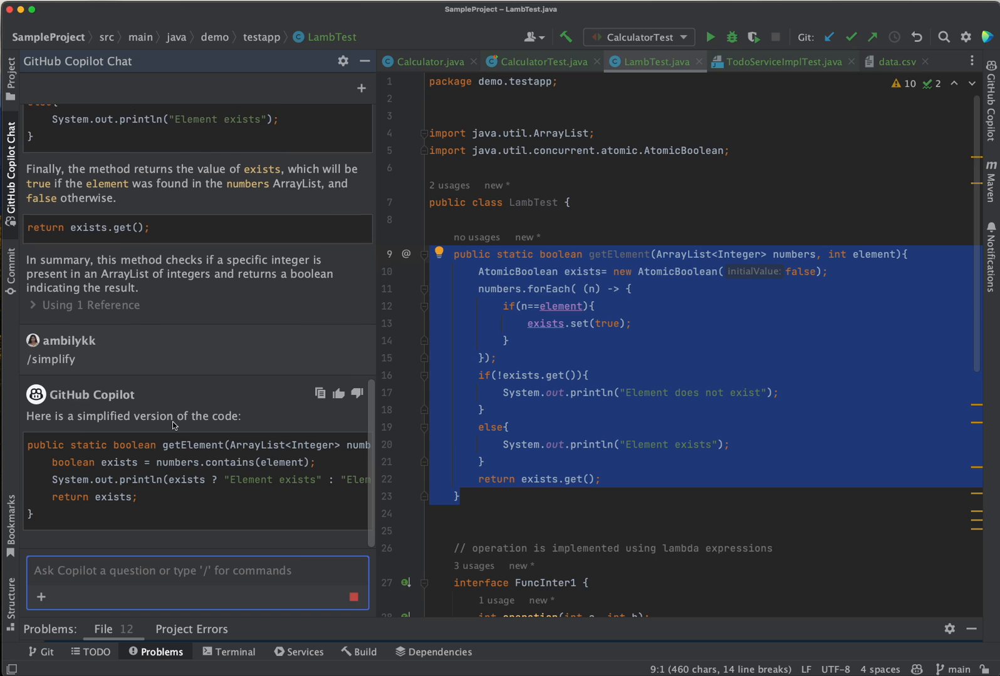
pyautogui.moveTo(186, 513)
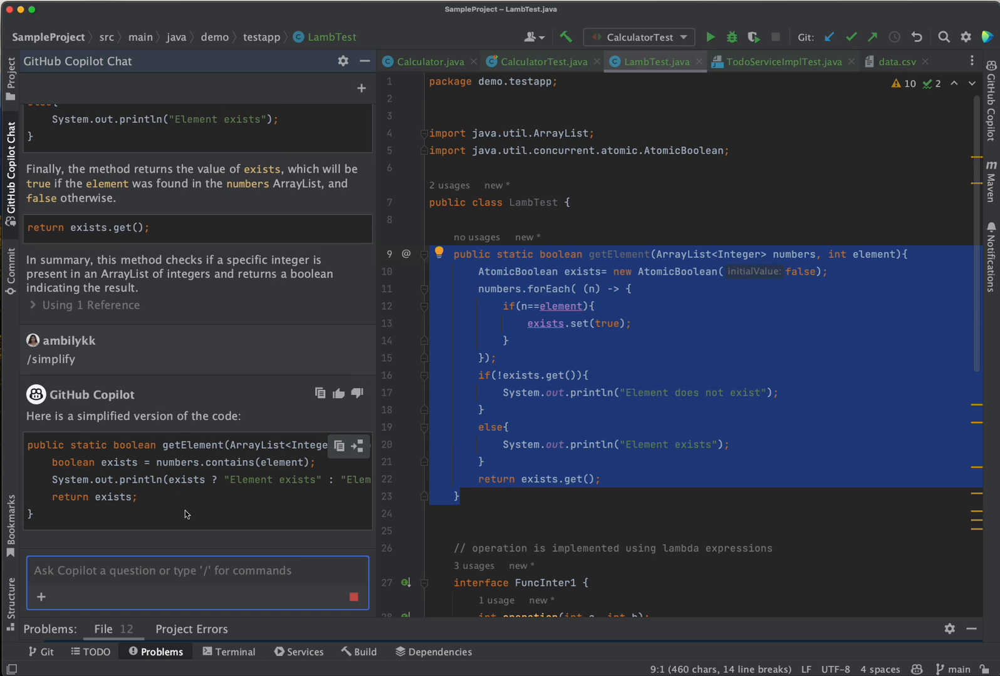
pyautogui.scroll(-3)
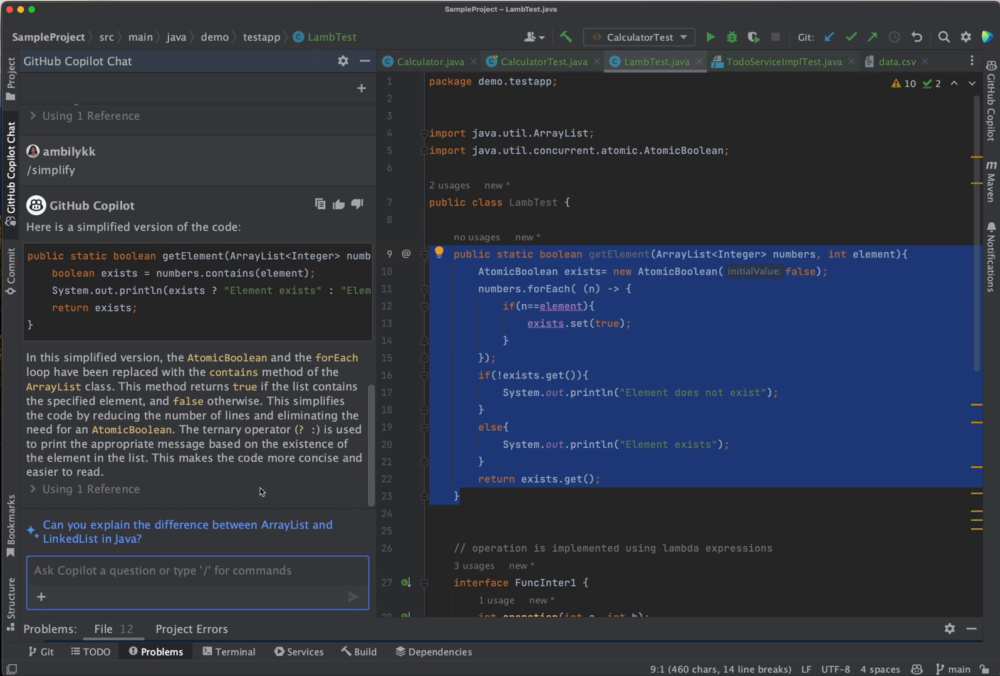
pyautogui.moveTo(176, 374)
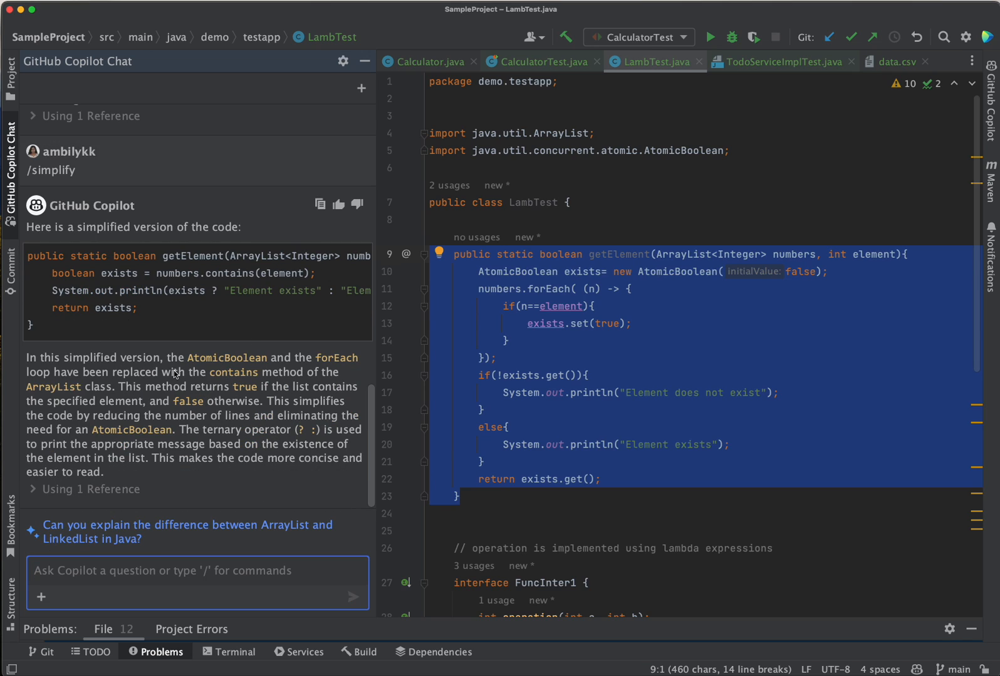
pyautogui.moveTo(222, 366)
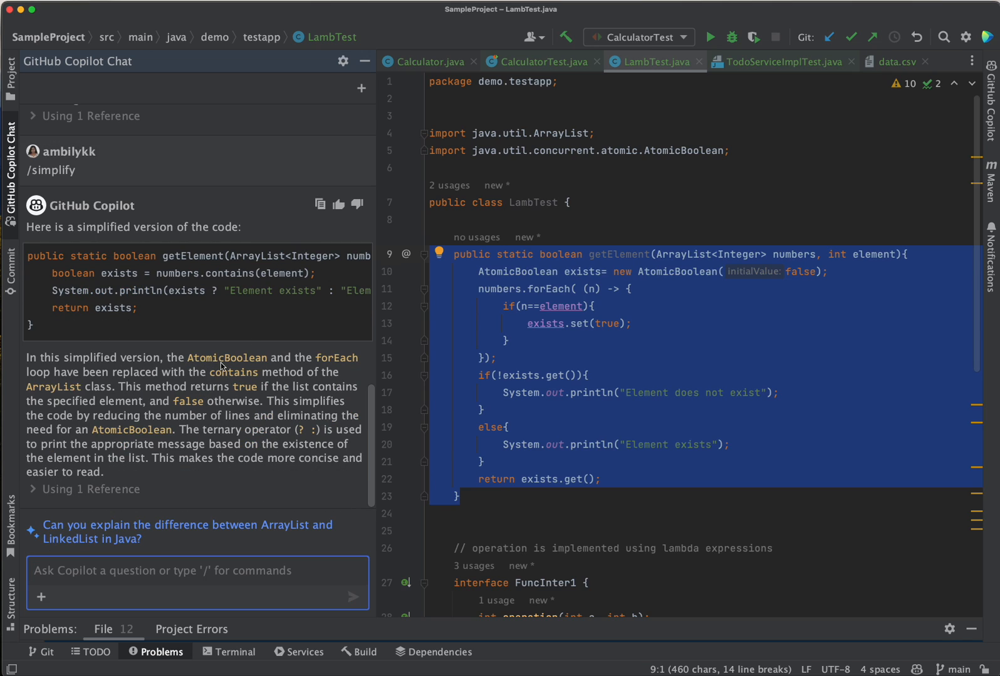
pyautogui.moveTo(253, 389)
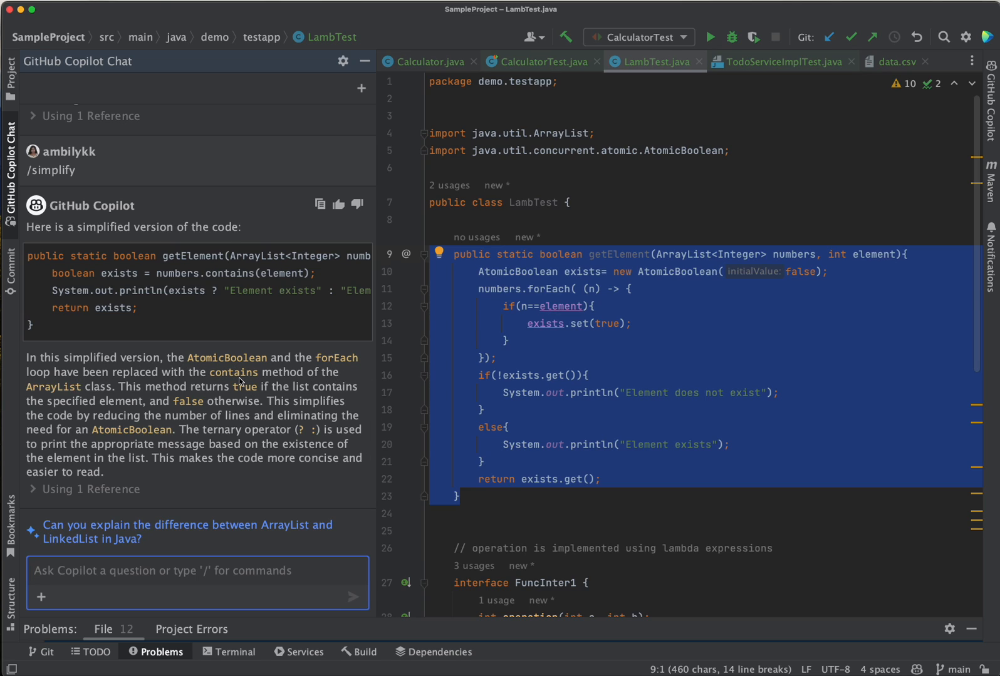
pyautogui.moveTo(230, 308)
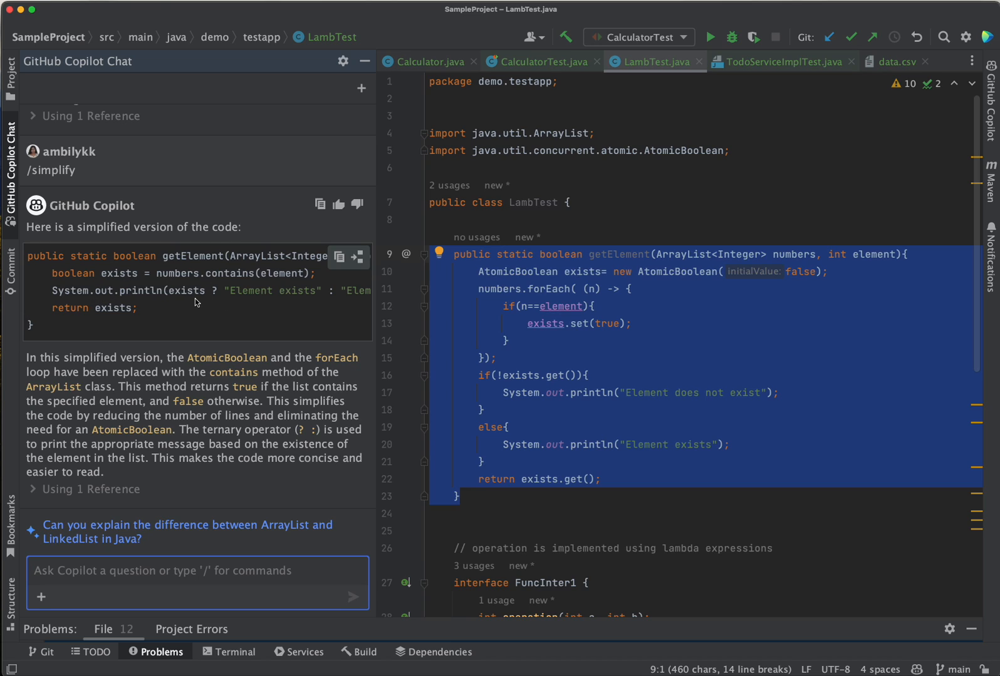
pyautogui.moveTo(216, 310)
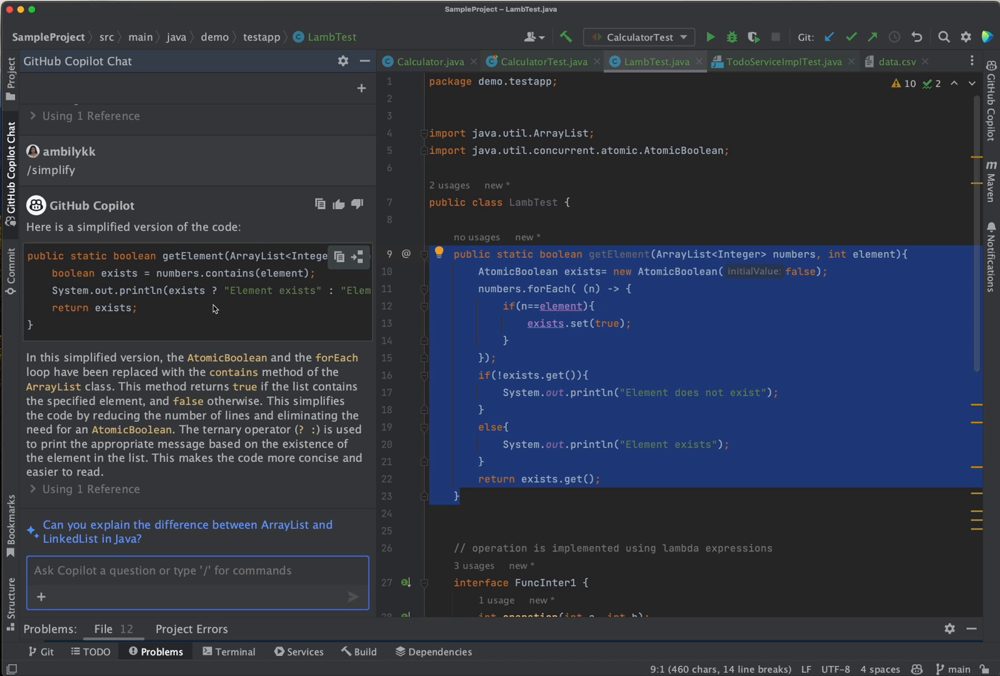
pyautogui.moveTo(199, 309)
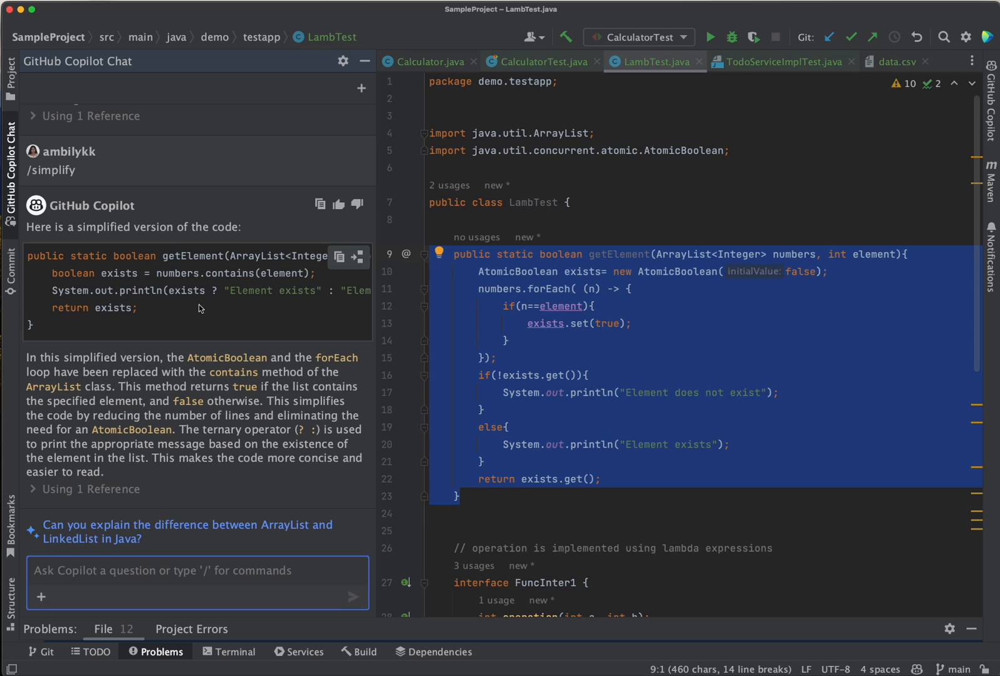
pyautogui.moveTo(230, 311)
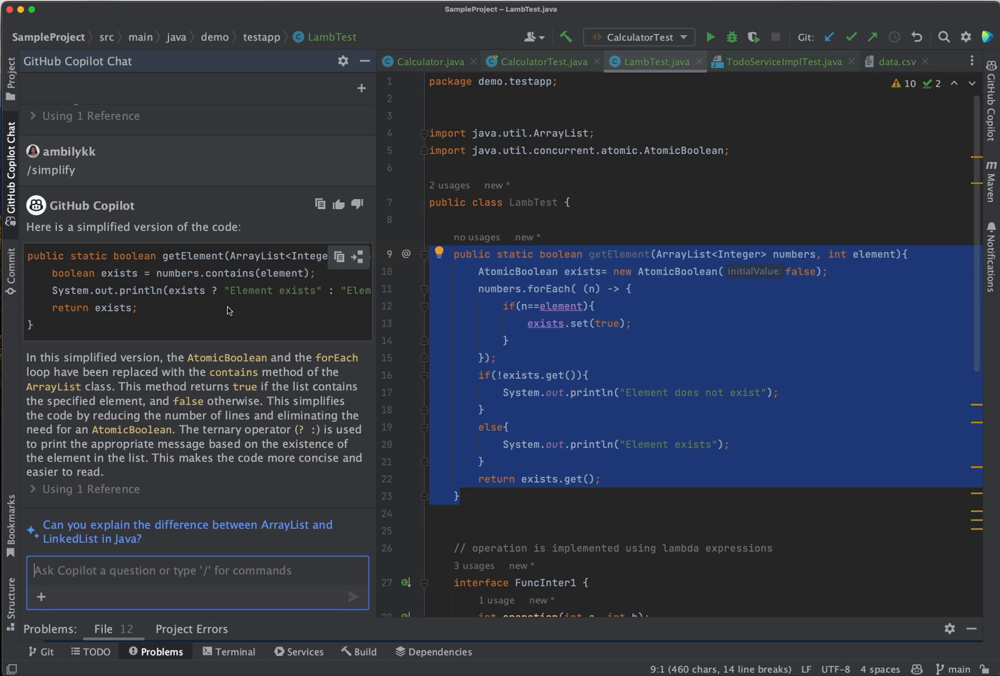
pyautogui.moveTo(234, 325)
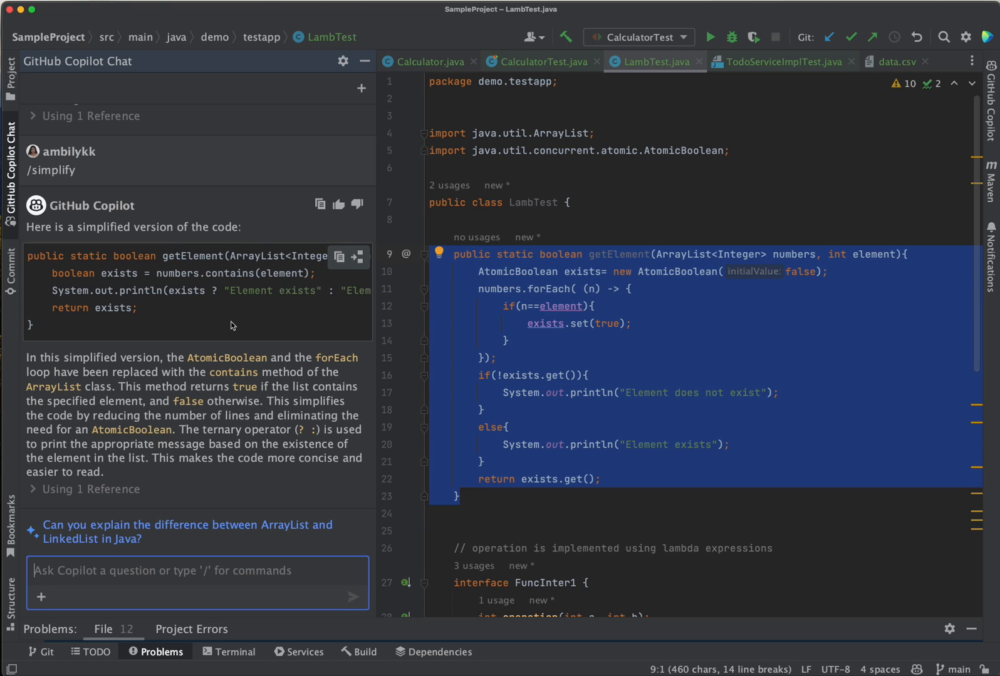
pyautogui.moveTo(486, 273)
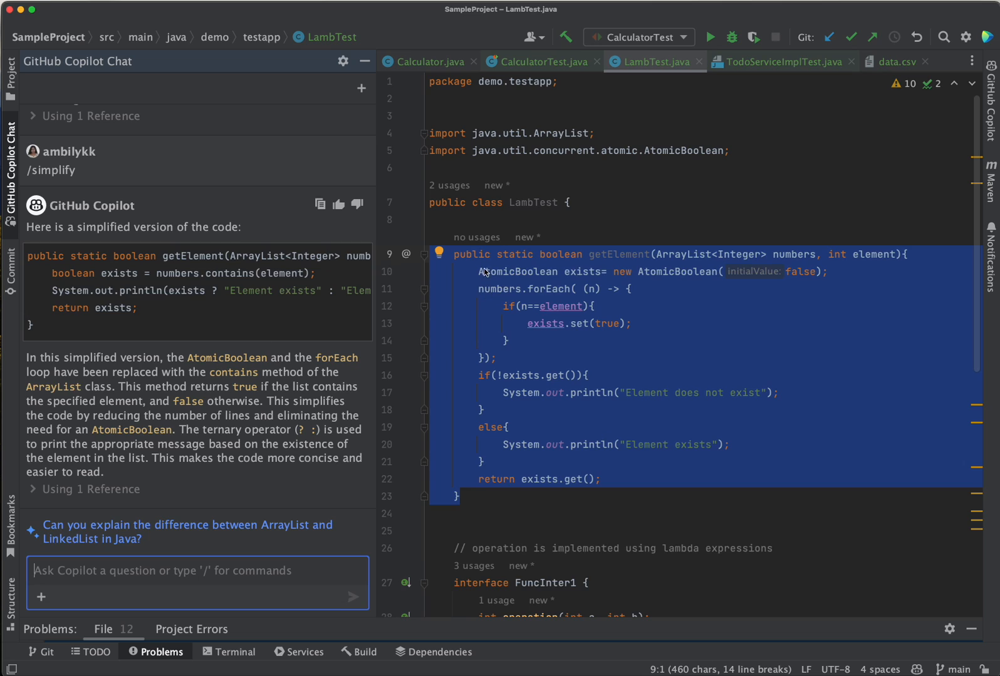
pyautogui.moveTo(507, 409)
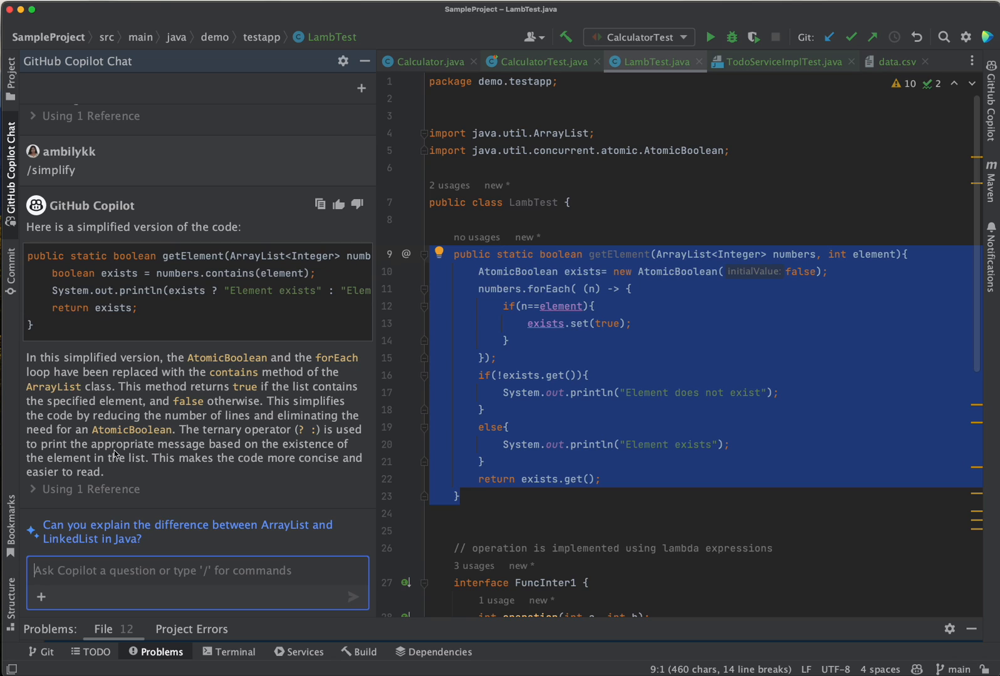
pyautogui.moveTo(185, 453)
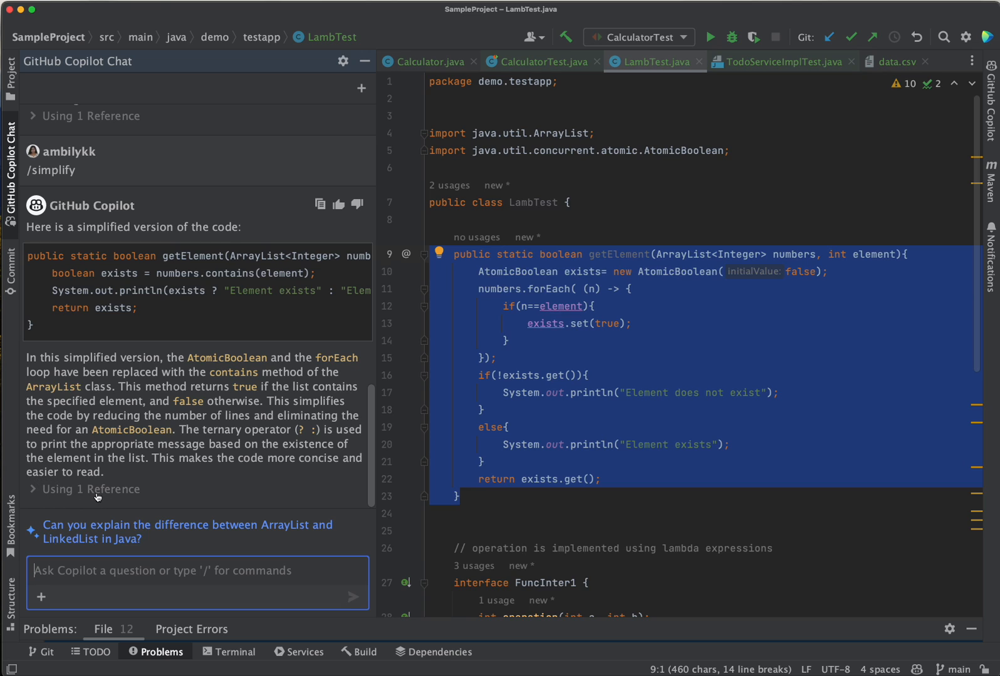
pyautogui.click(89, 489)
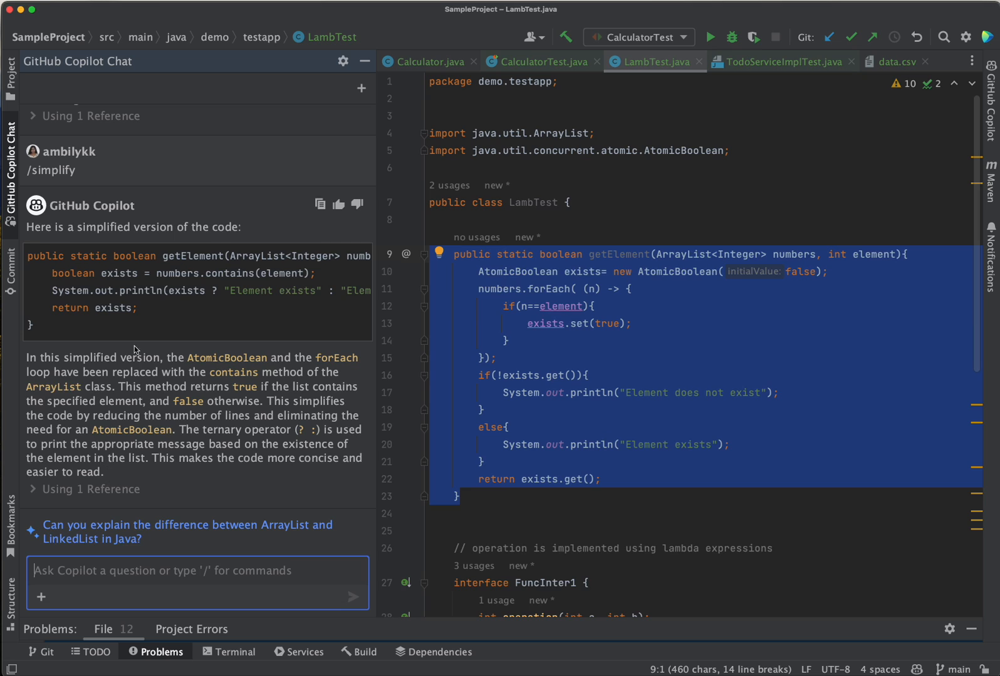
# In Calculator.java, send /tests for the selected divide method to Copilot Chat.
pyautogui.click(424, 61)
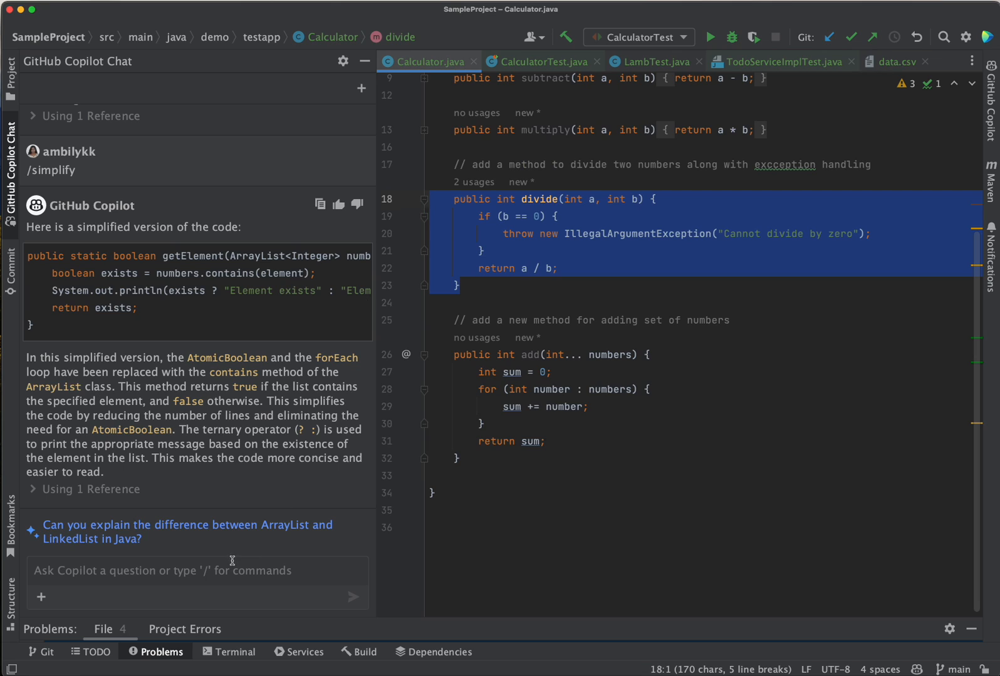
pyautogui.write('/')
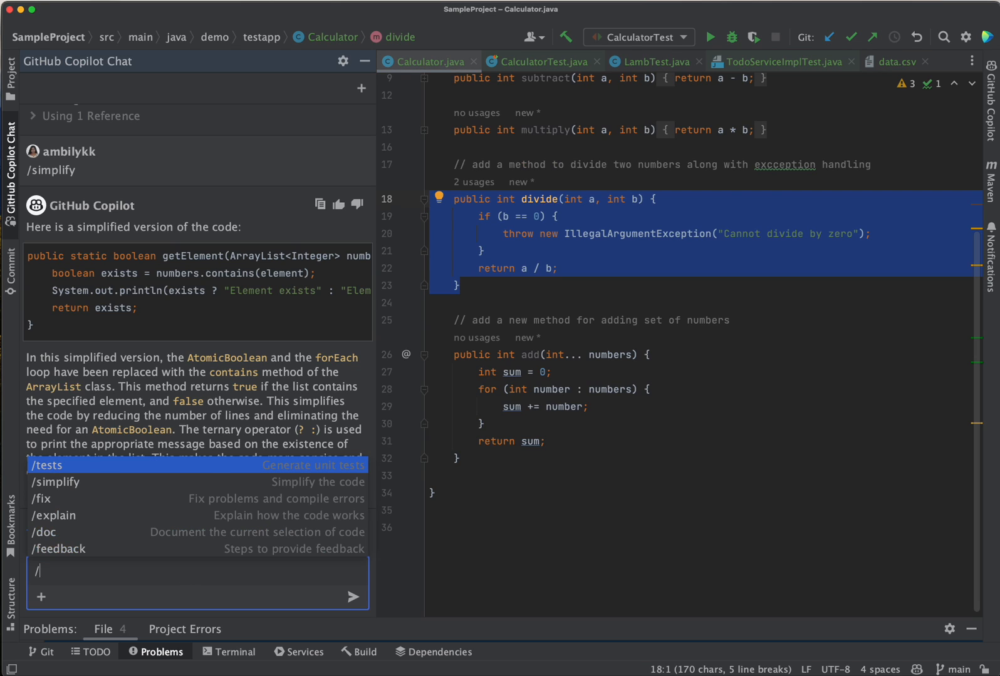
pyautogui.write('te')
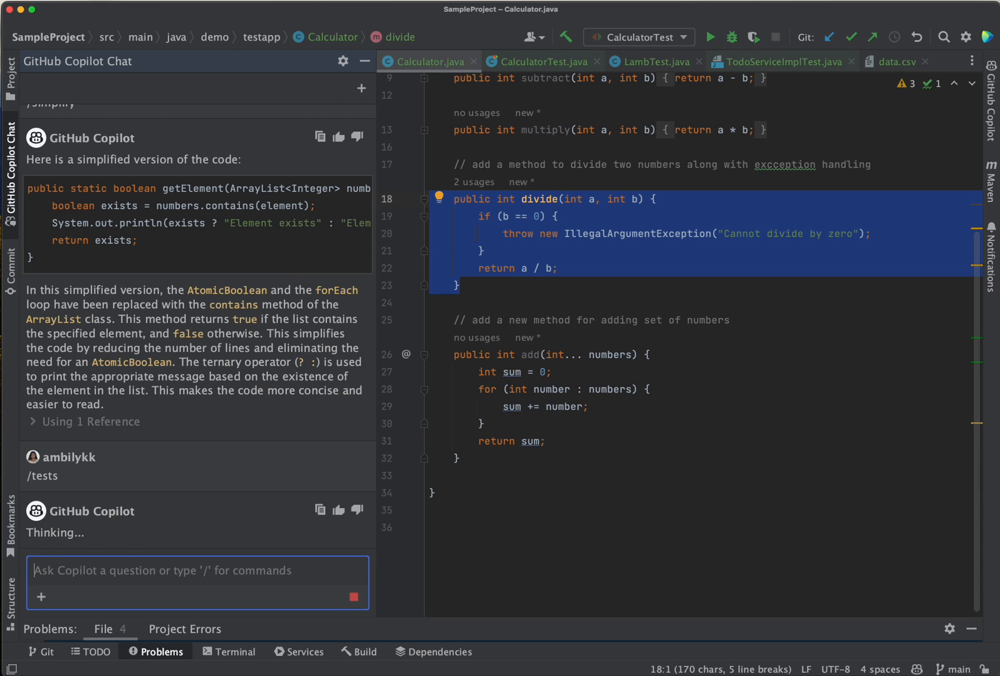
# Read Copilot's divide tests: positive, negative, divide-by-one and divide-by-zero exception cases.
pyautogui.scroll(-3)
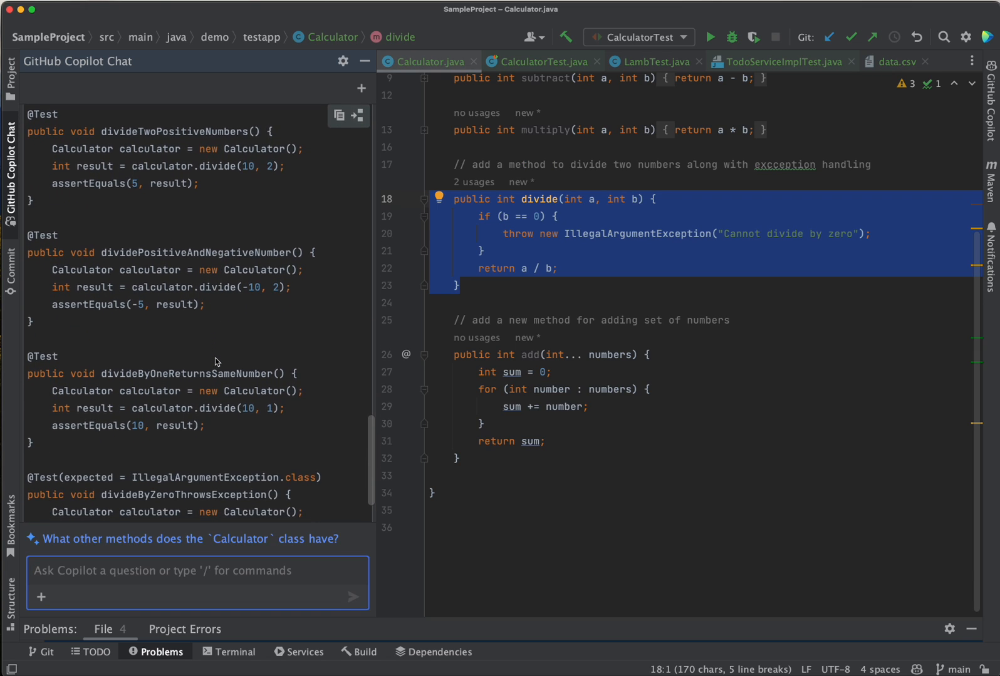
pyautogui.scroll(-3)
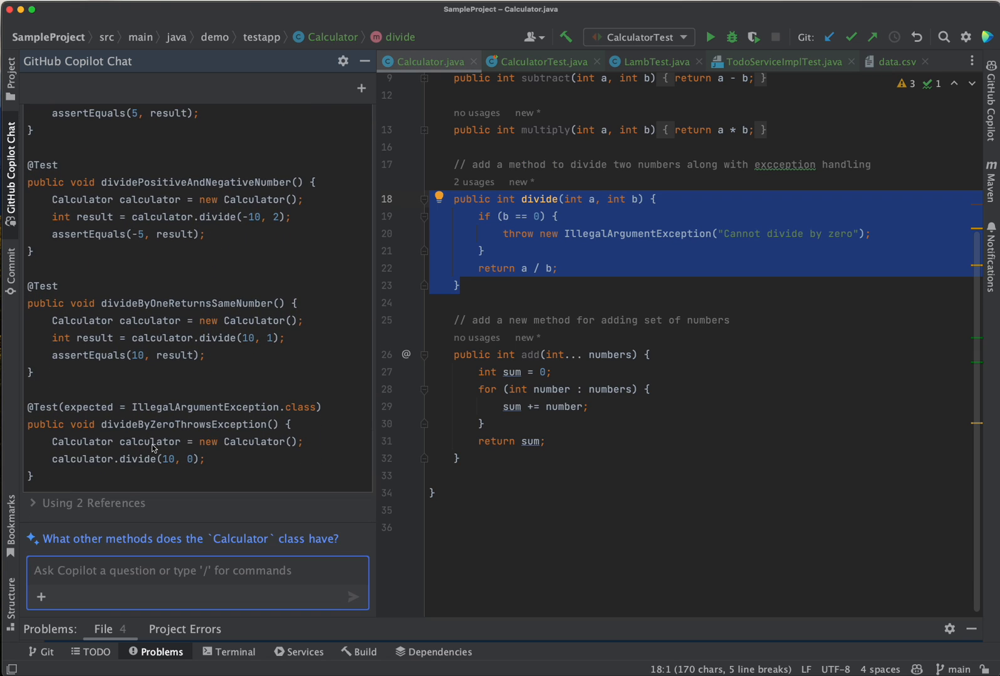
pyautogui.moveTo(221, 299)
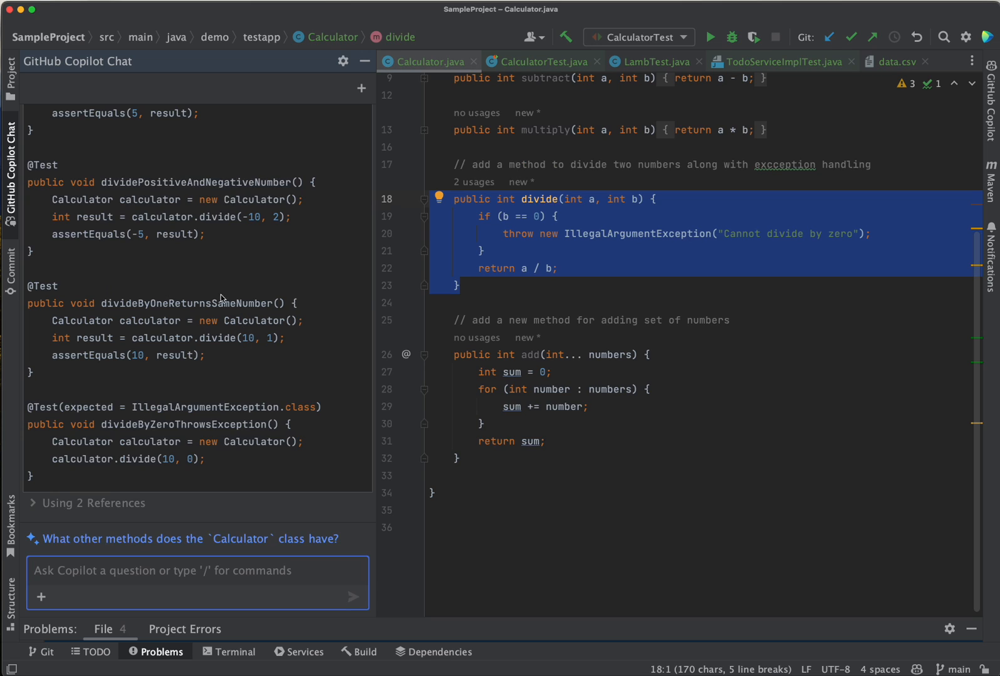
pyautogui.moveTo(268, 388)
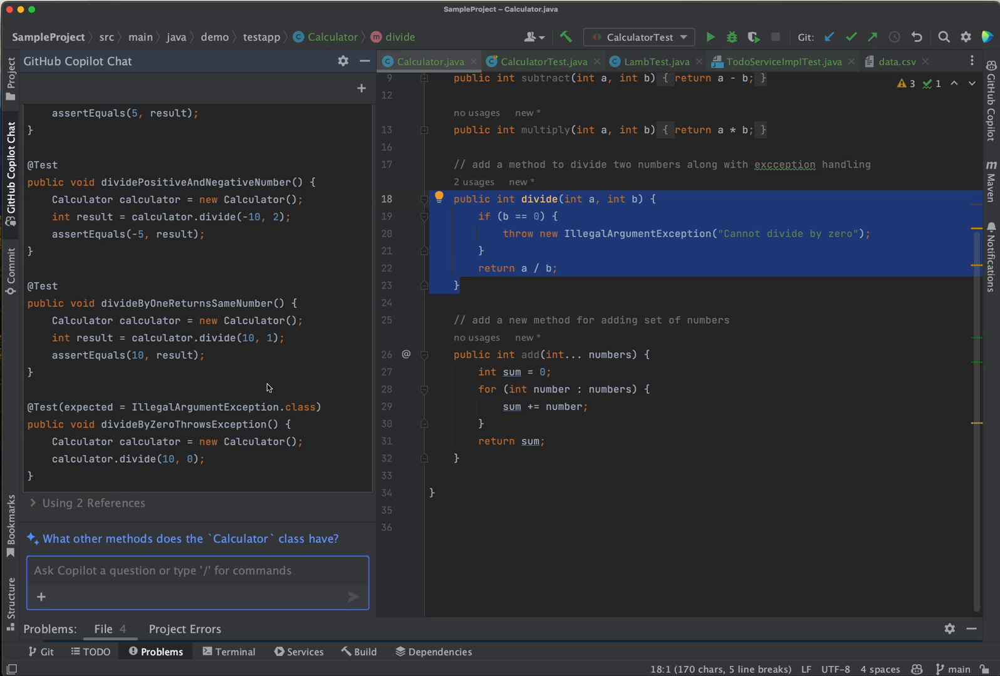
pyautogui.moveTo(146, 428)
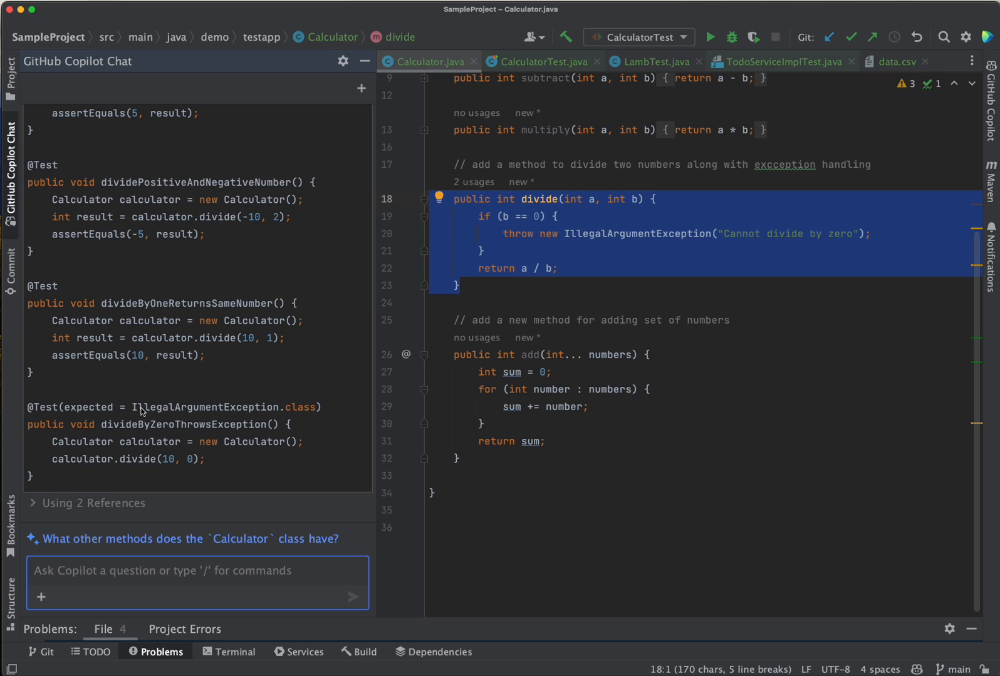
pyautogui.moveTo(415, 361)
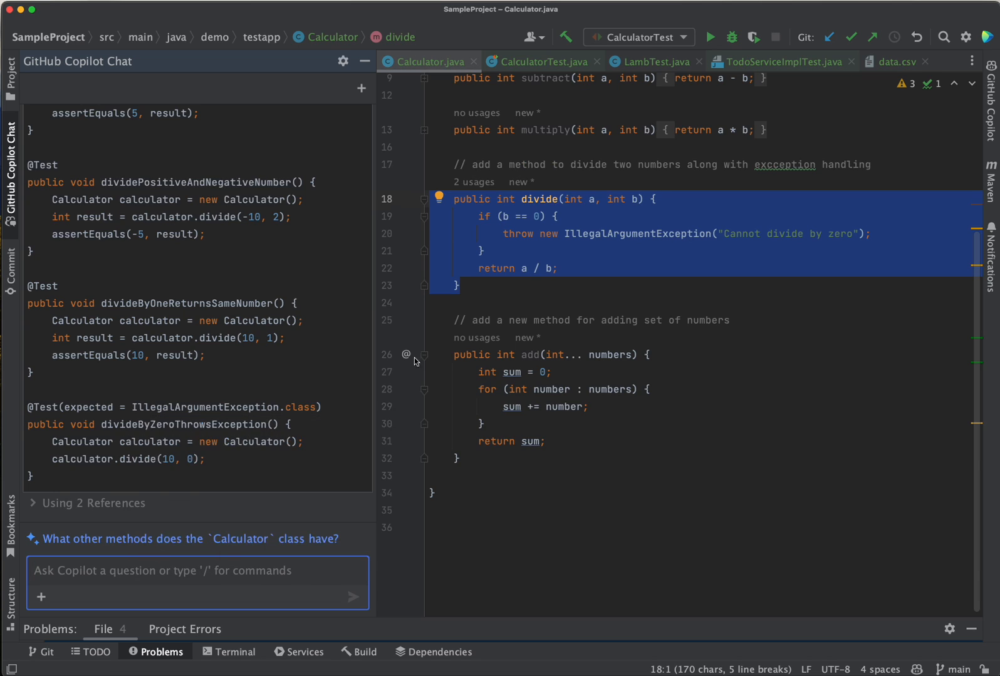
pyautogui.moveTo(213, 438)
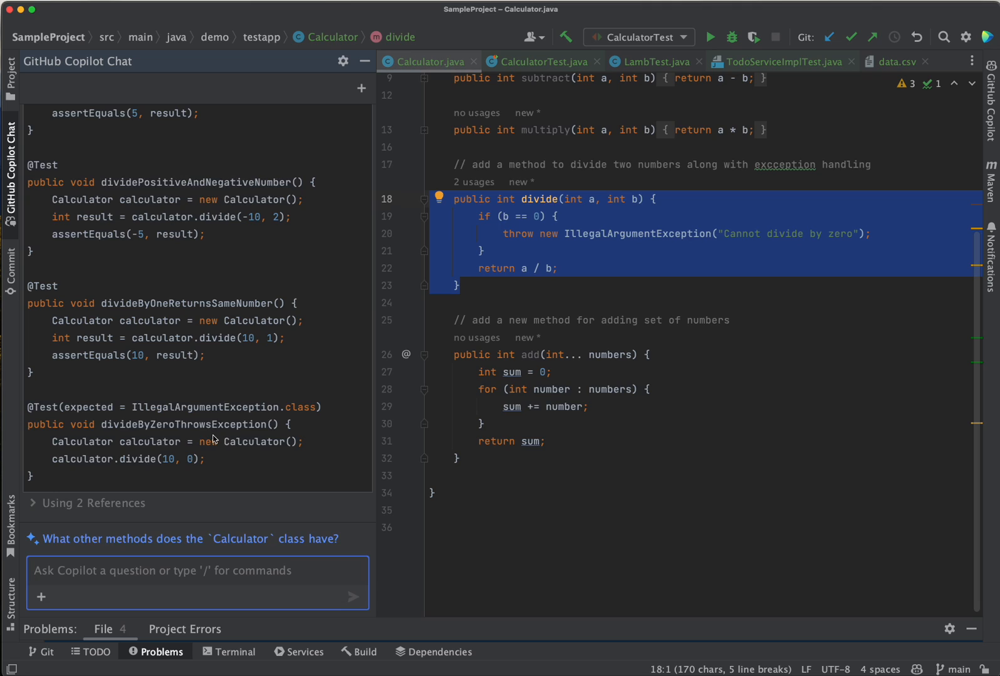
pyautogui.moveTo(50, 503)
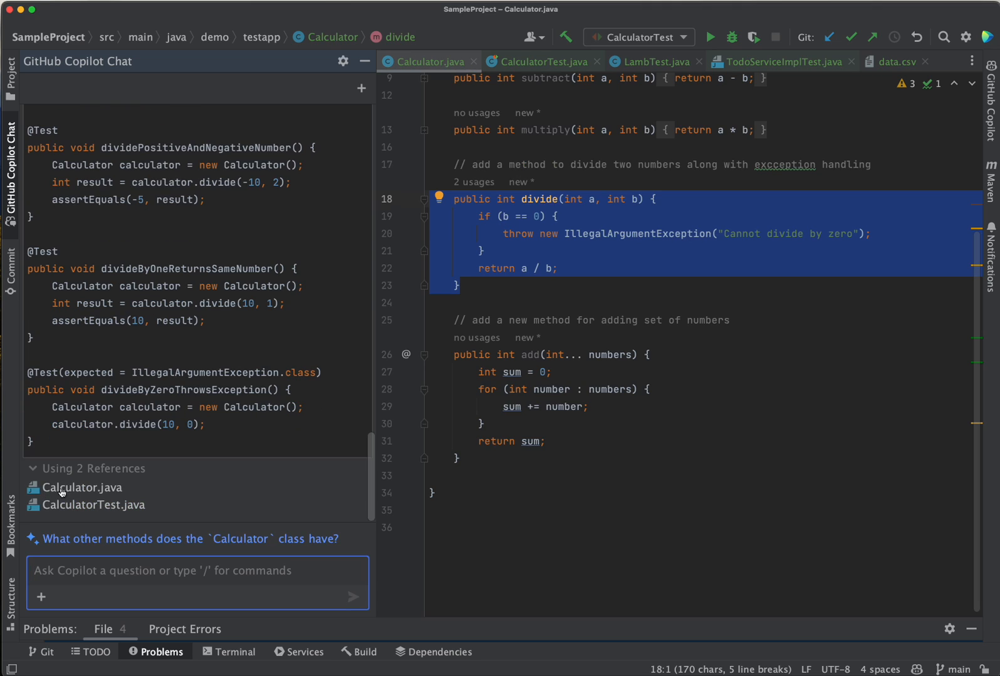
pyautogui.moveTo(136, 495)
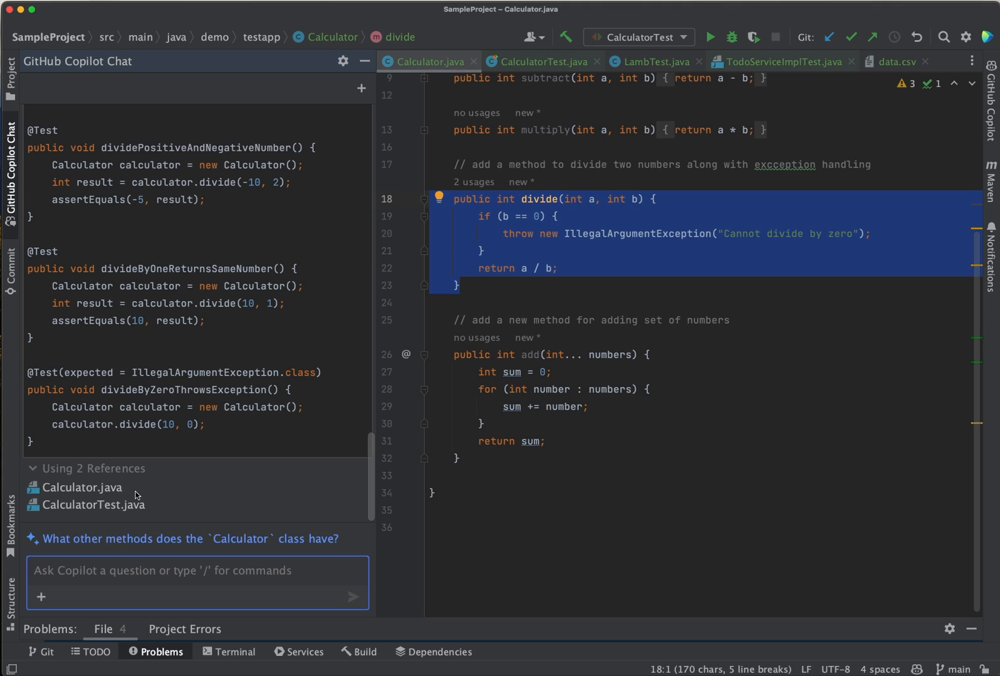
pyautogui.moveTo(112, 534)
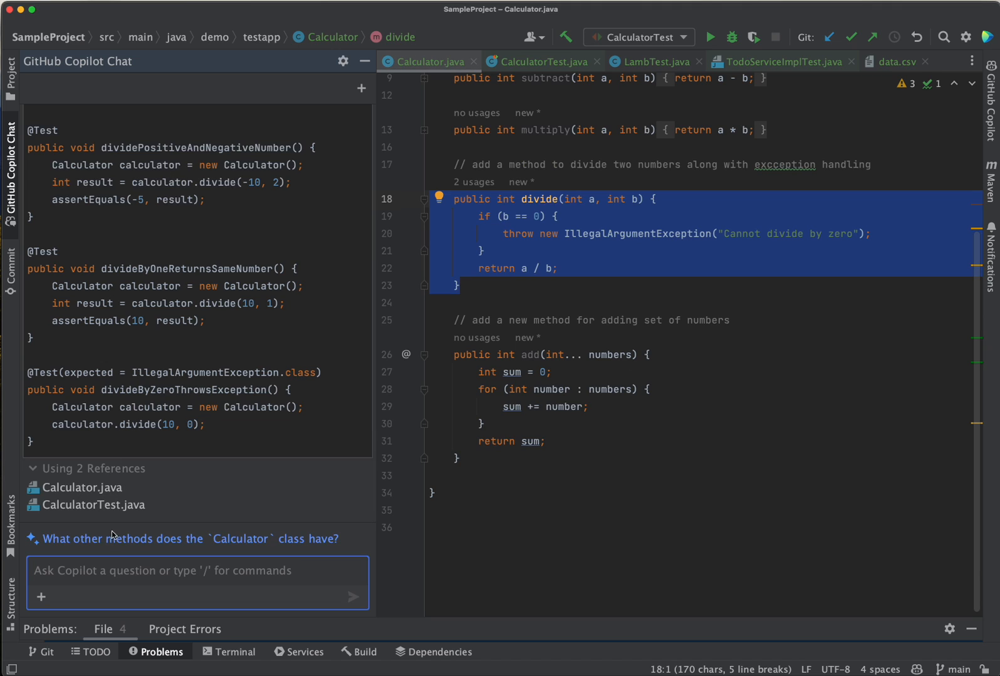
# View testDivide and testDivideByZero in CalculatorTest.java, then collapse 'Using 2 References'.
pyautogui.click(542, 61)
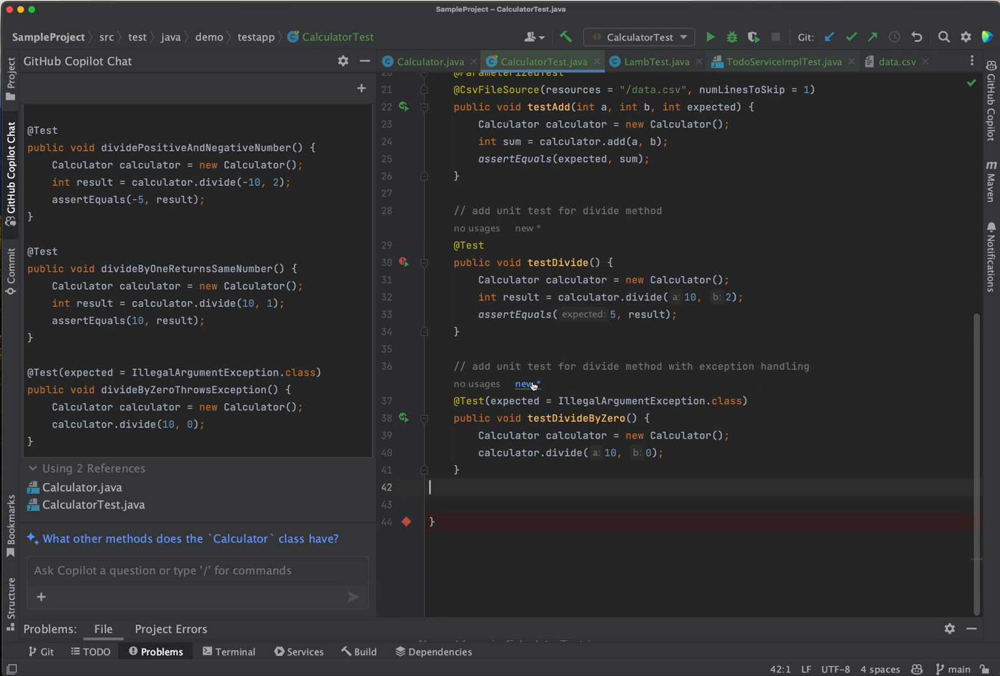
pyautogui.scroll(3)
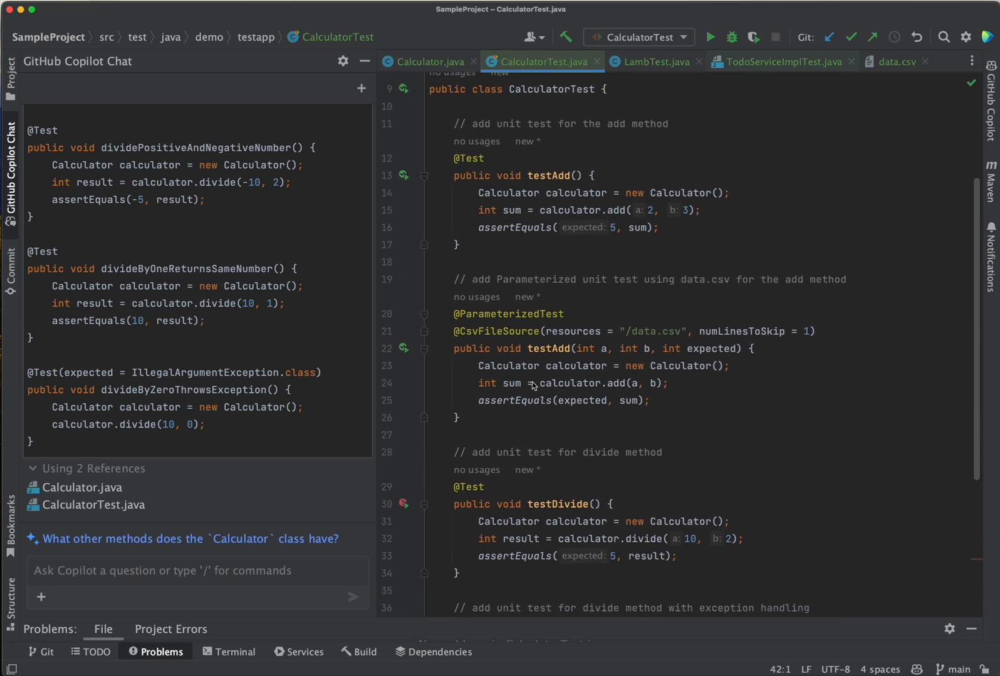
pyautogui.scroll(-3)
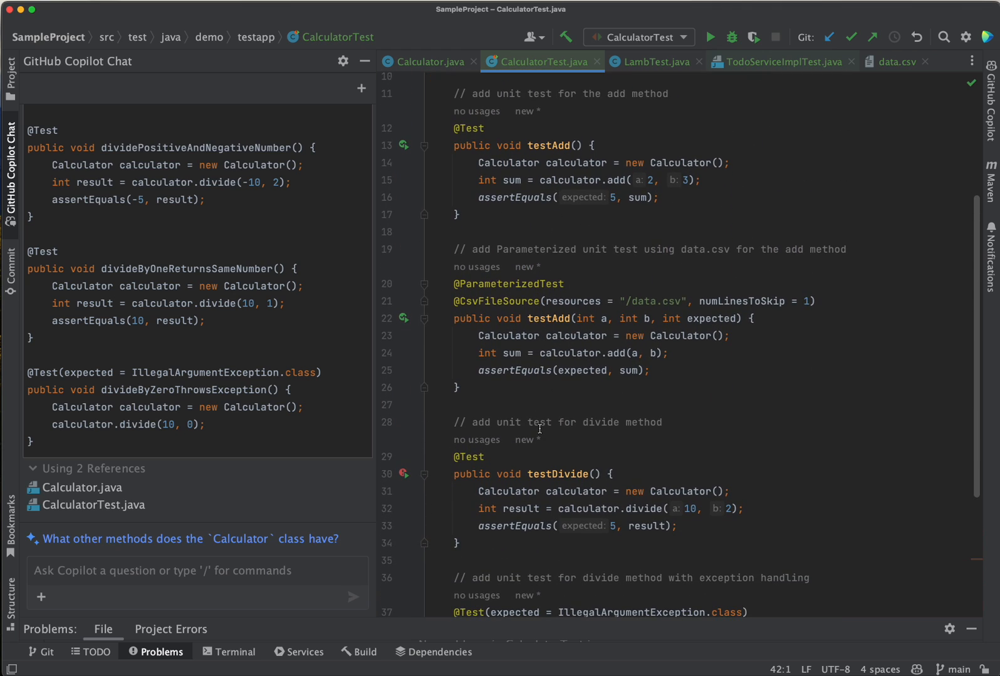
pyautogui.scroll(-3)
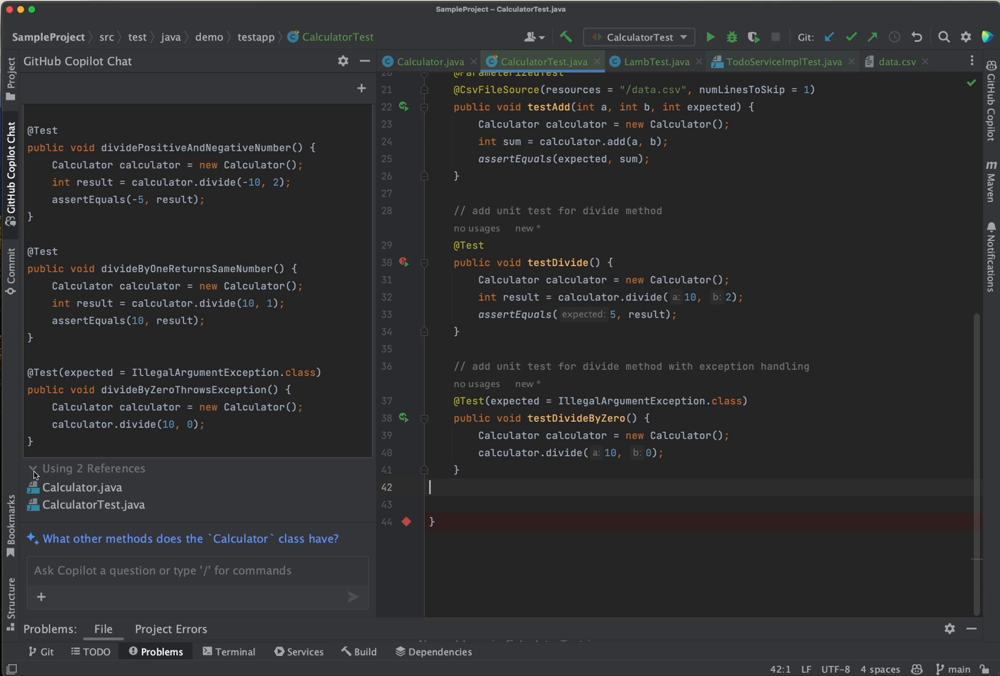
pyautogui.click(35, 469)
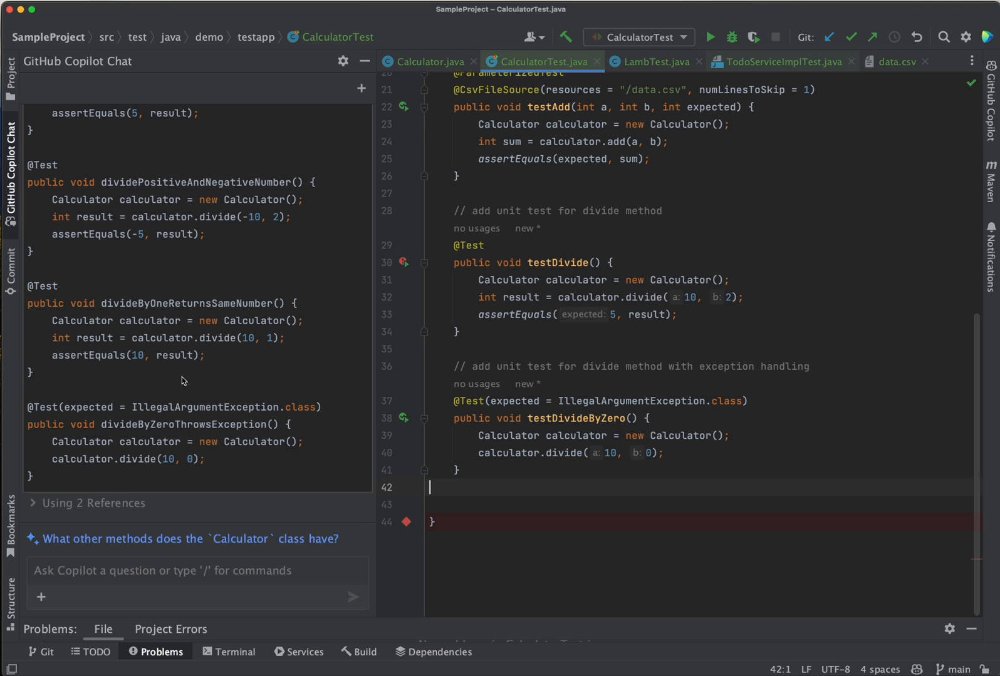
pyautogui.moveTo(176, 527)
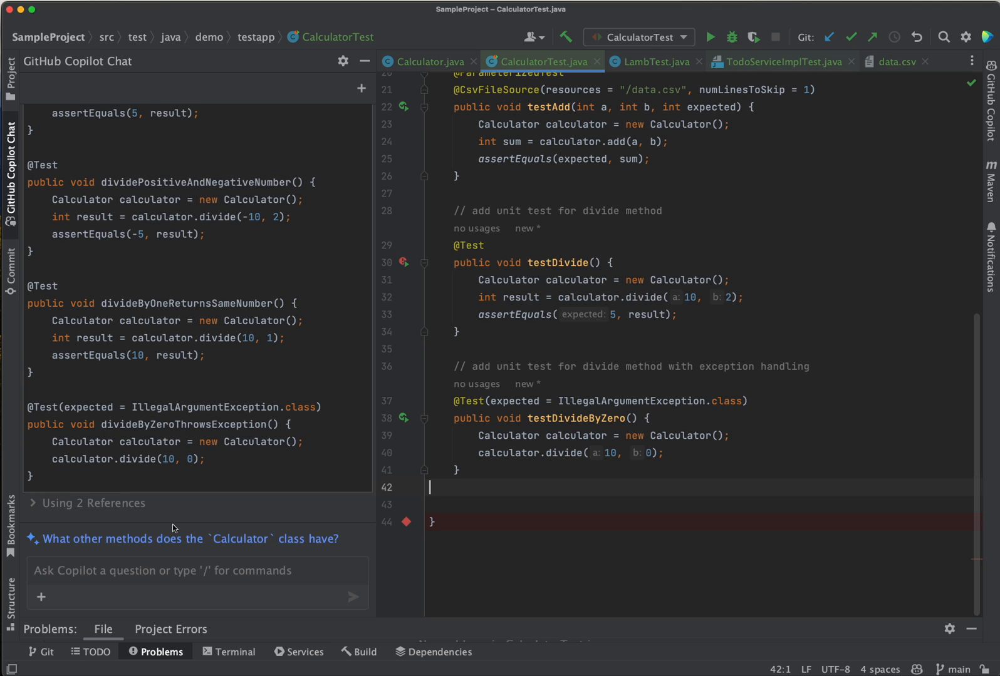
# Type / in chat and shift-select the whole getElement method in LambTest.java.
pyautogui.write('/')
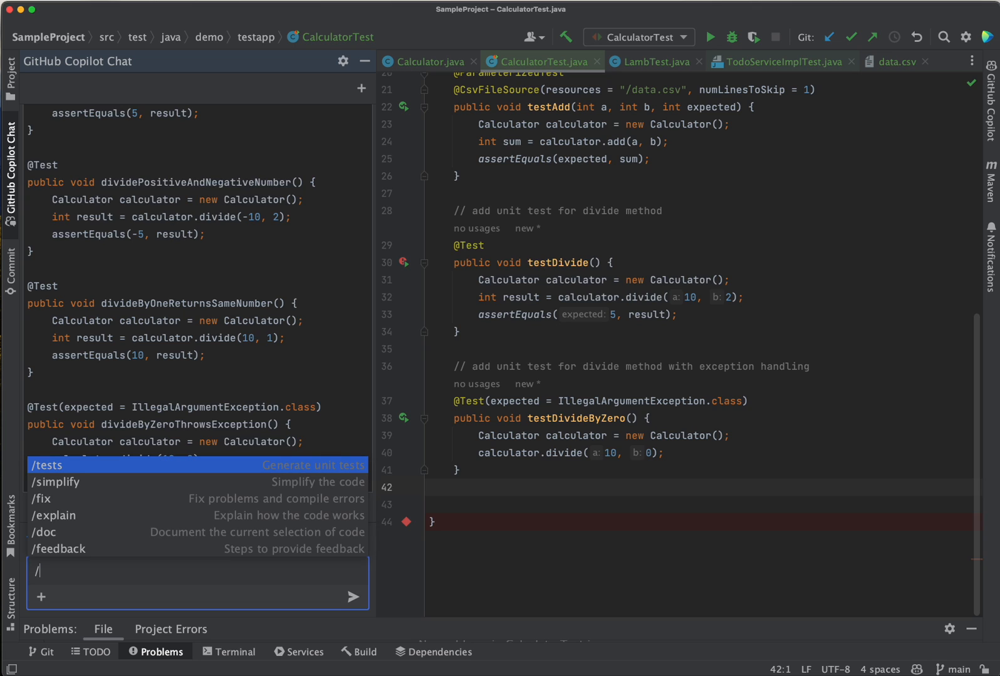
pyautogui.moveTo(695, 57)
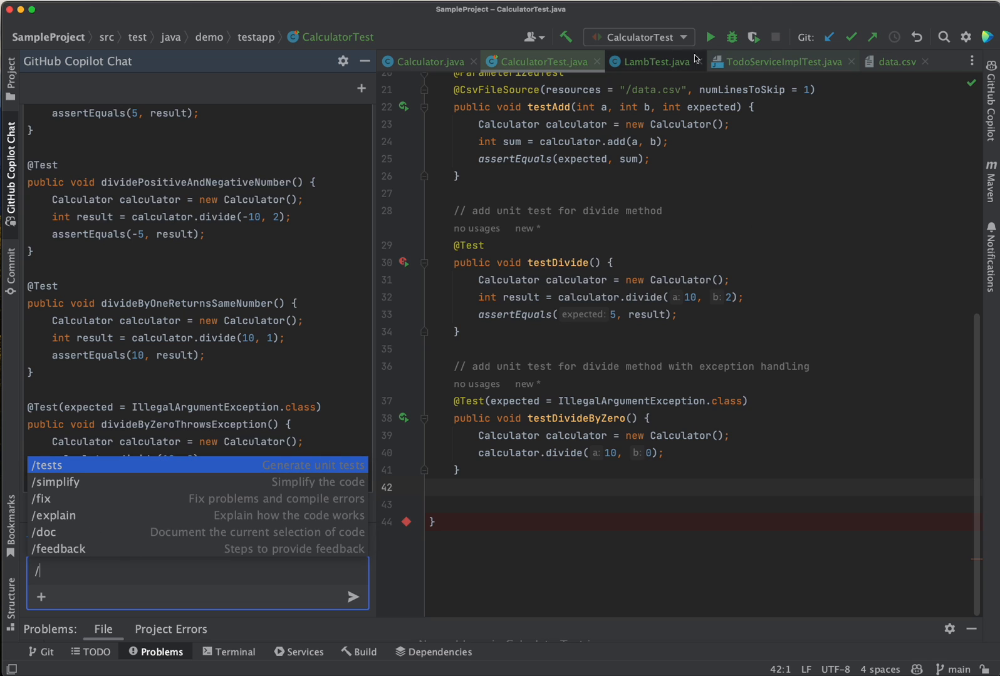
pyautogui.click(654, 62)
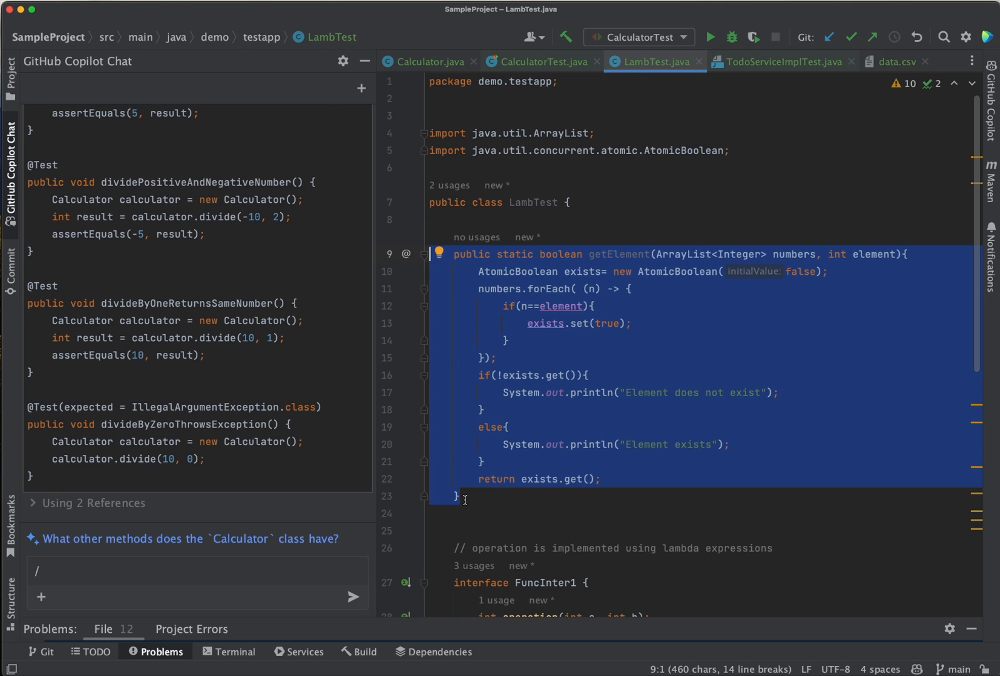
pyautogui.moveTo(516, 419)
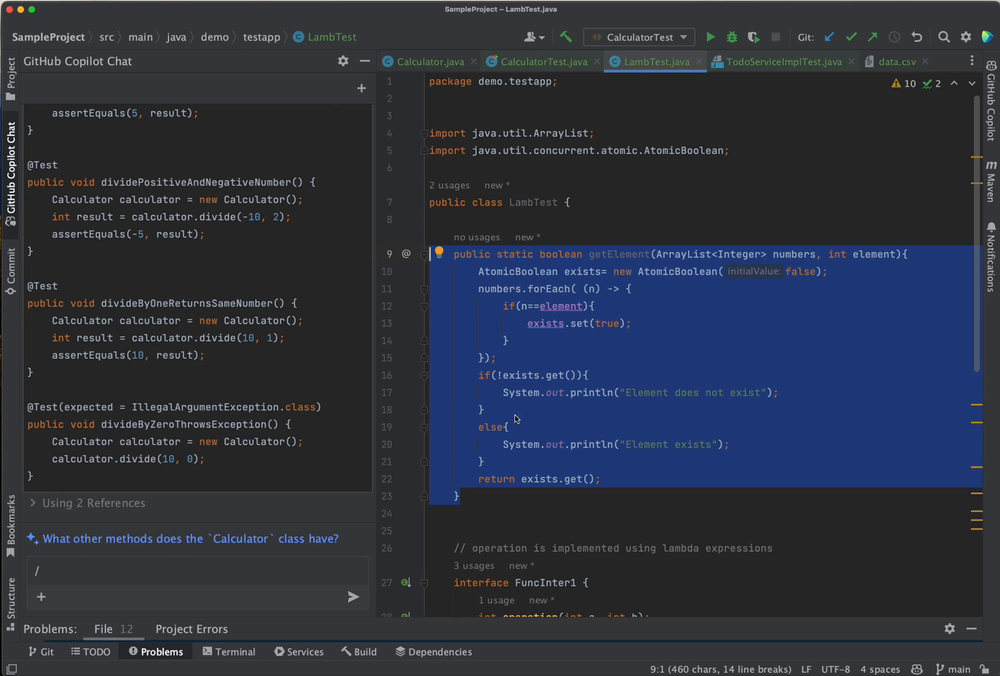
# Send /doc for the selected getElement and scroll through the generated Javadoc and comments.
pyautogui.click(458, 253)
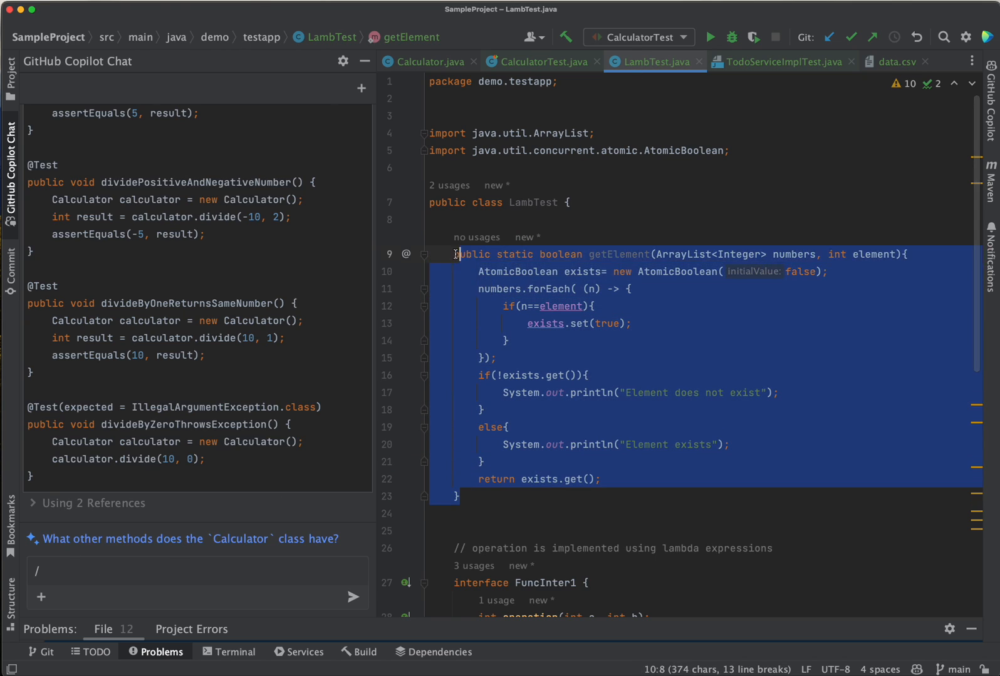
pyautogui.click(192, 570)
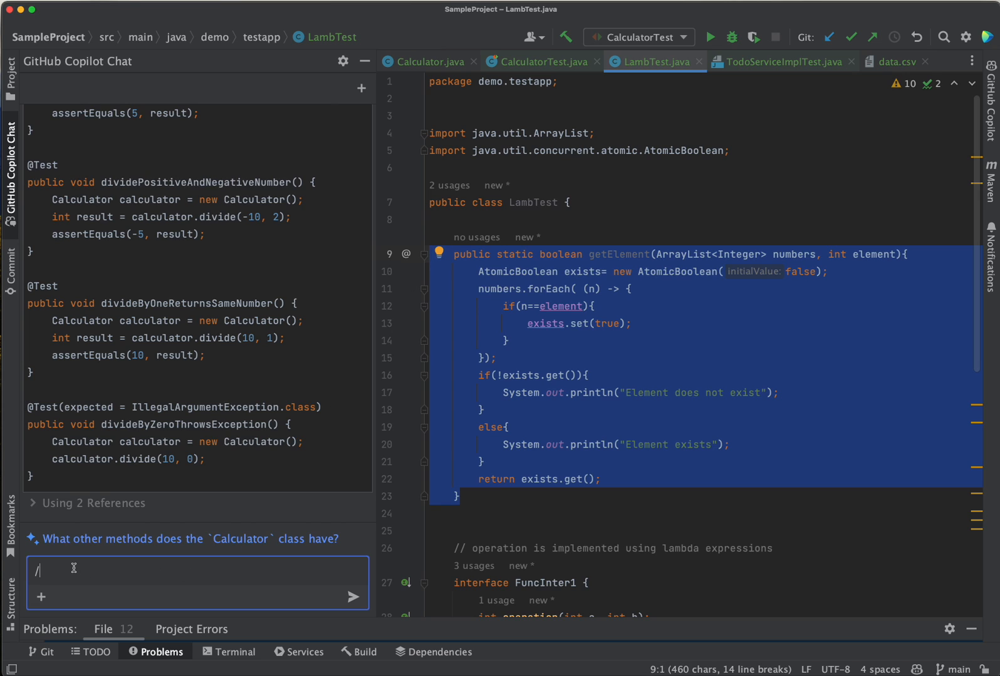
pyautogui.write('doc')
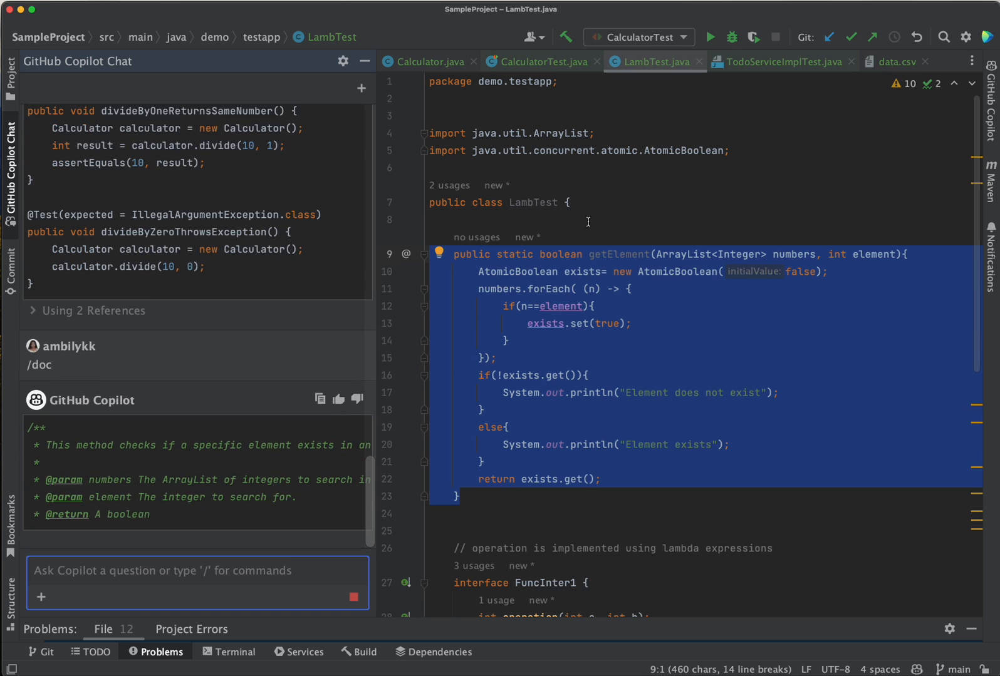
pyautogui.scroll(-3)
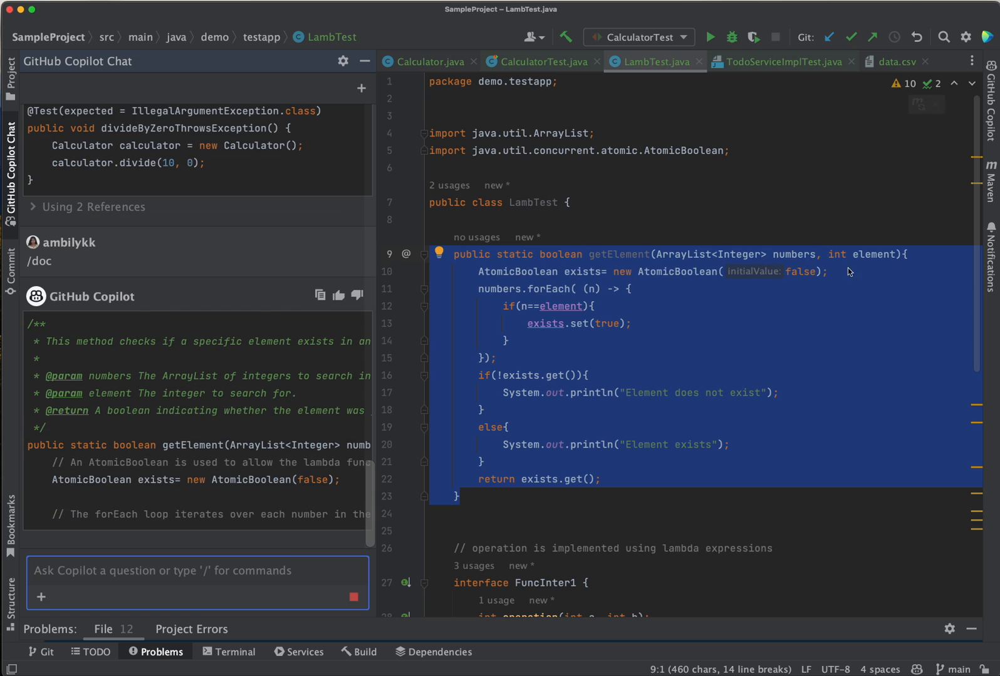
pyautogui.scroll(-3)
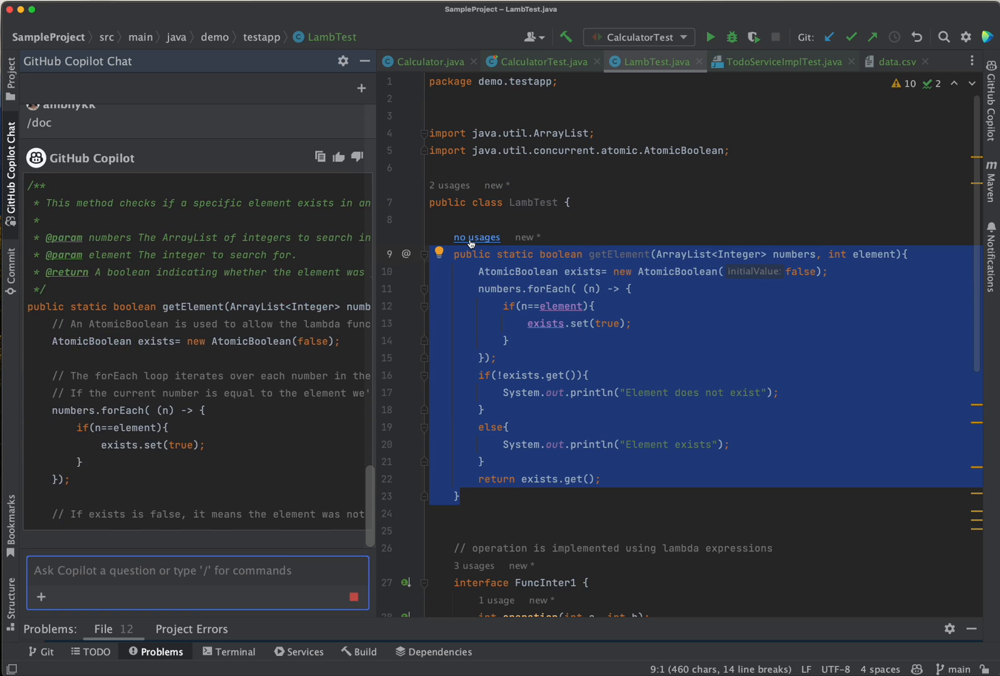
pyautogui.scroll(-3)
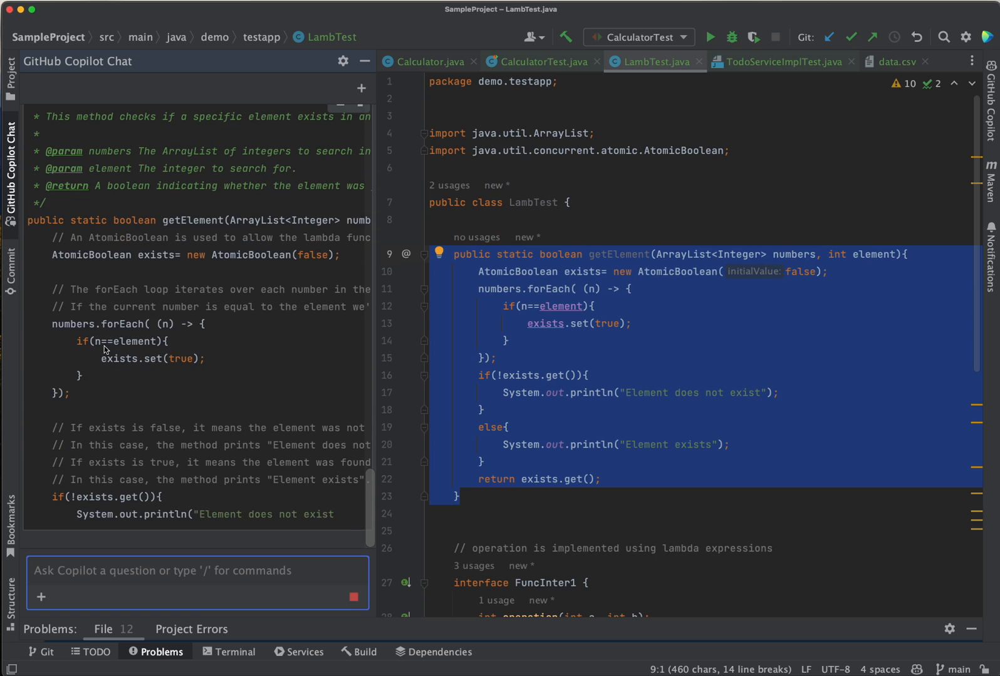
pyautogui.scroll(-3)
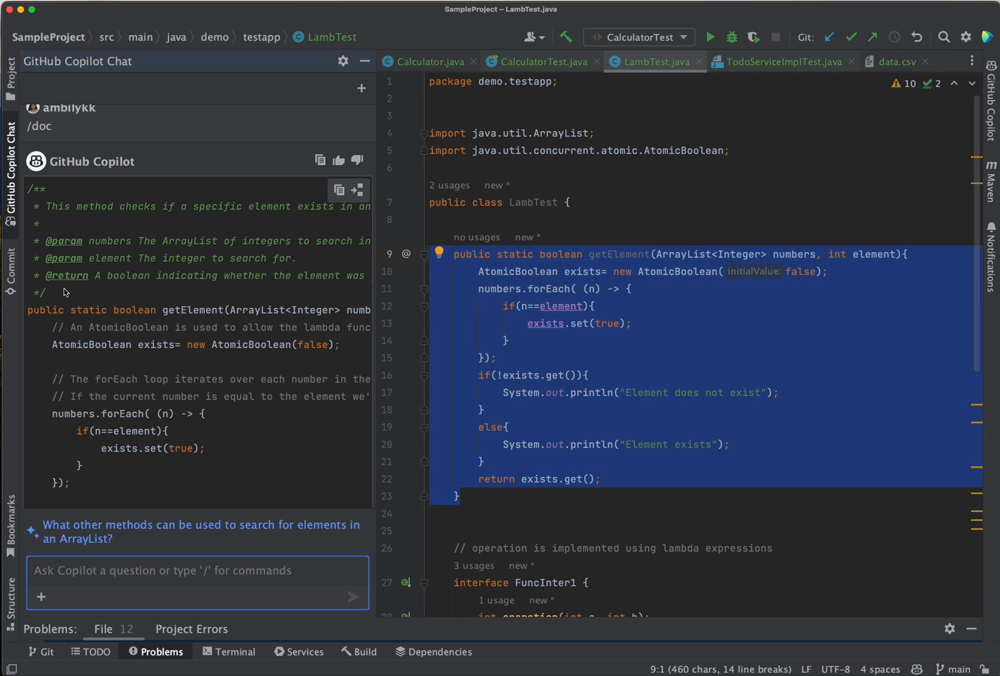
pyautogui.moveTo(132, 407)
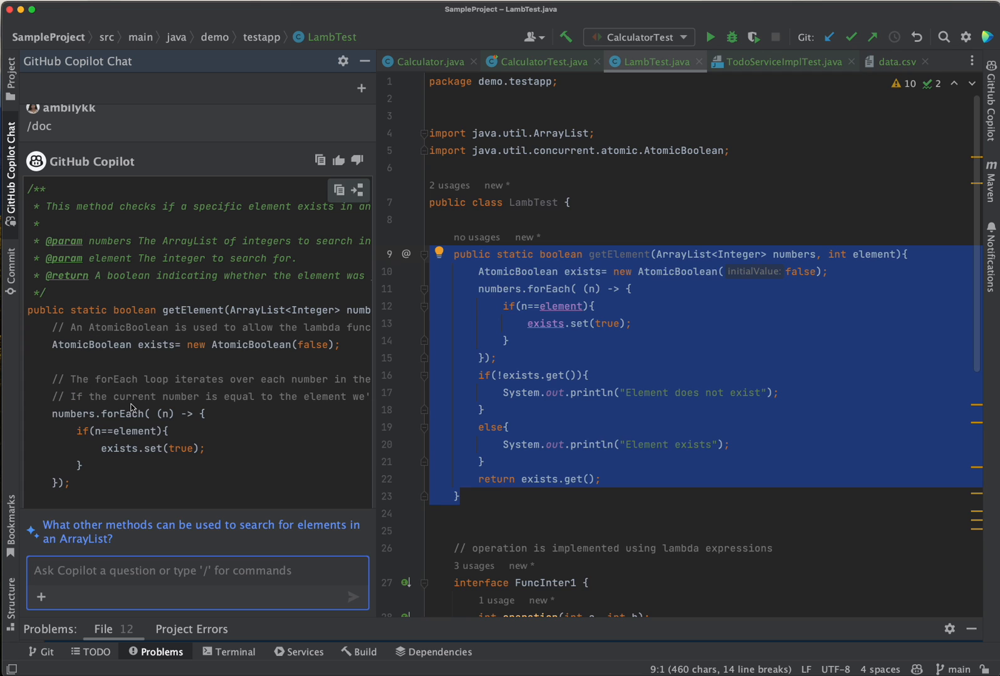
pyautogui.scroll(-3)
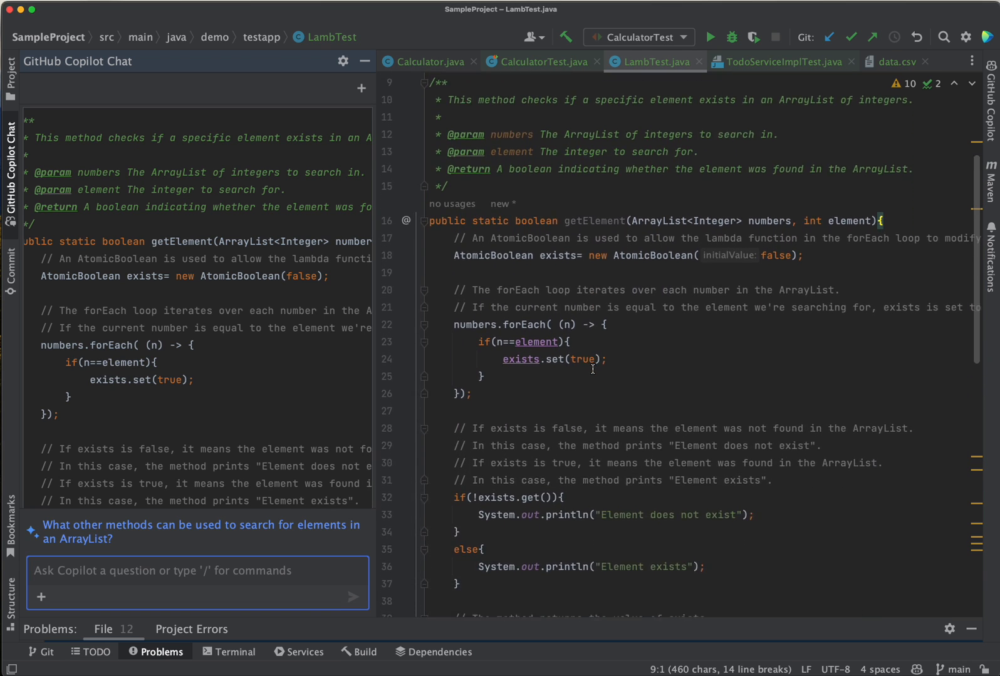
# Review the documented getElement, including return-value comments and the cited reference.
pyautogui.scroll(3)
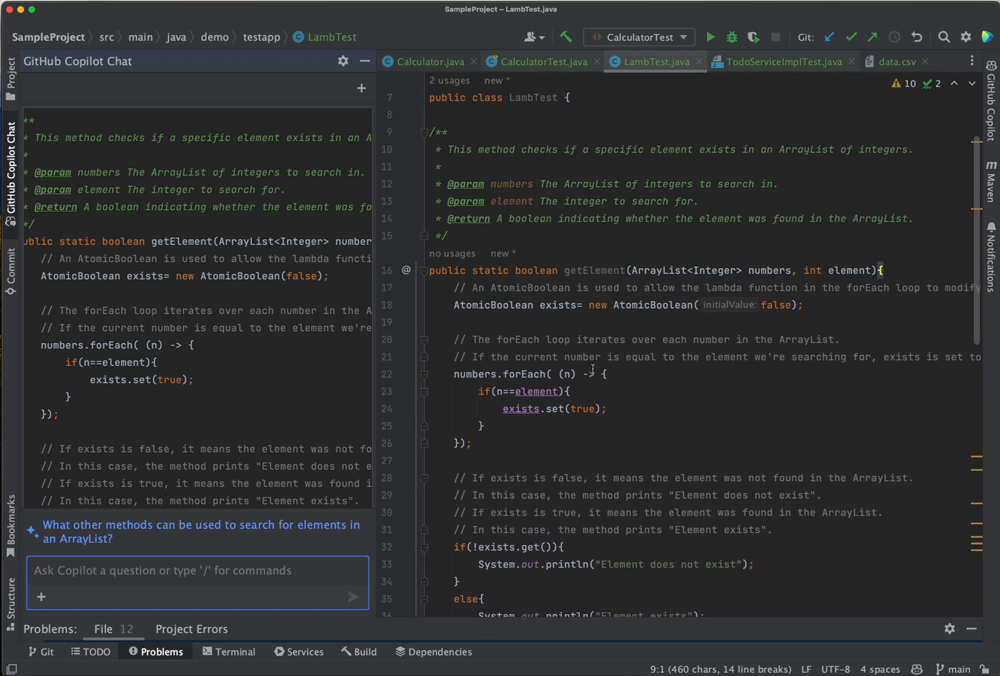
pyautogui.scroll(3)
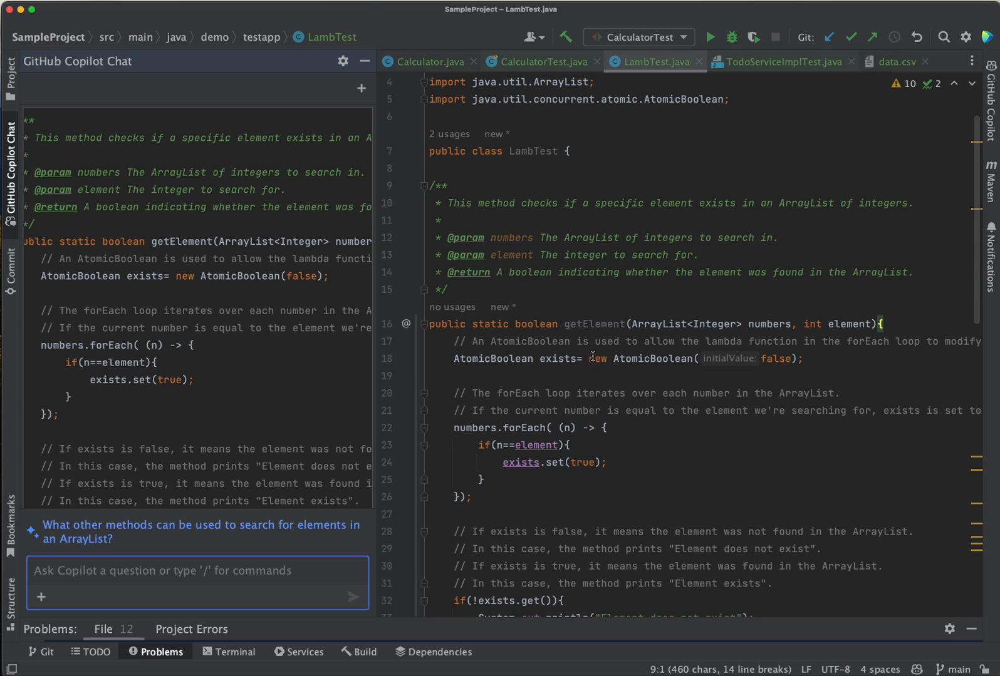
pyautogui.moveTo(679, 505)
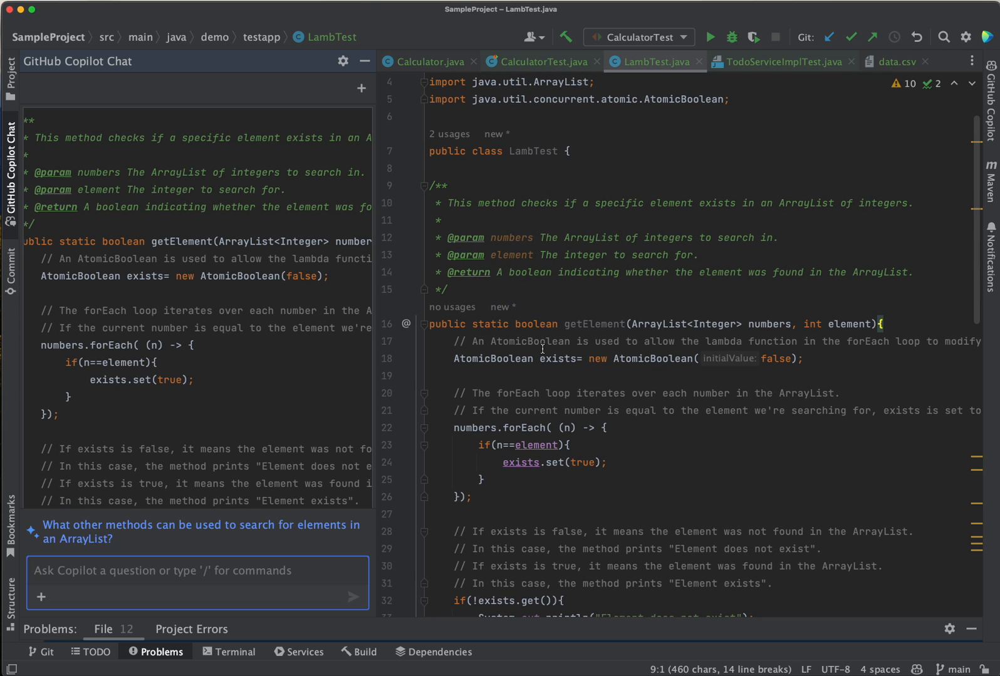
pyautogui.scroll(-3)
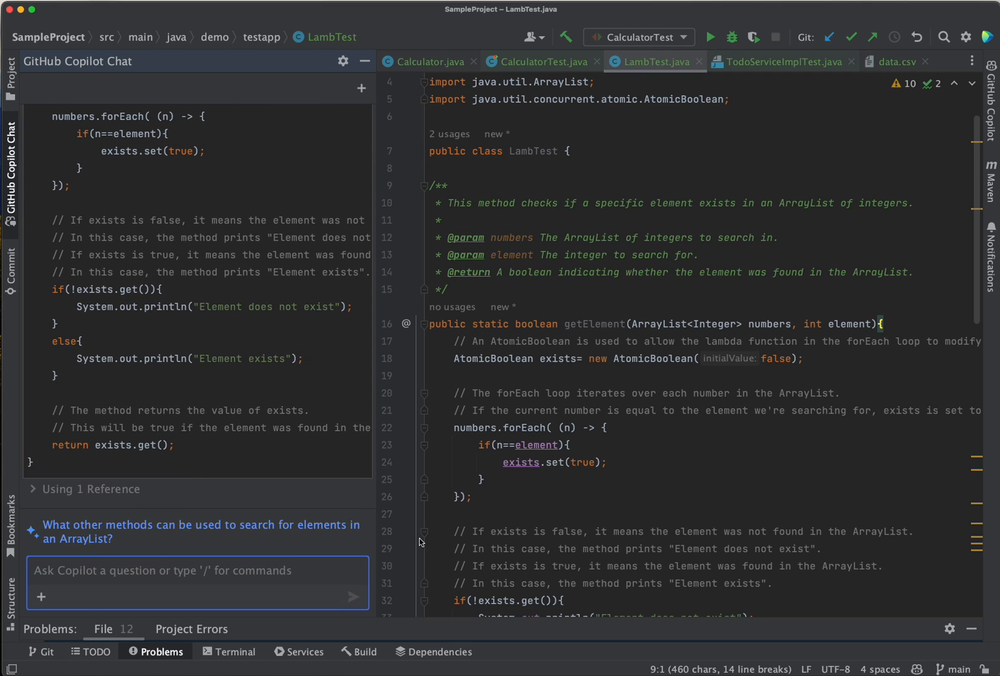
pyautogui.moveTo(428, 61)
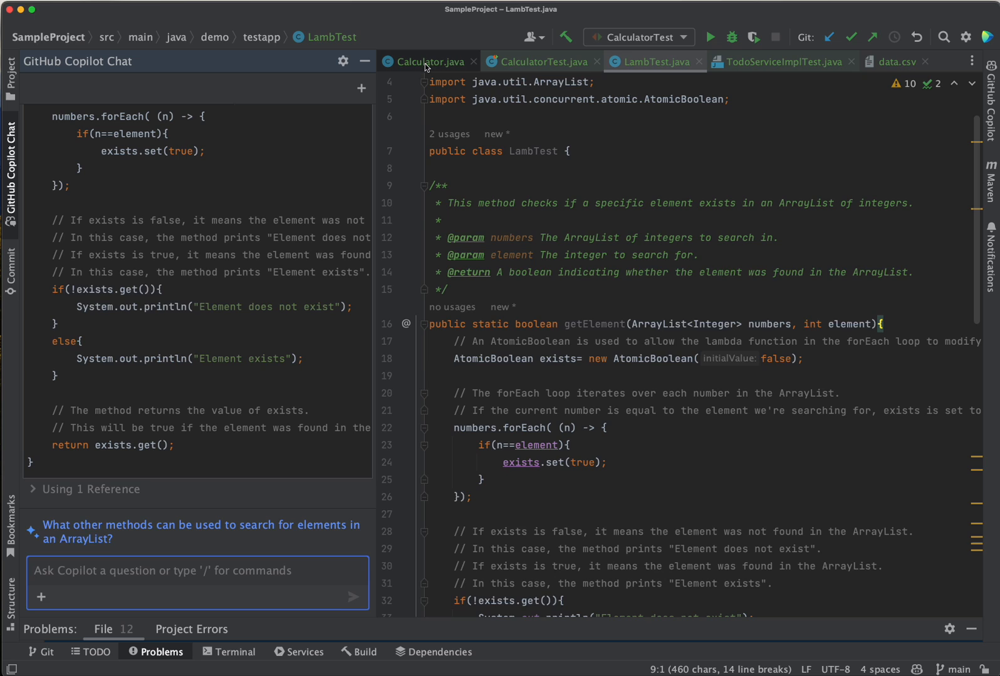
# Bring Calculator.java to the front and enter / in Copilot Chat to list commands.
pyautogui.click(427, 61)
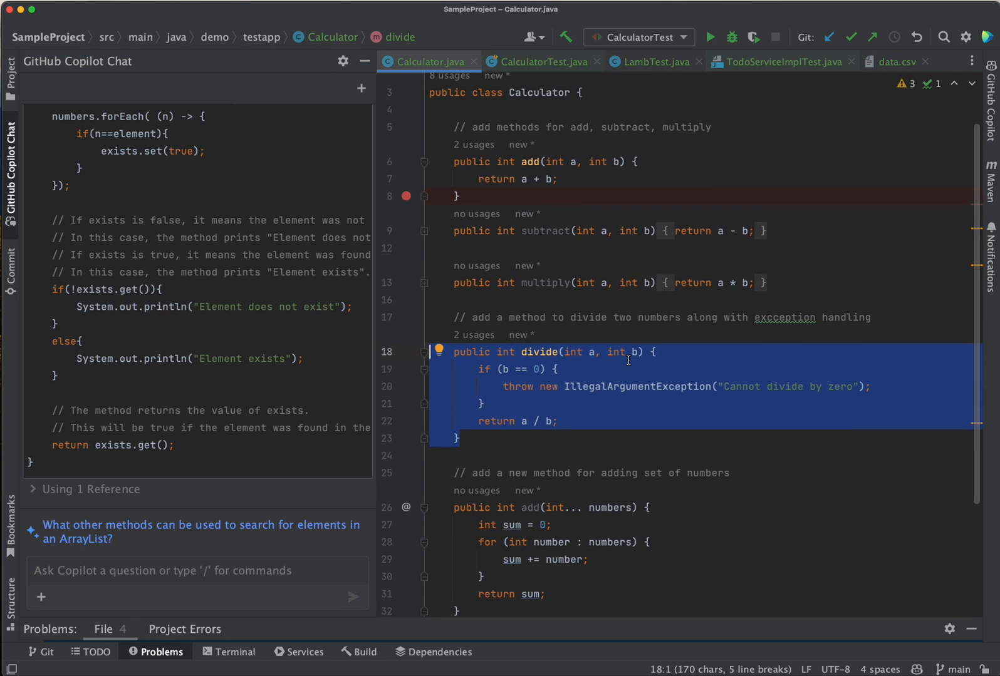
pyautogui.click(198, 571)
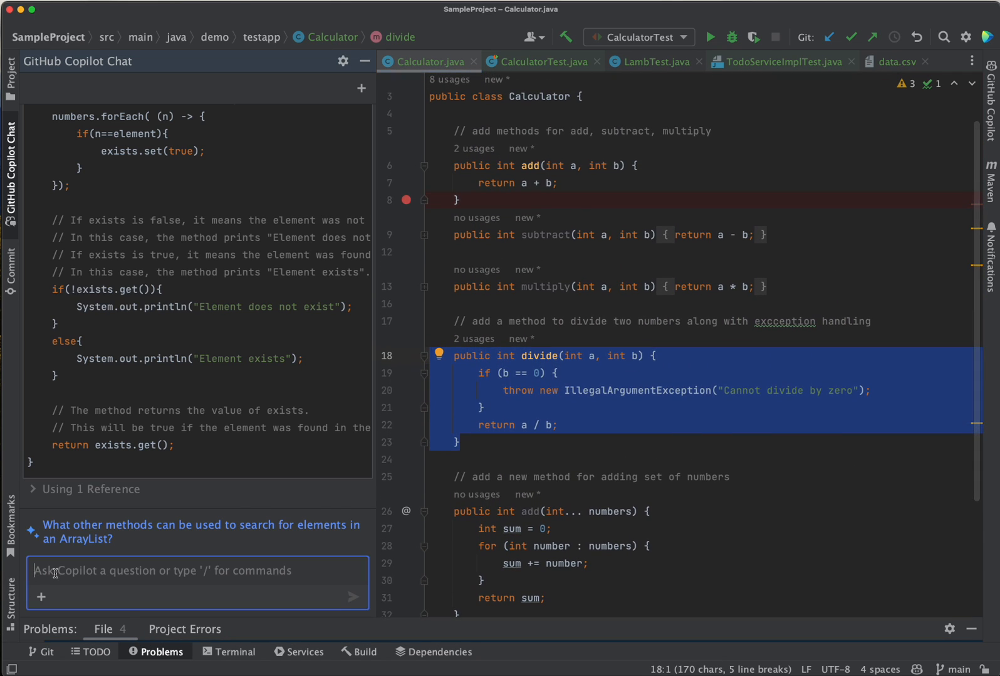
pyautogui.write('/')
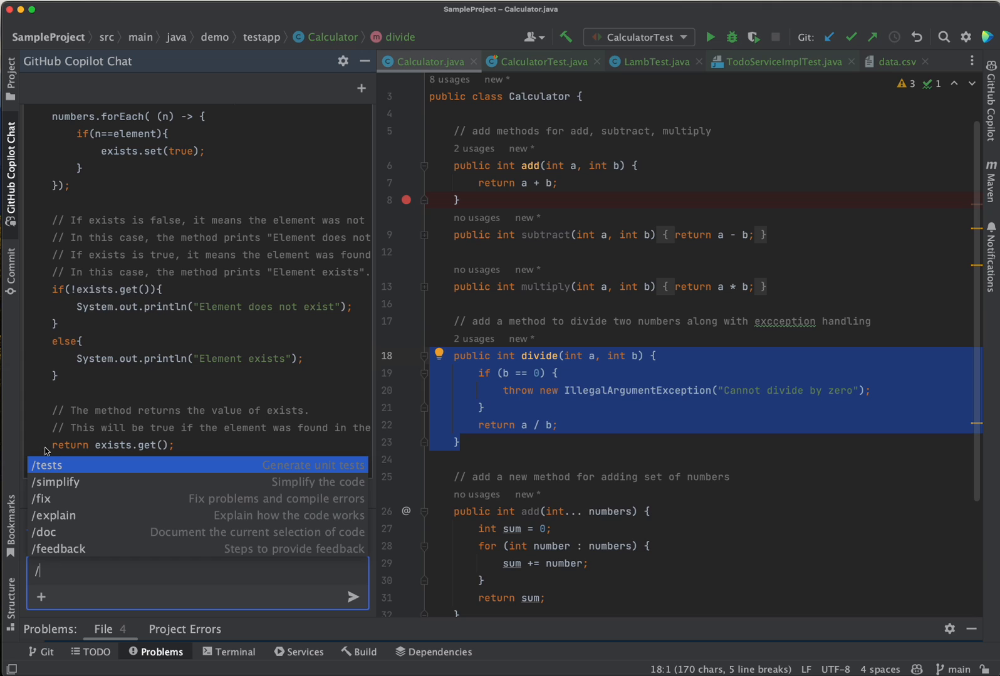
pyautogui.moveTo(72, 555)
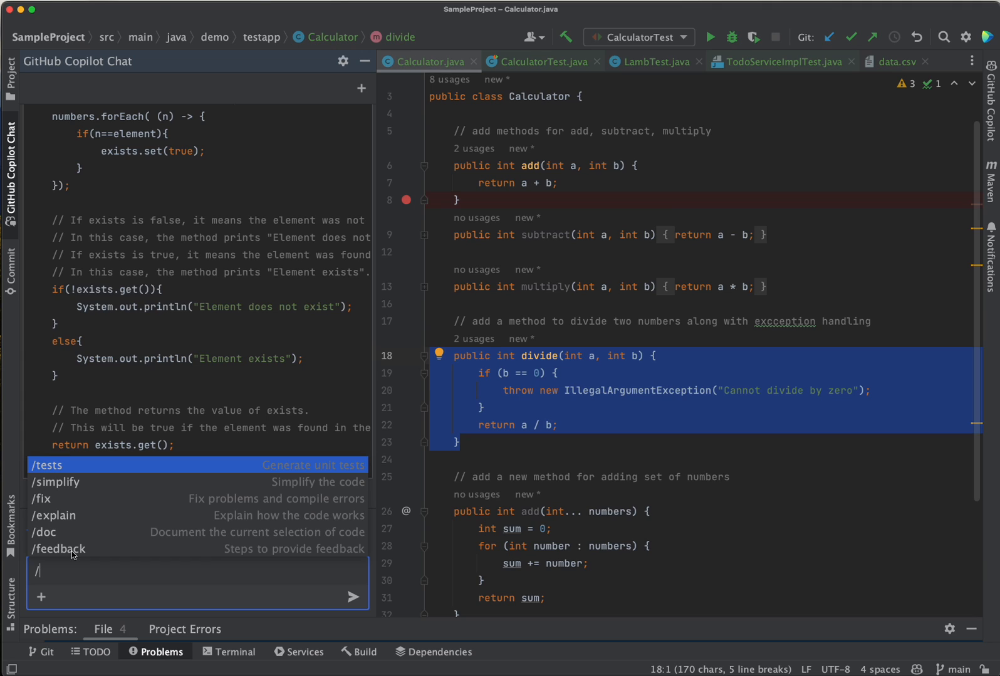
pyautogui.moveTo(66, 548)
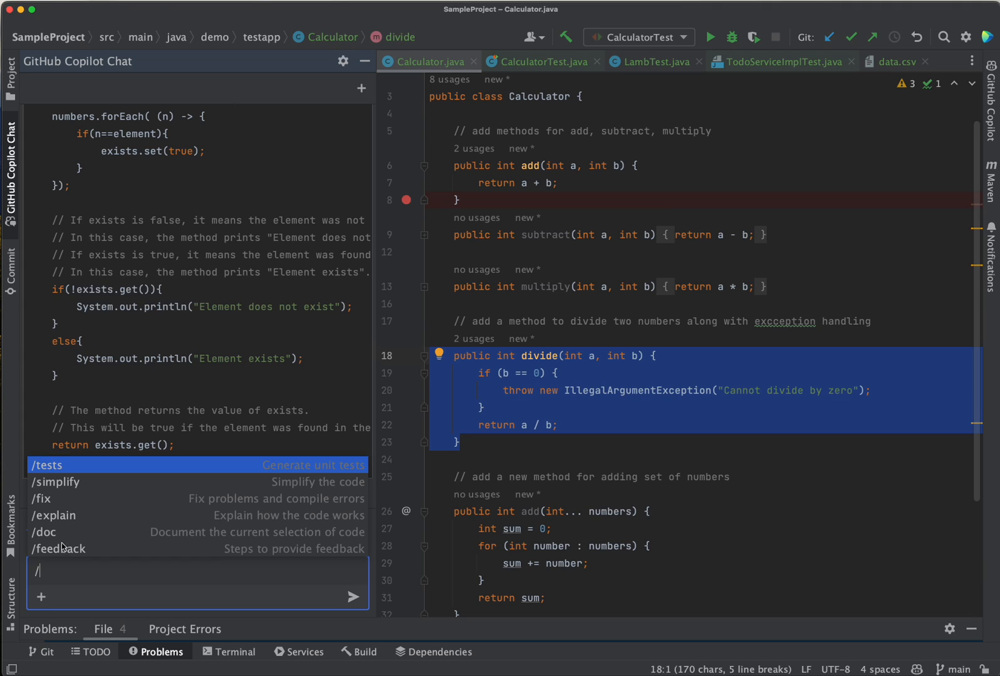
pyautogui.moveTo(61, 507)
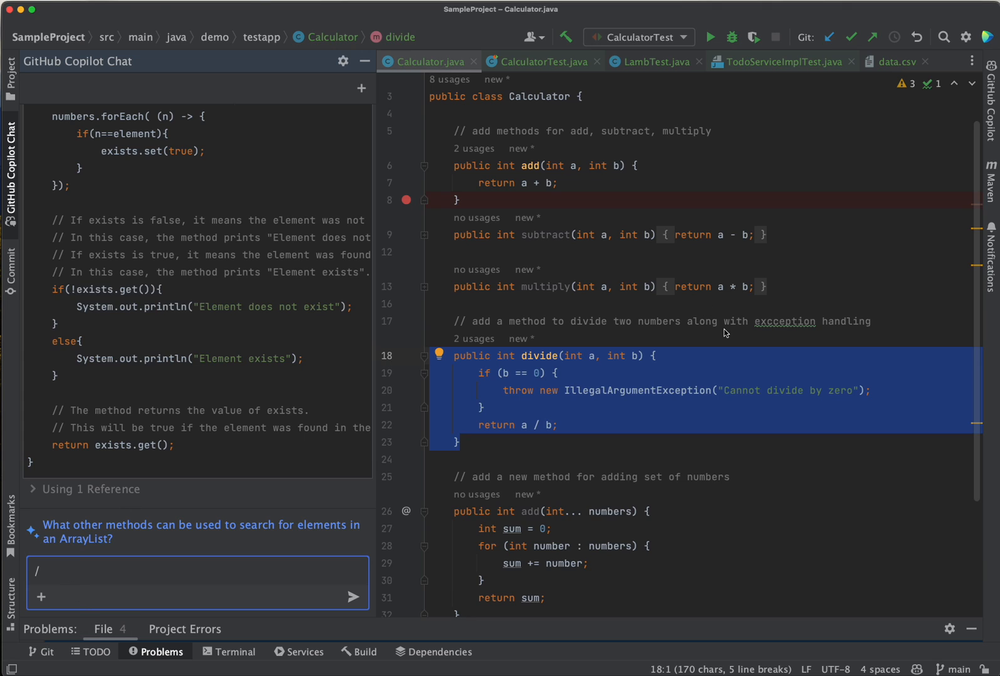
pyautogui.moveTo(732, 234)
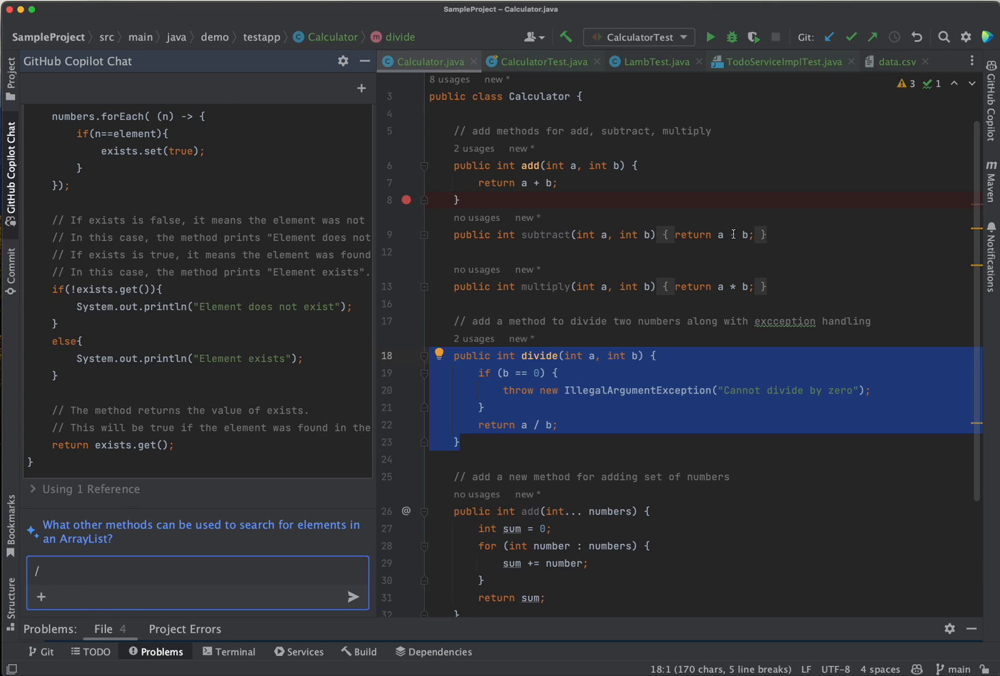
# Make subtract wrongly return a + b, then send a /fix request to Copilot Chat.
pyautogui.click(728, 235)
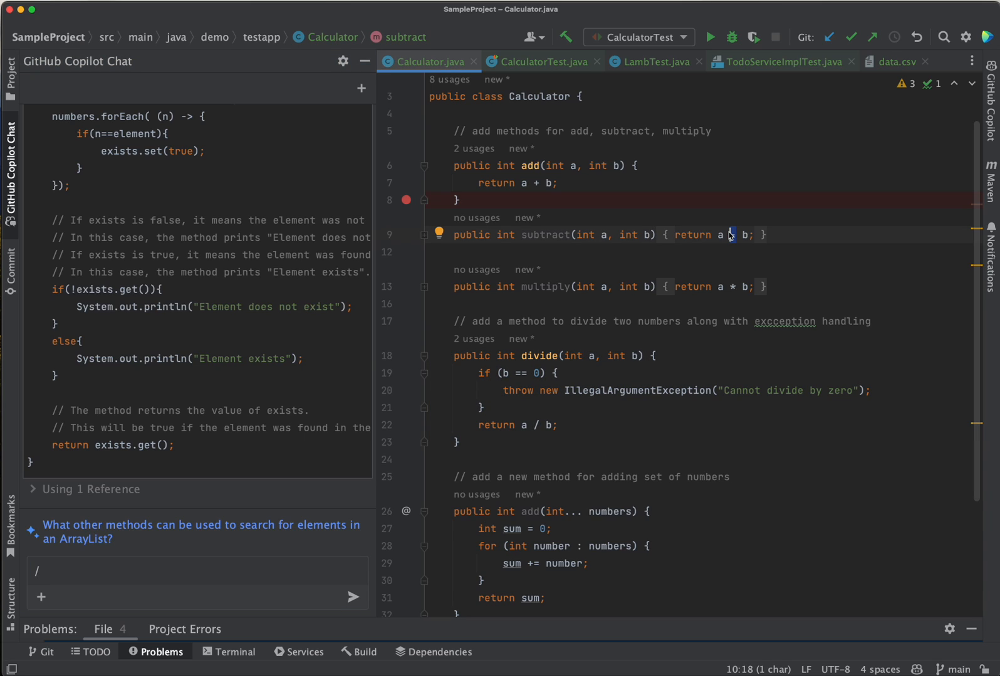
pyautogui.write('+')
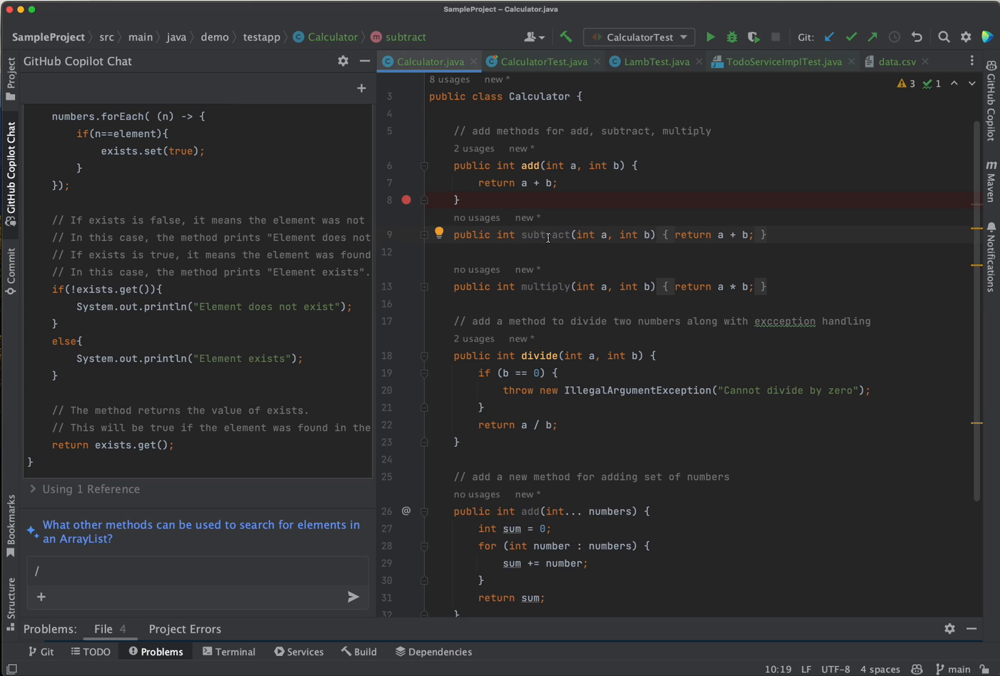
pyautogui.doubleClick(545, 235)
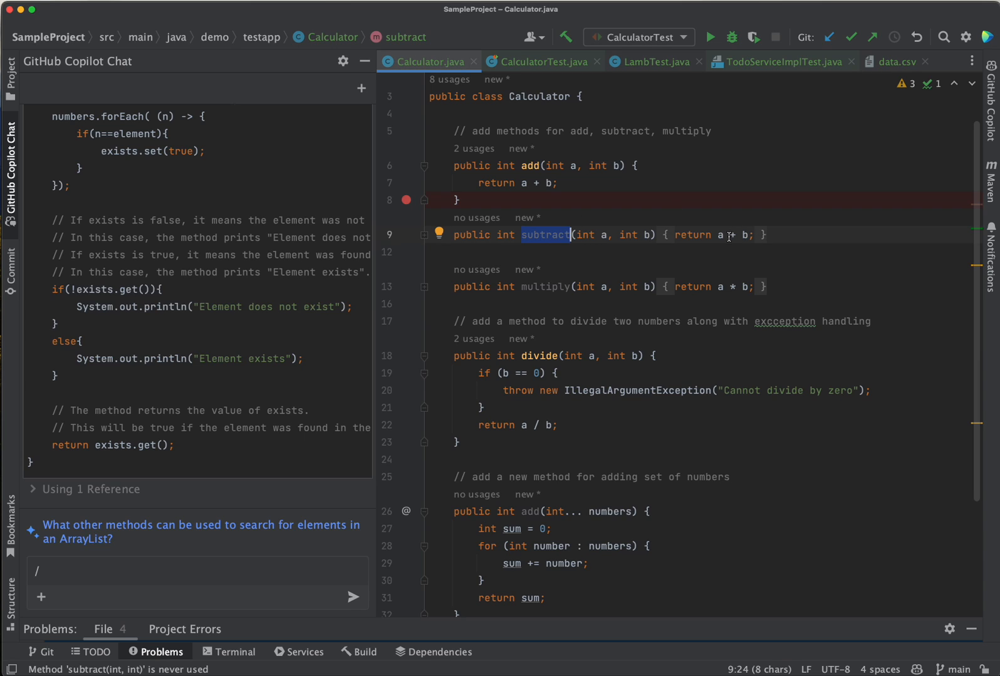
pyautogui.click(732, 235)
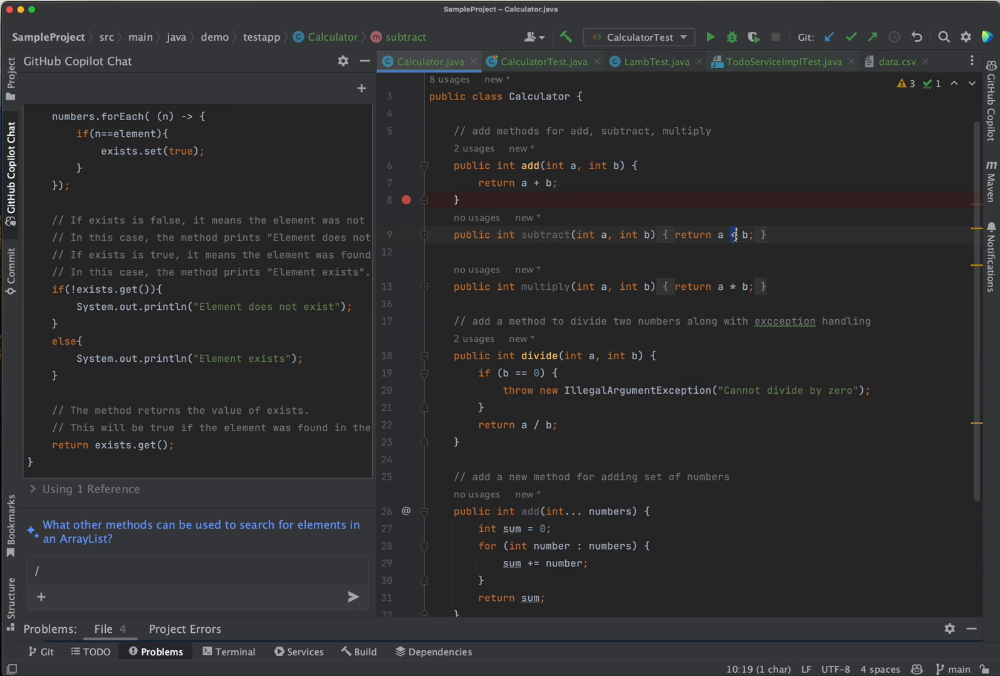
pyautogui.write('+')
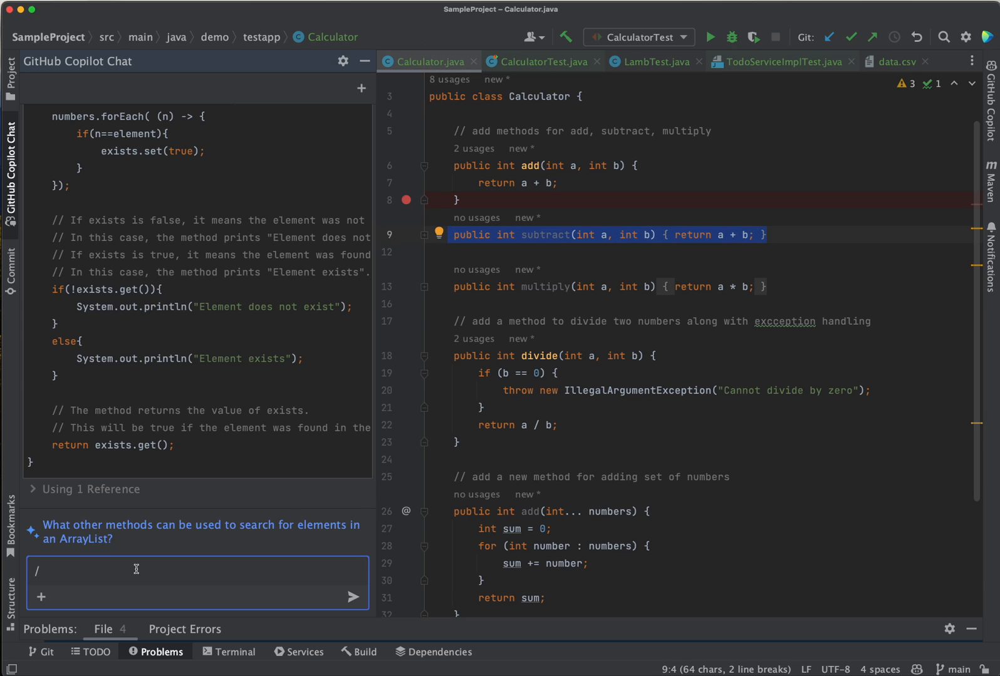
pyautogui.write('fix')
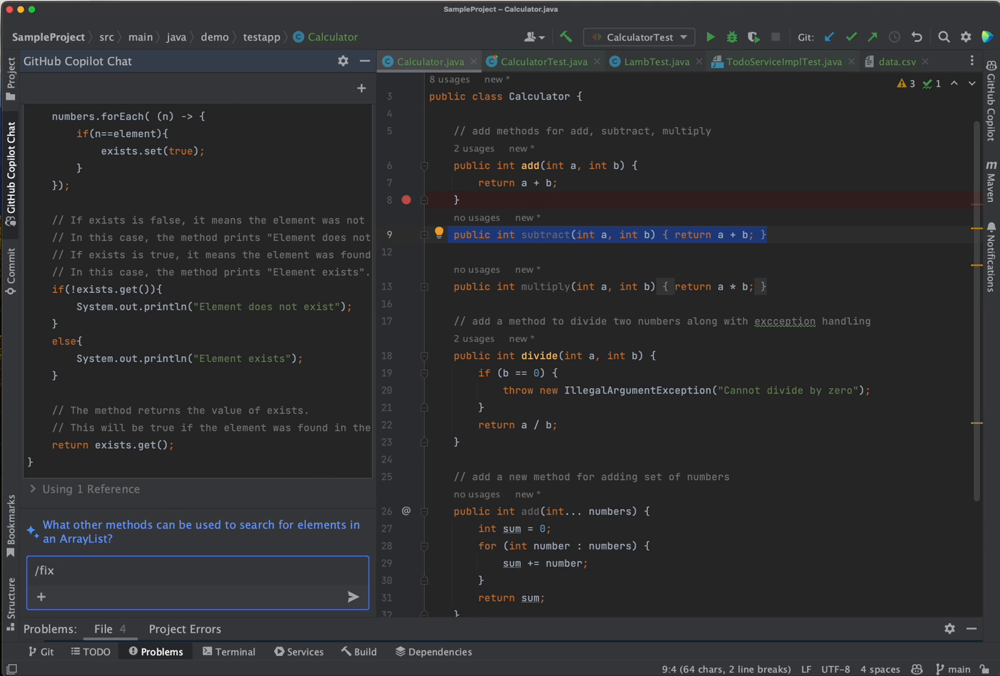
pyautogui.click(353, 598)
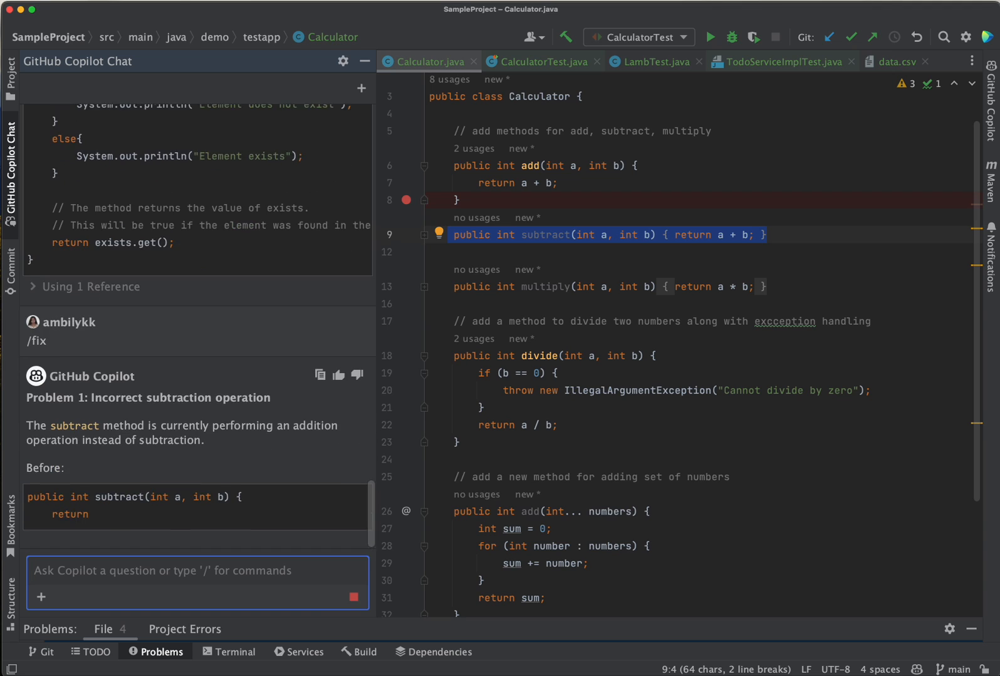
pyautogui.scroll(-3)
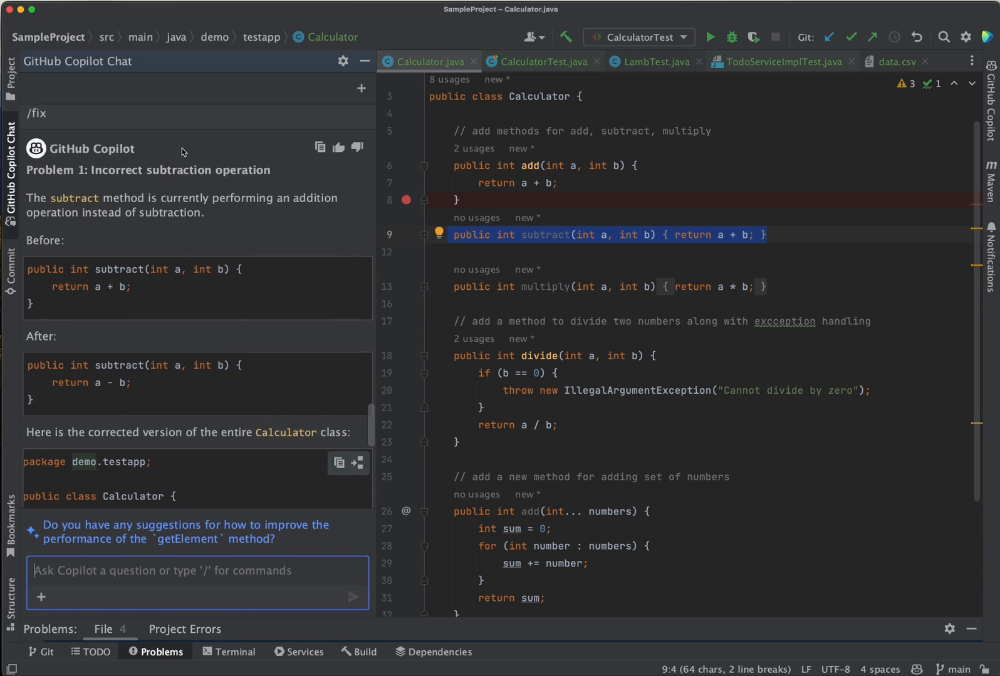
pyautogui.scroll(3)
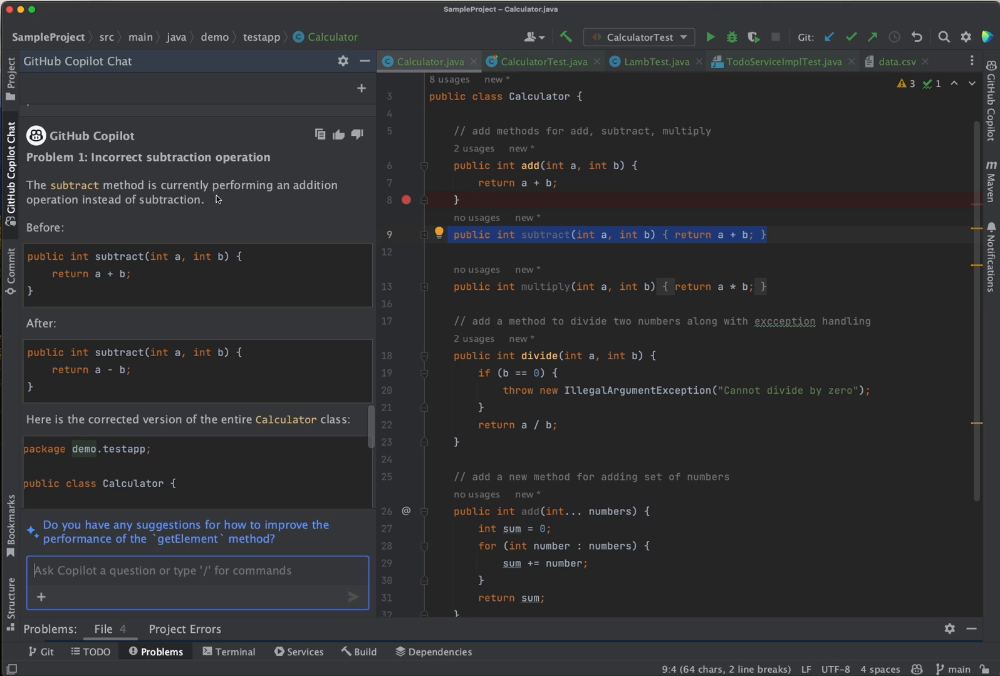
pyautogui.moveTo(263, 147)
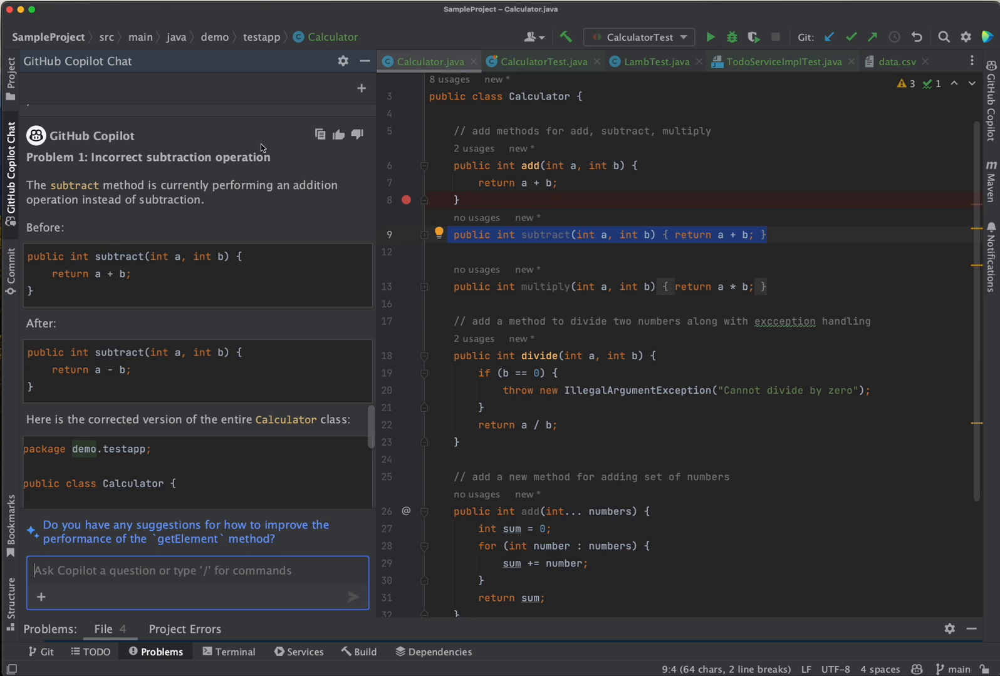
pyautogui.moveTo(152, 215)
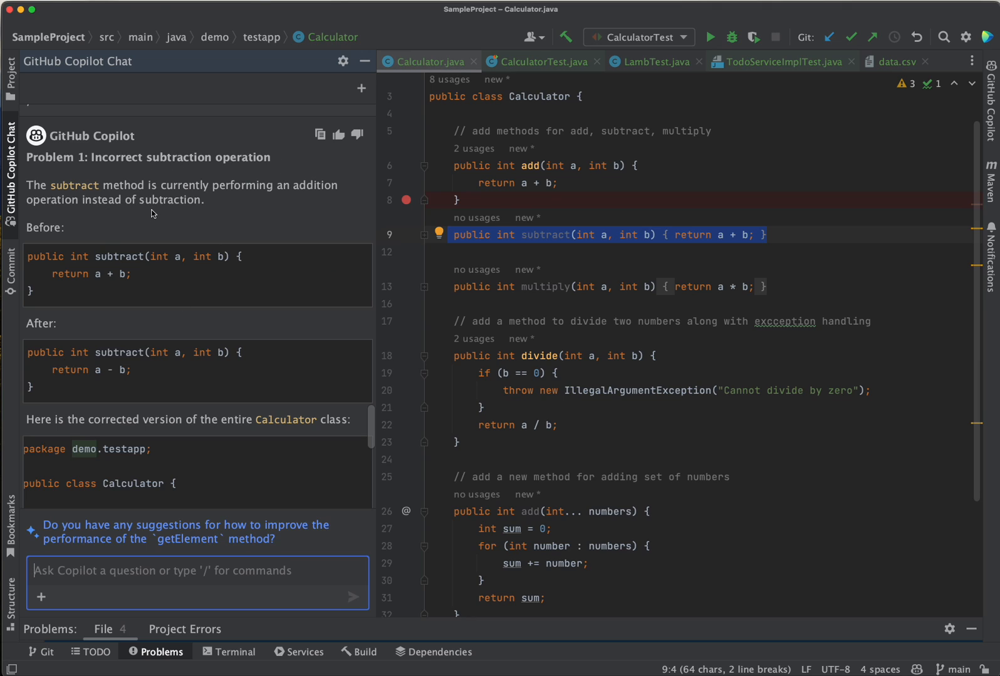
pyautogui.moveTo(109, 281)
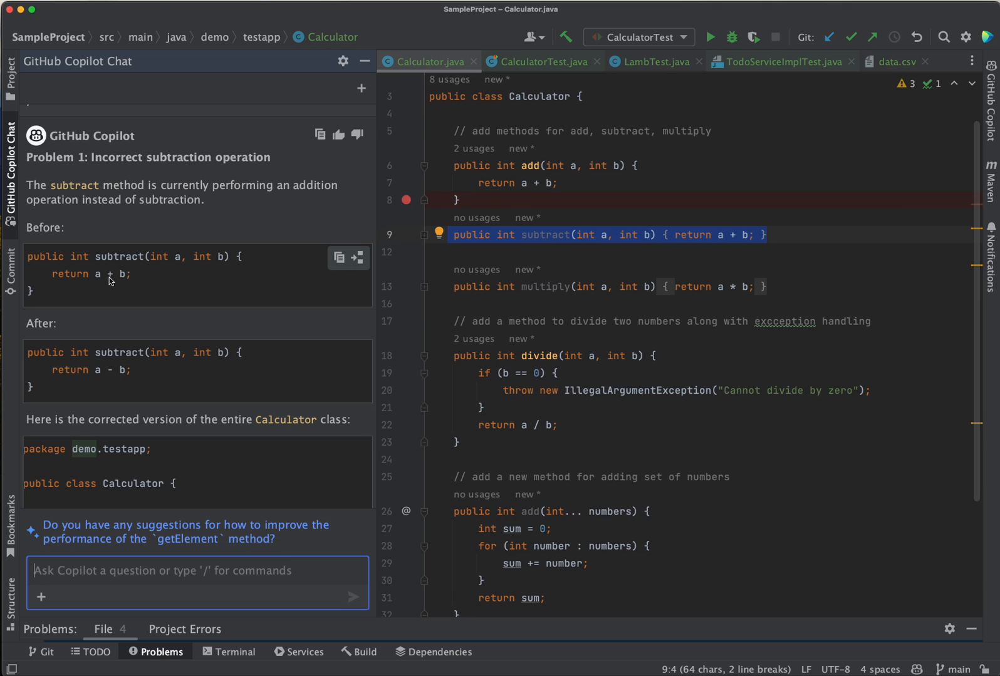
pyautogui.moveTo(110, 378)
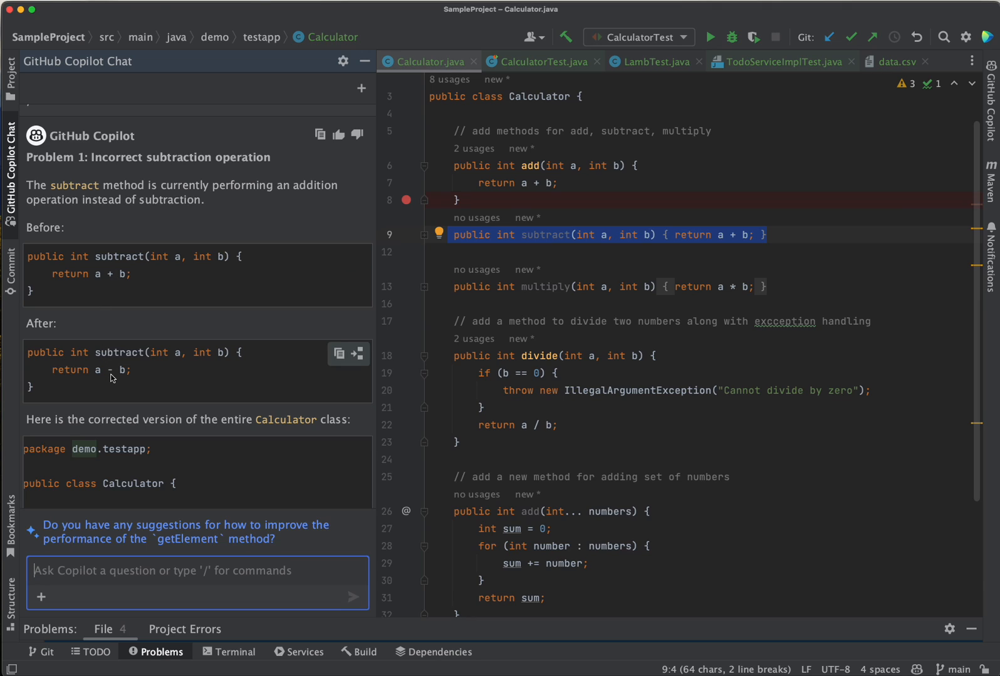
pyautogui.moveTo(200, 471)
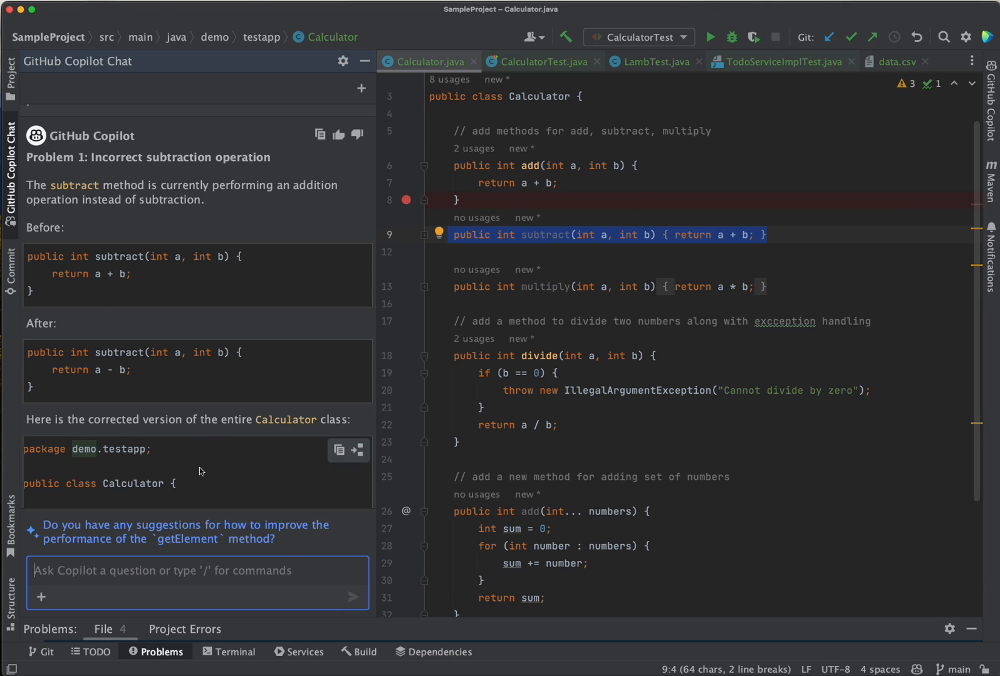
pyautogui.scroll(-3)
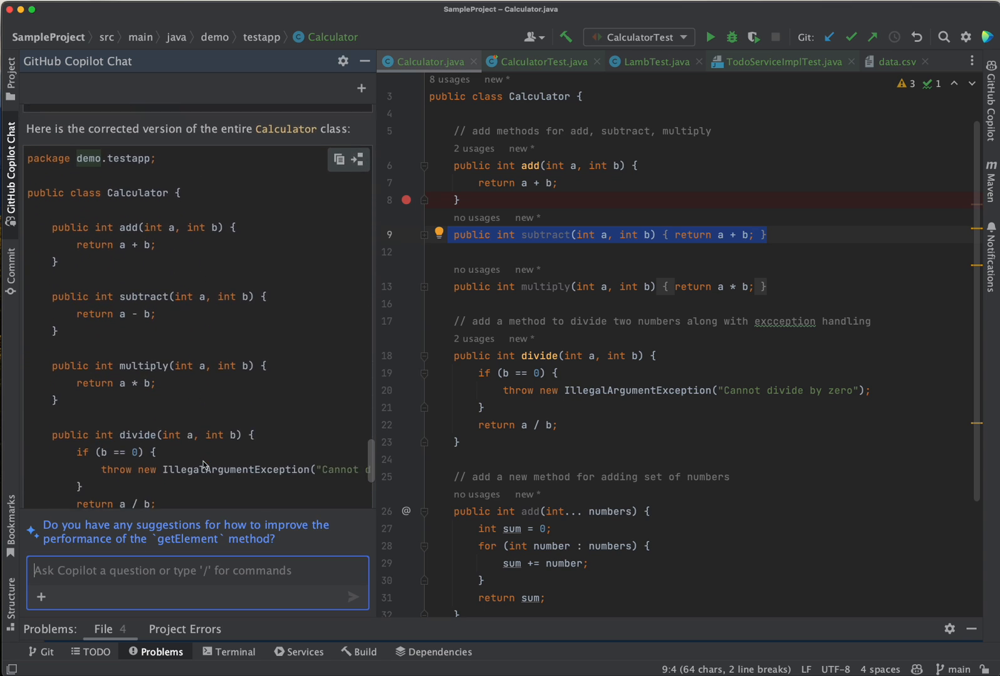
pyautogui.scroll(-3)
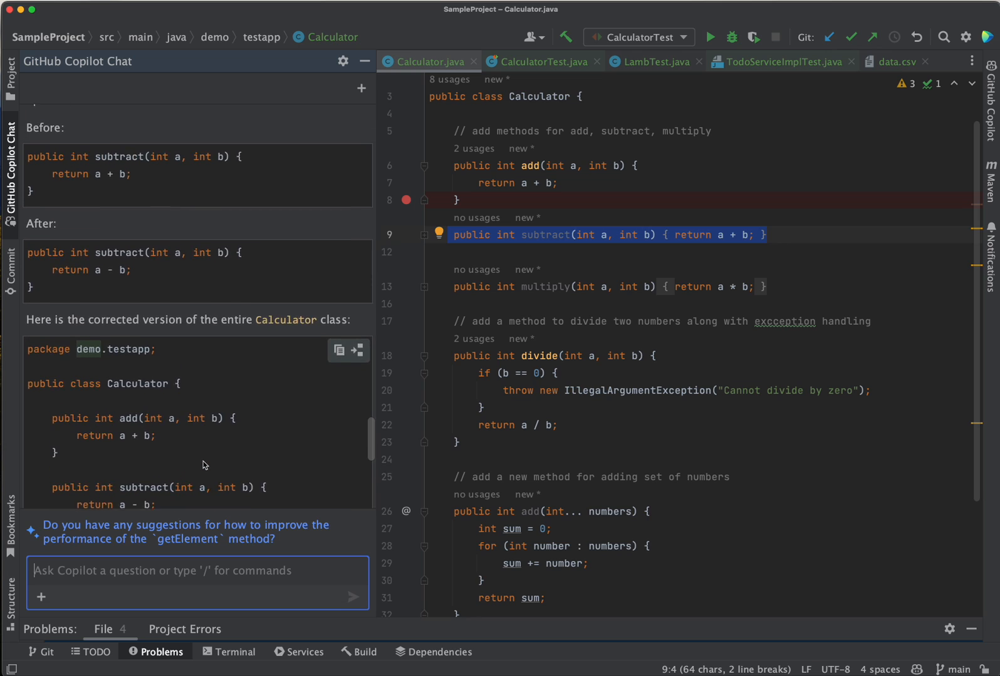
pyautogui.moveTo(358, 264)
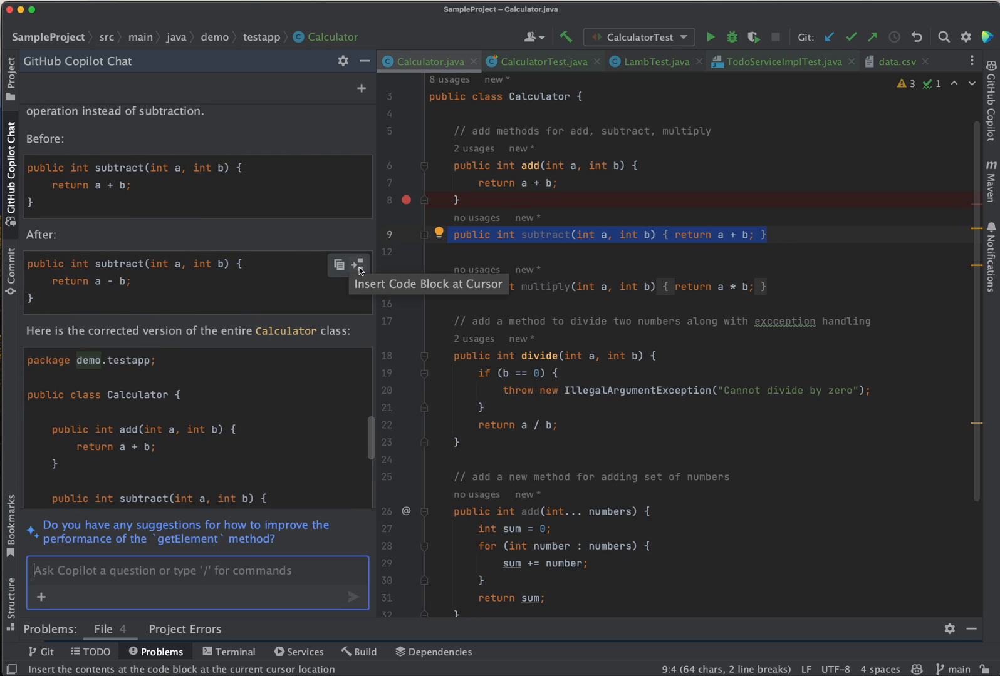
# Insert Copilot's After snippet so subtract returns a - b, and scroll the response.
pyautogui.click(359, 264)
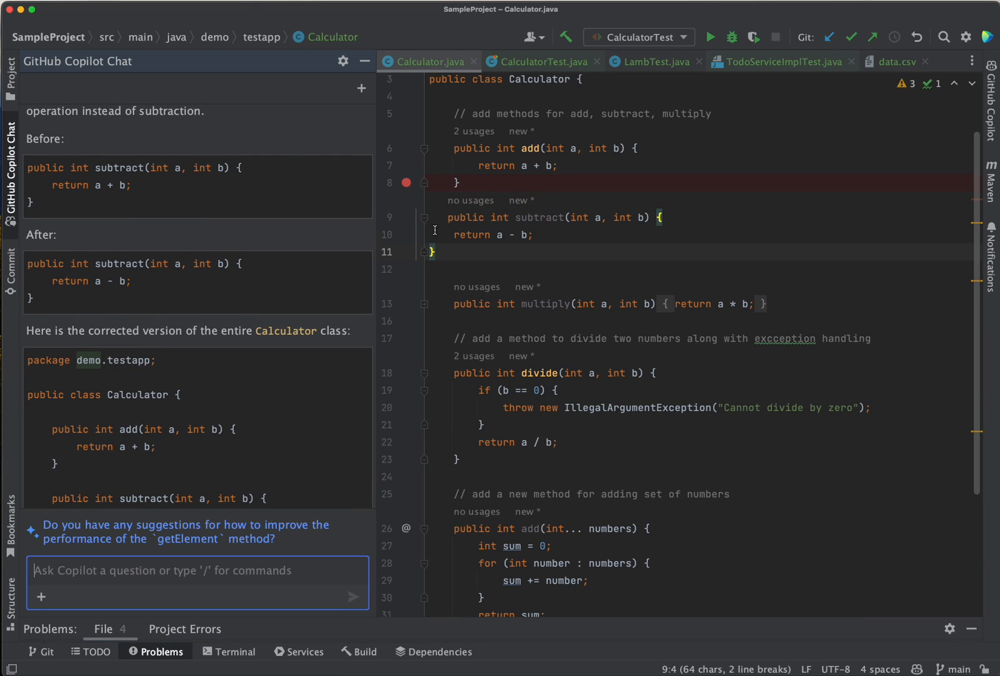
pyautogui.moveTo(196, 323)
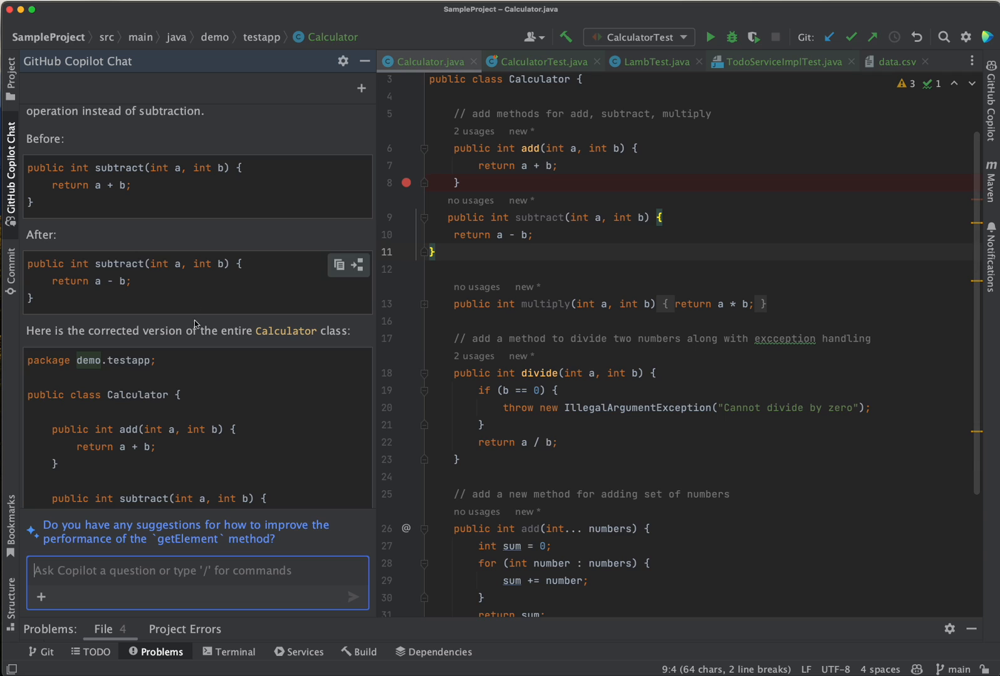
pyautogui.scroll(-3)
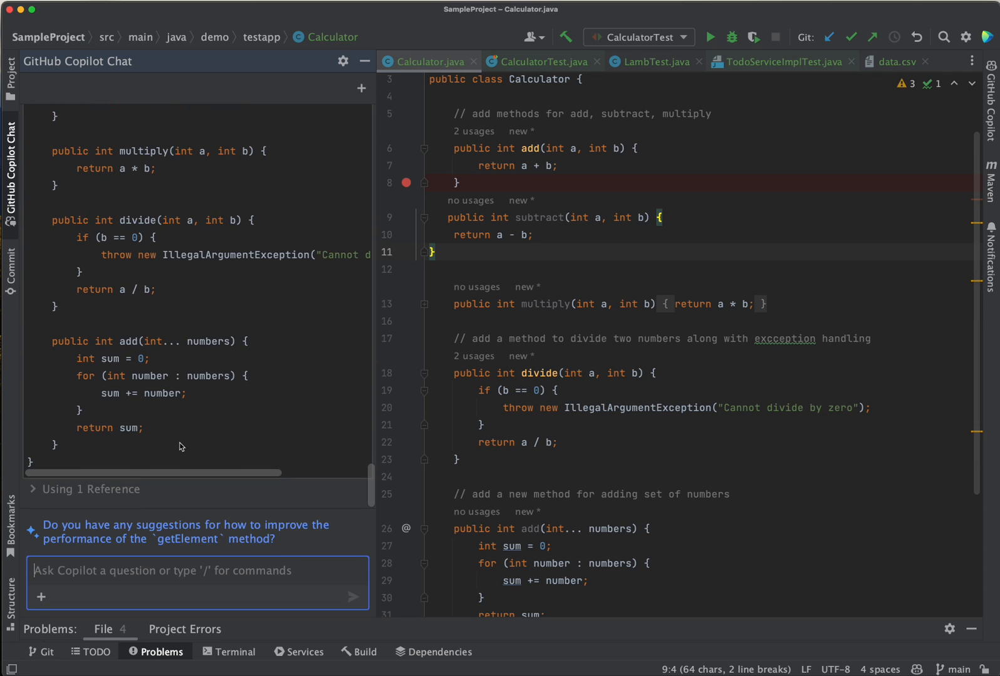
pyautogui.moveTo(176, 430)
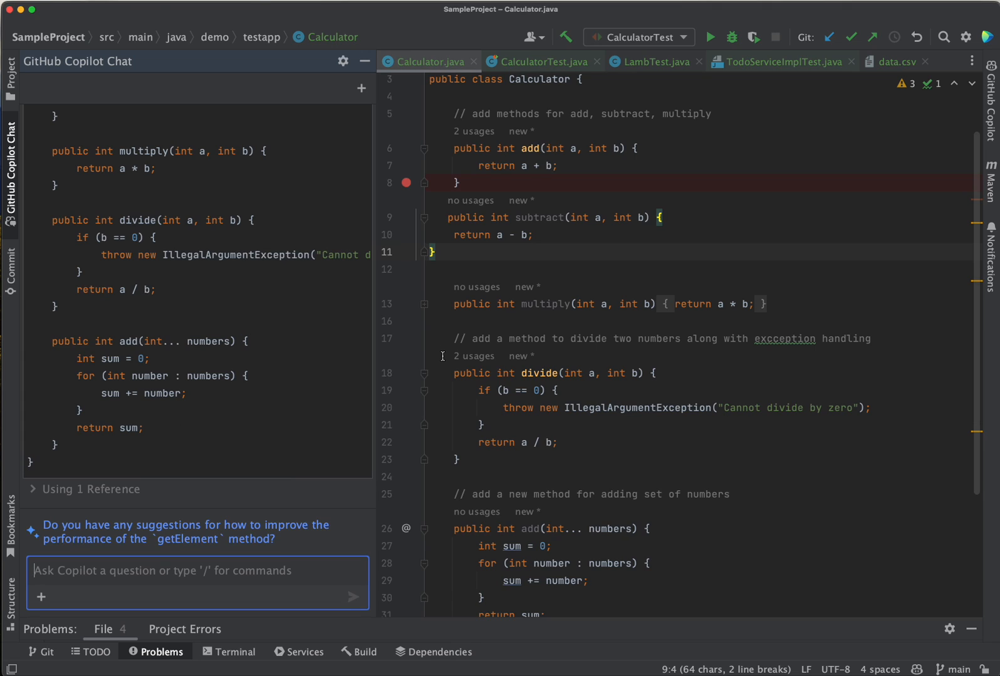
pyautogui.moveTo(524, 438)
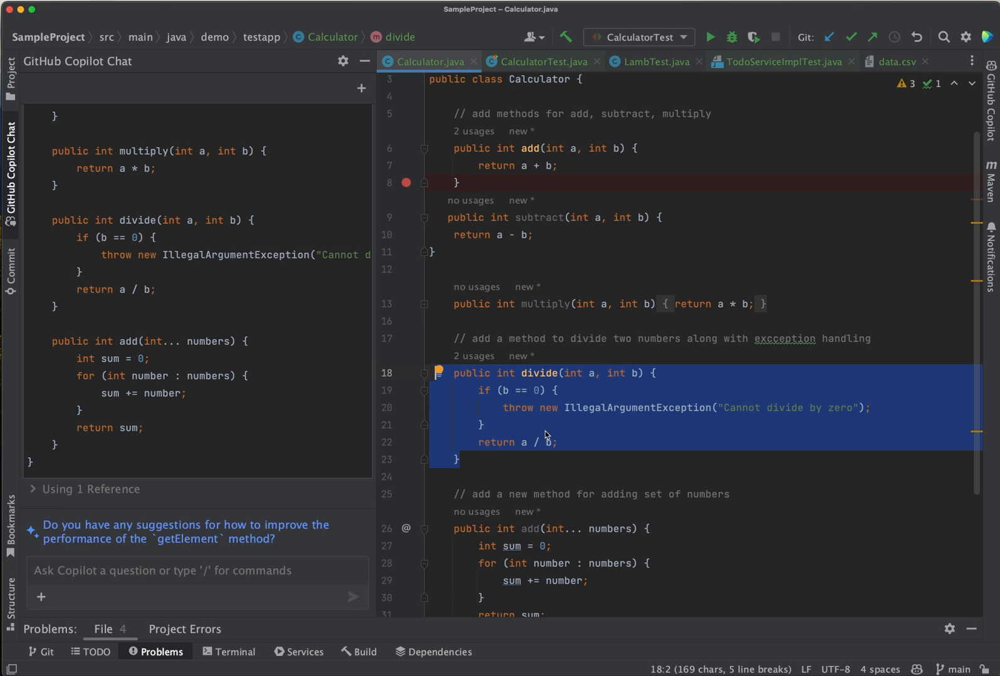
pyautogui.moveTo(546, 435)
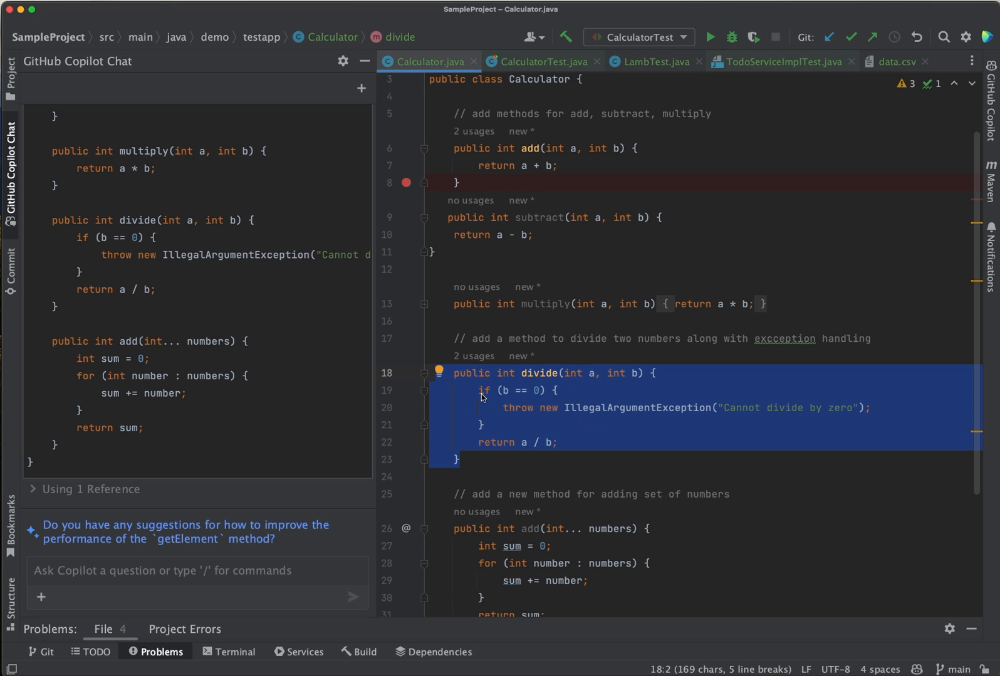
pyautogui.moveTo(483, 475)
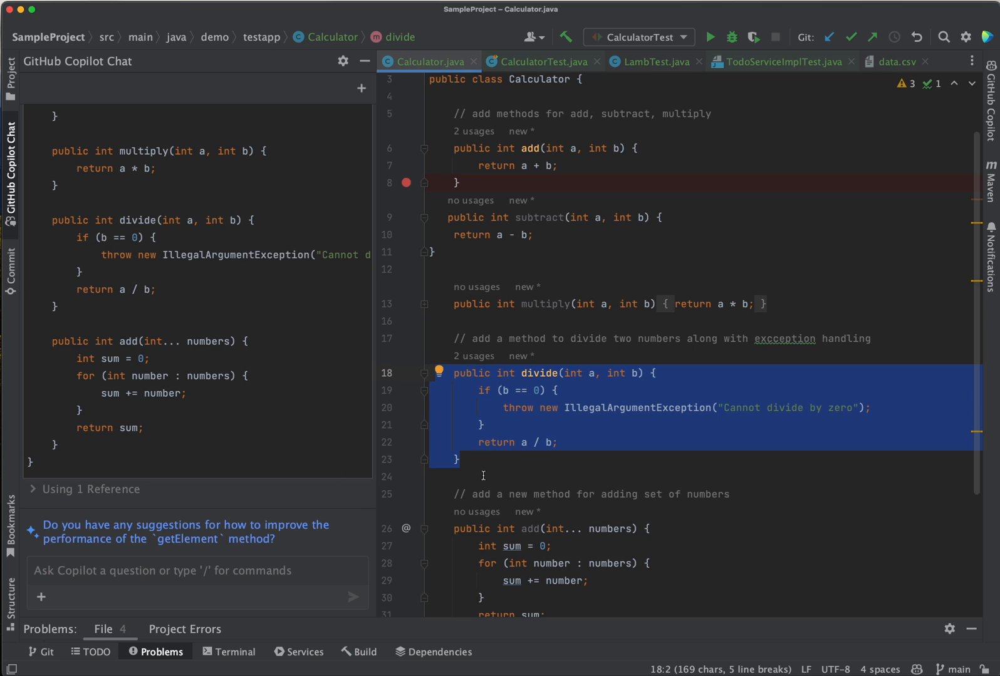
# Select the varargs add(int... numbers) method in Calculator.java.
pyautogui.click(483, 438)
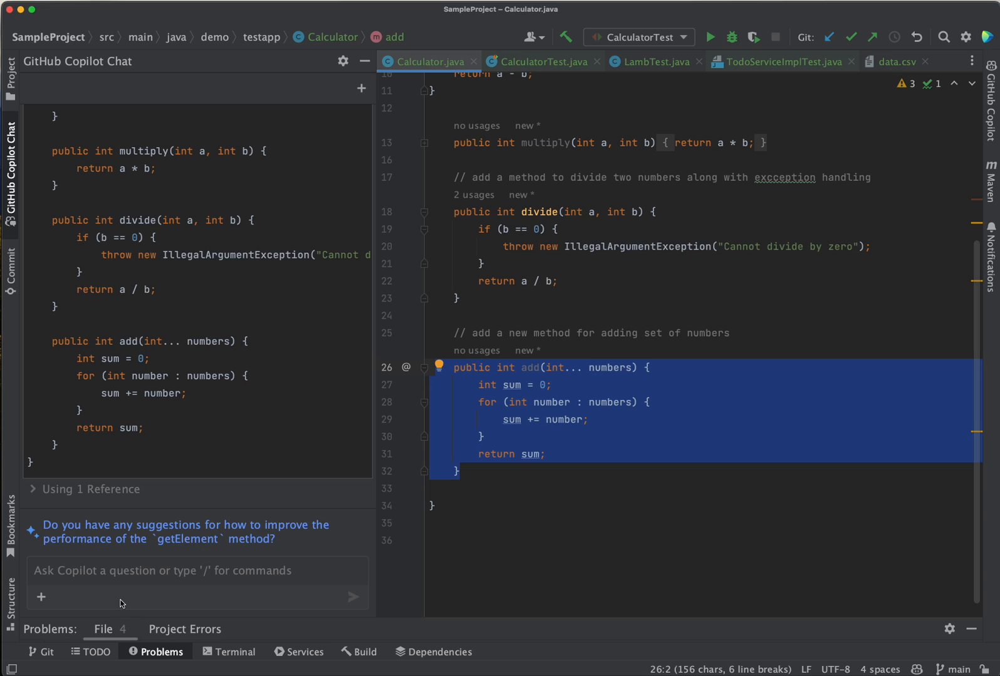
pyautogui.moveTo(85, 554)
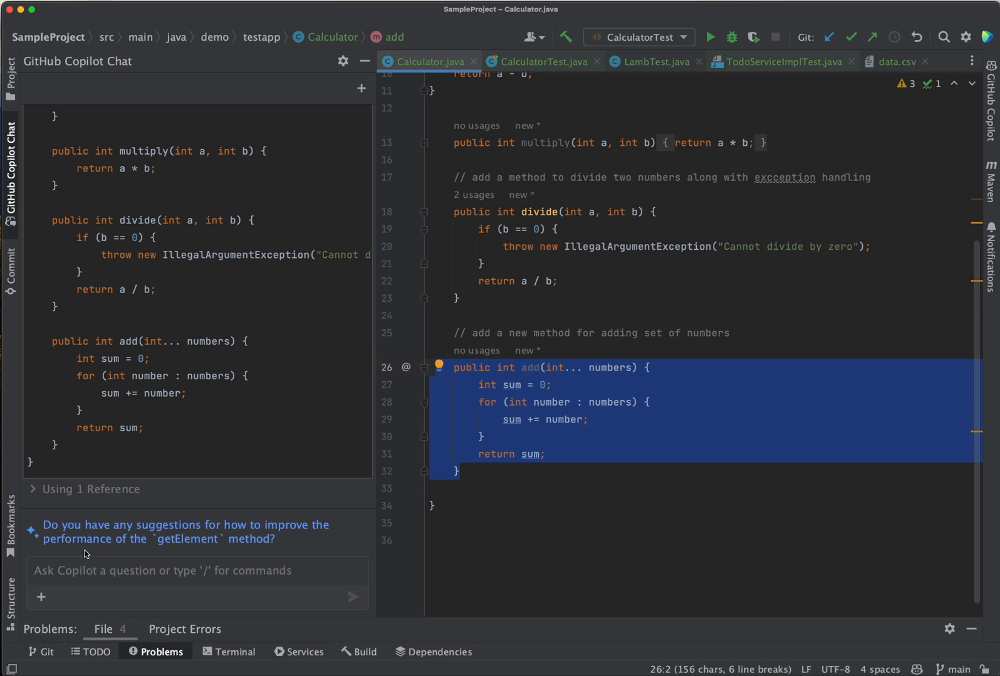
# Send 'generate unit test for my code' to Copilot Chat for the add method.
pyautogui.write('gen')
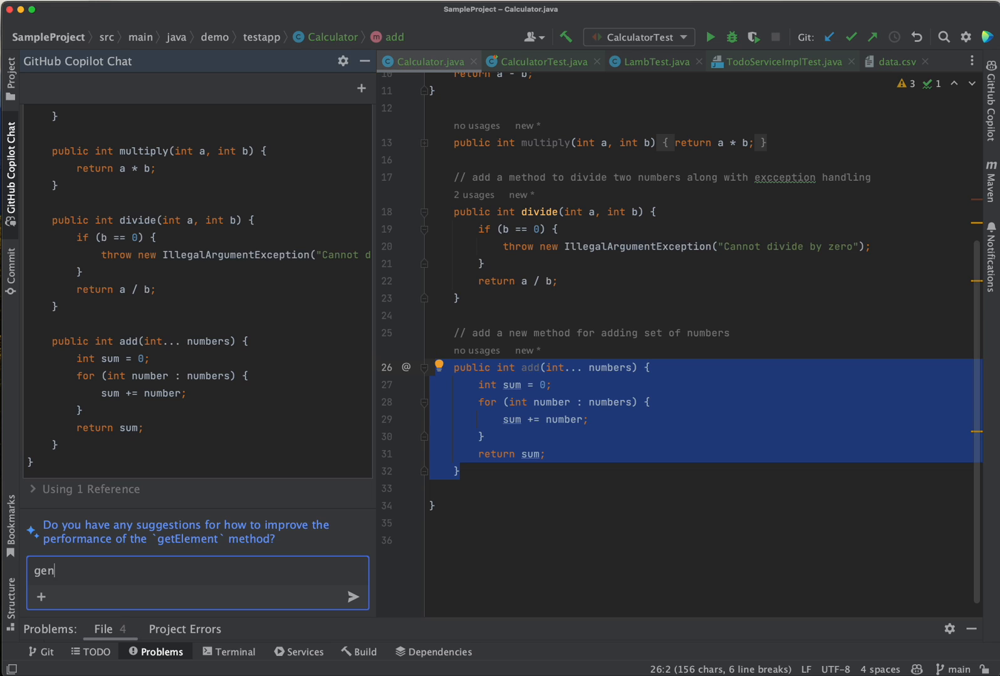
pyautogui.write('erate')
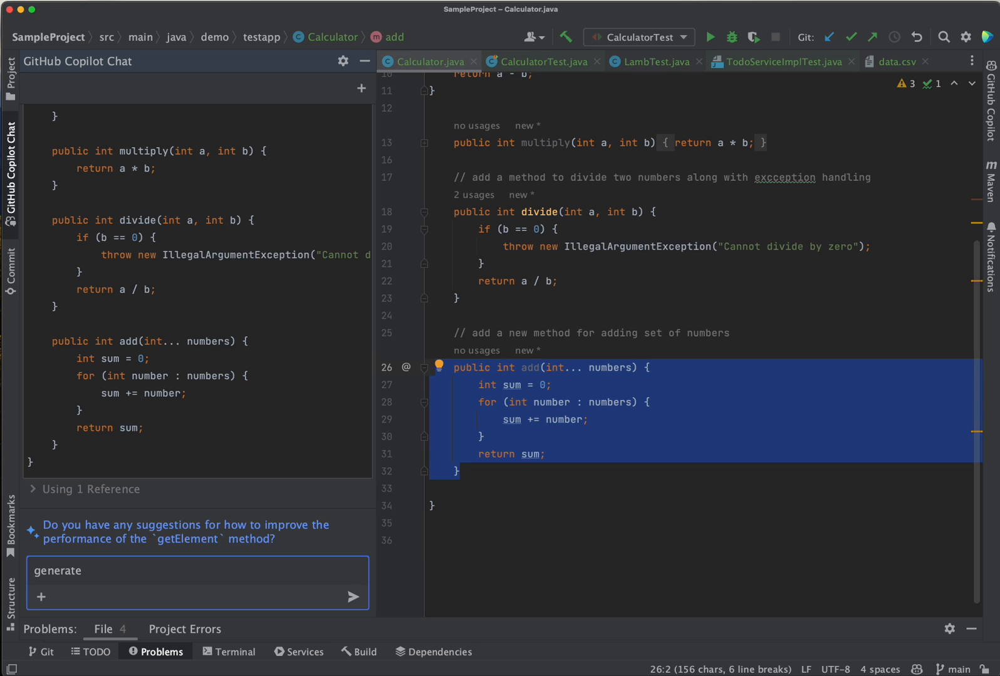
pyautogui.write('unit test')
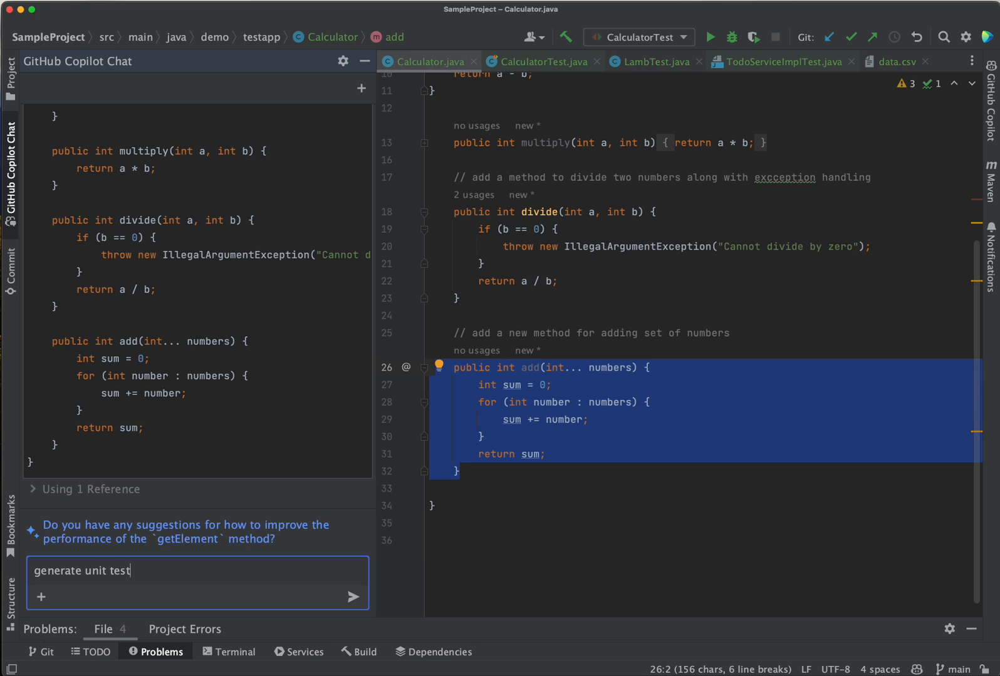
pyautogui.write('for my cod')
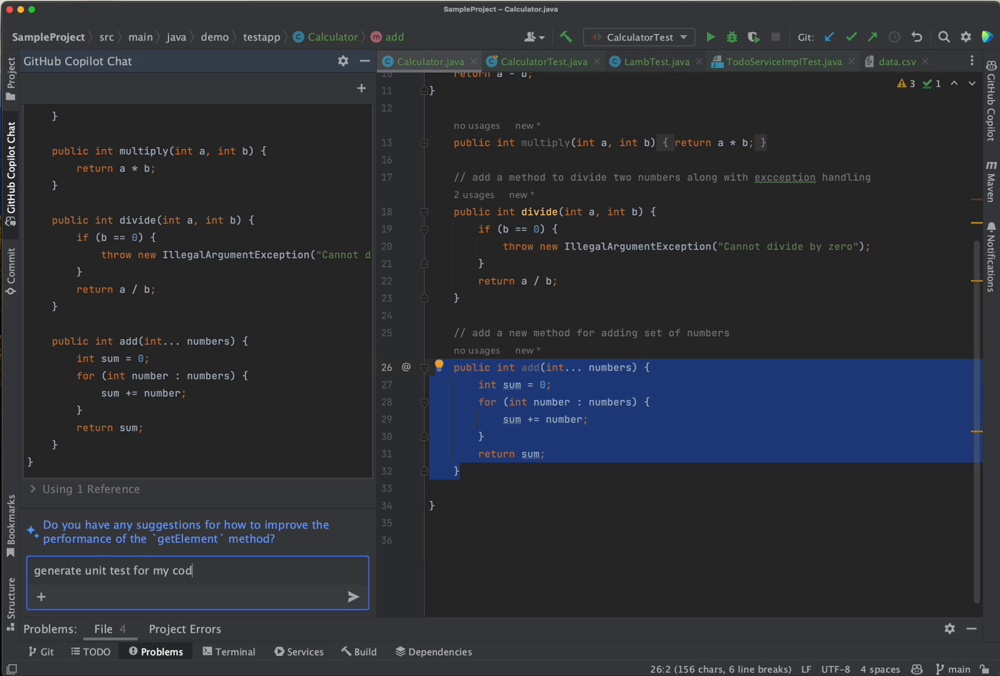
pyautogui.click(353, 597)
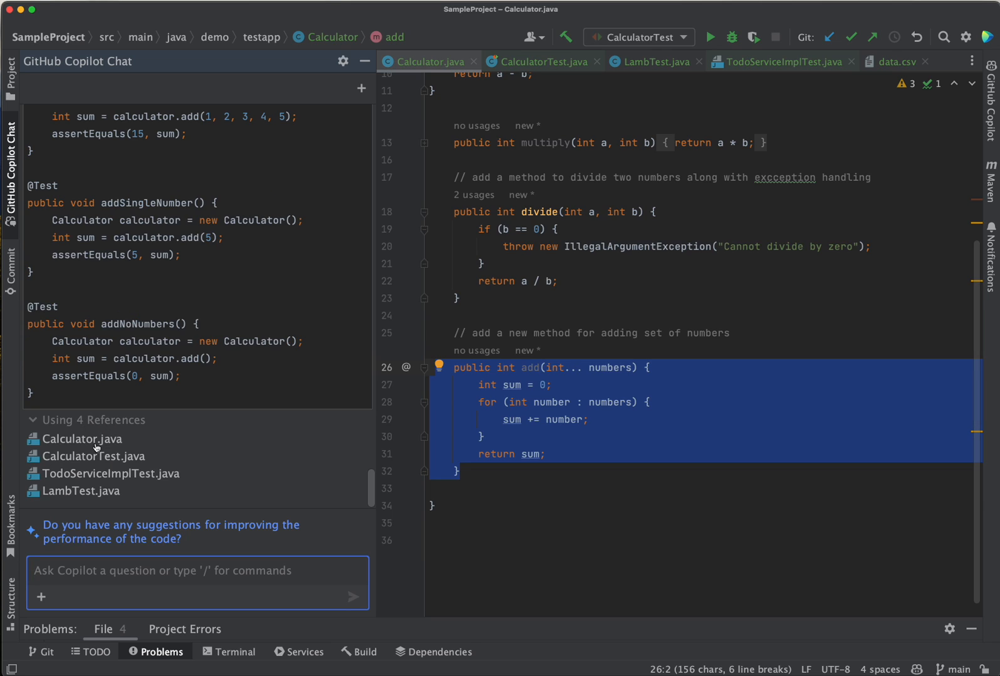
pyautogui.moveTo(126, 479)
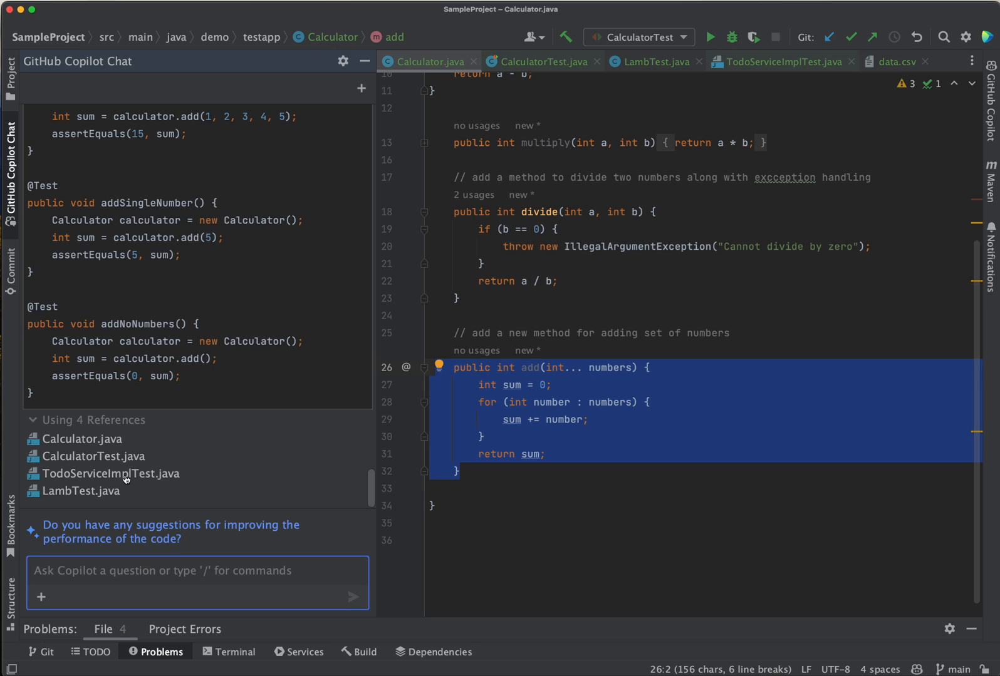
pyautogui.moveTo(151, 489)
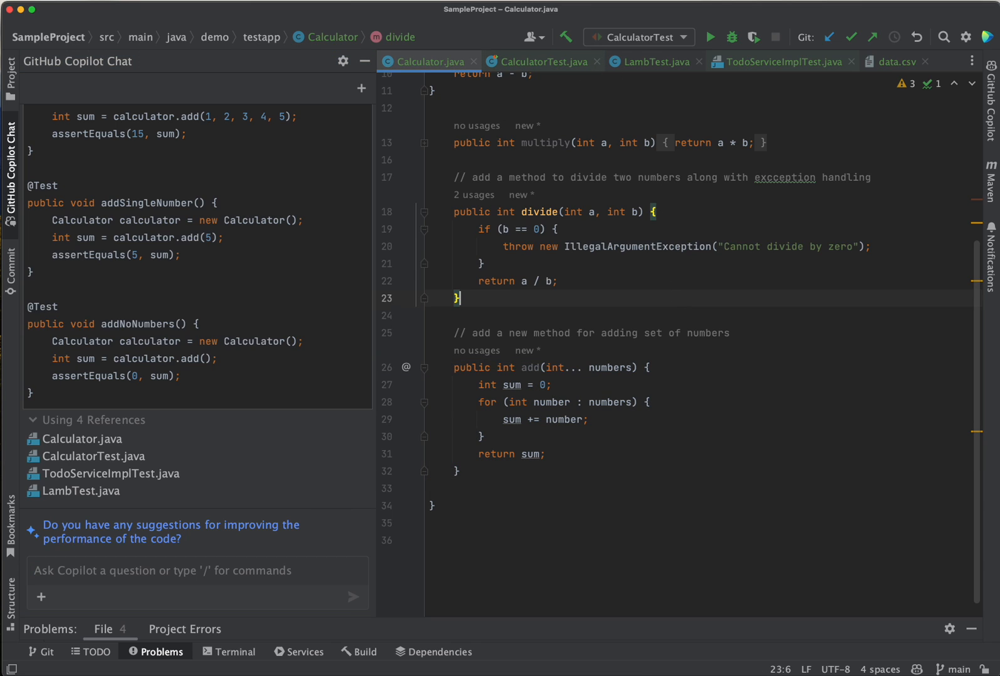
pyautogui.click(10, 77)
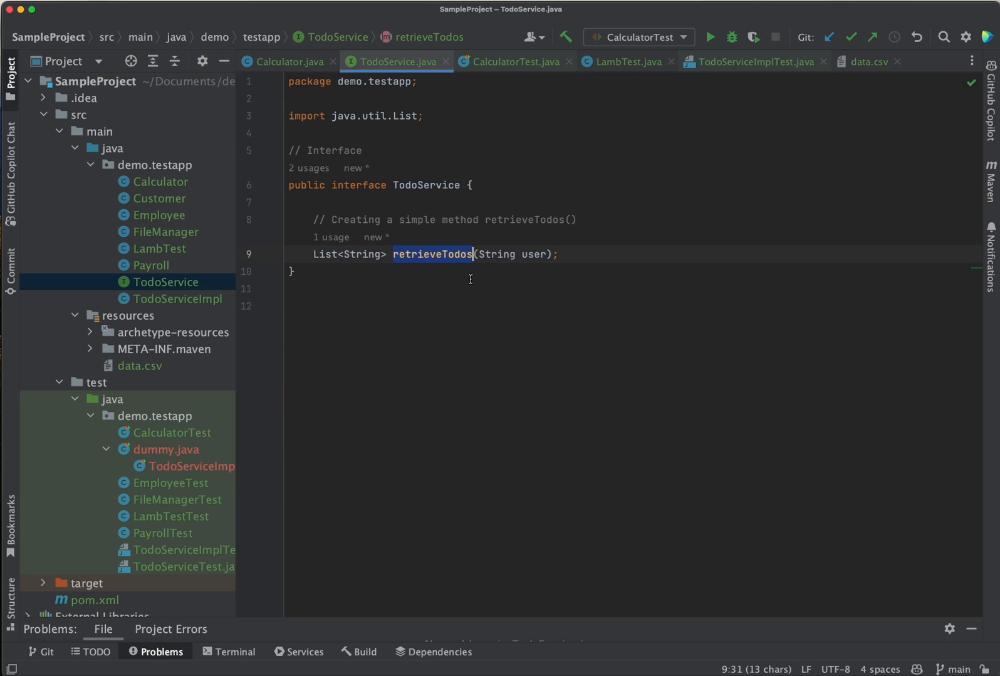
pyautogui.click(291, 272)
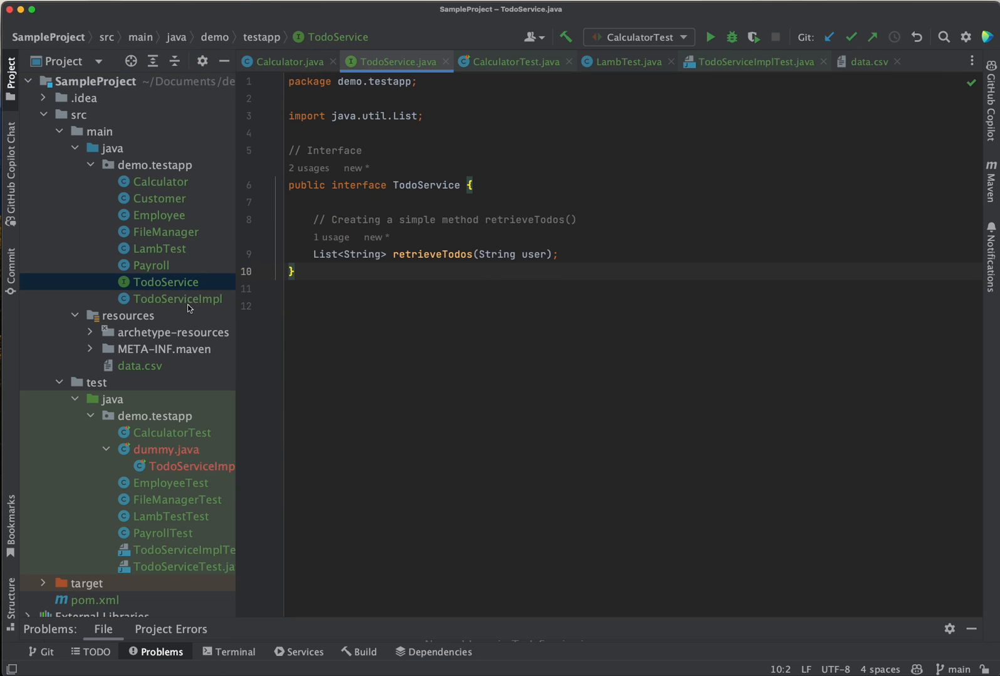
pyautogui.click(181, 298)
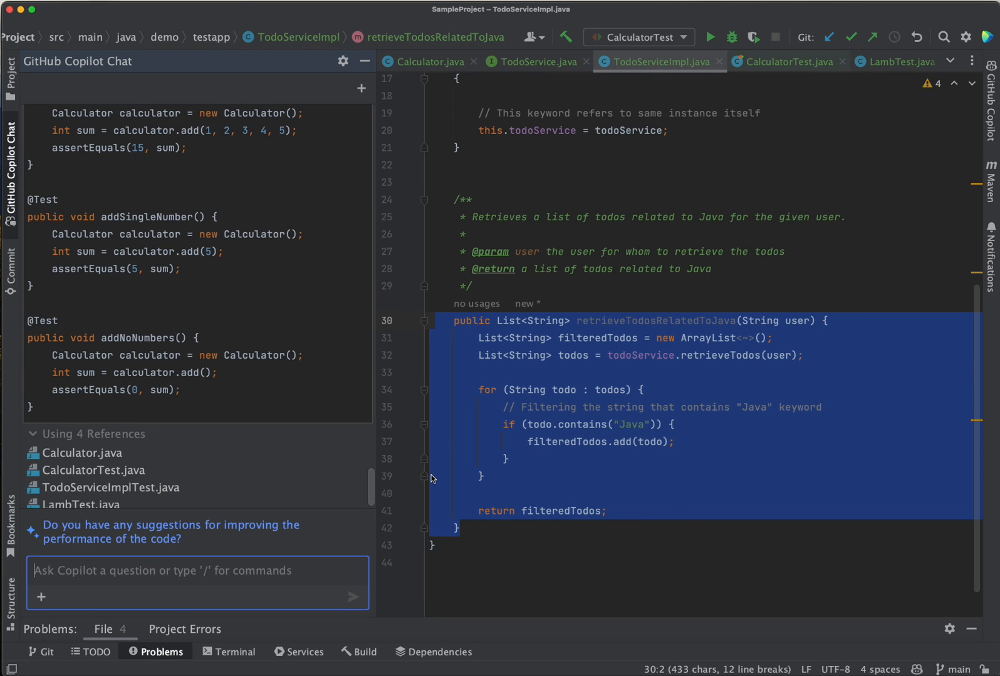
pyautogui.moveTo(529, 347)
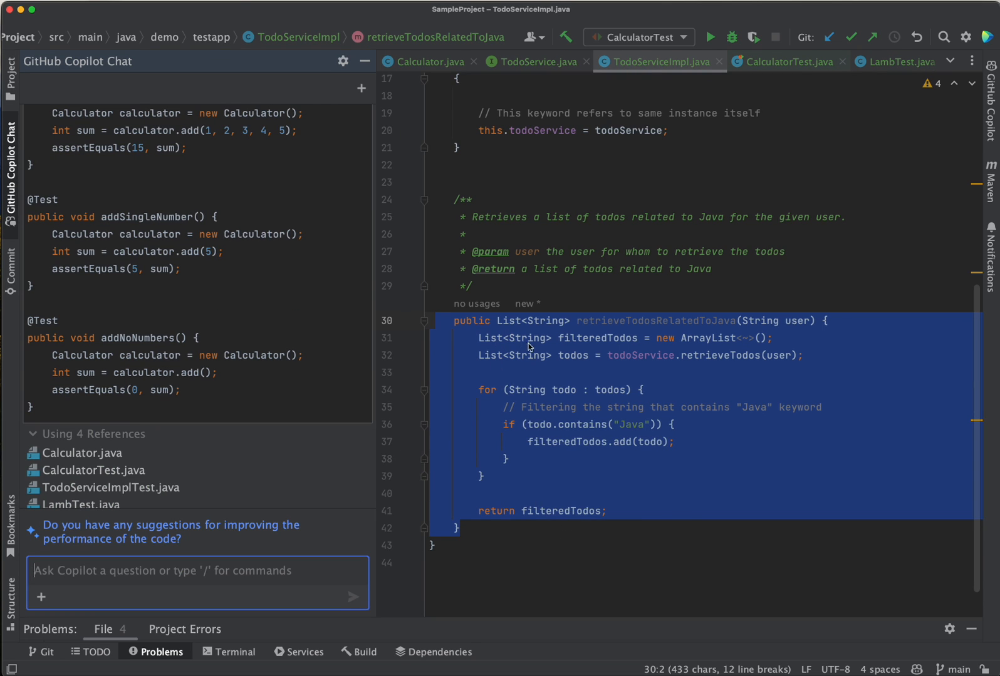
pyautogui.click(534, 62)
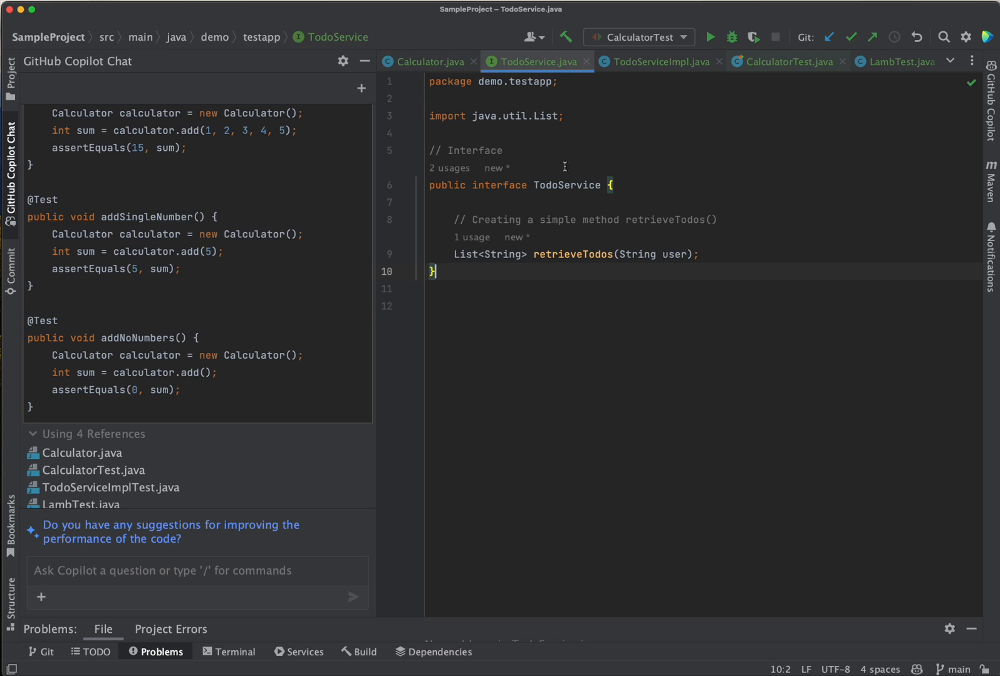
pyautogui.click(660, 61)
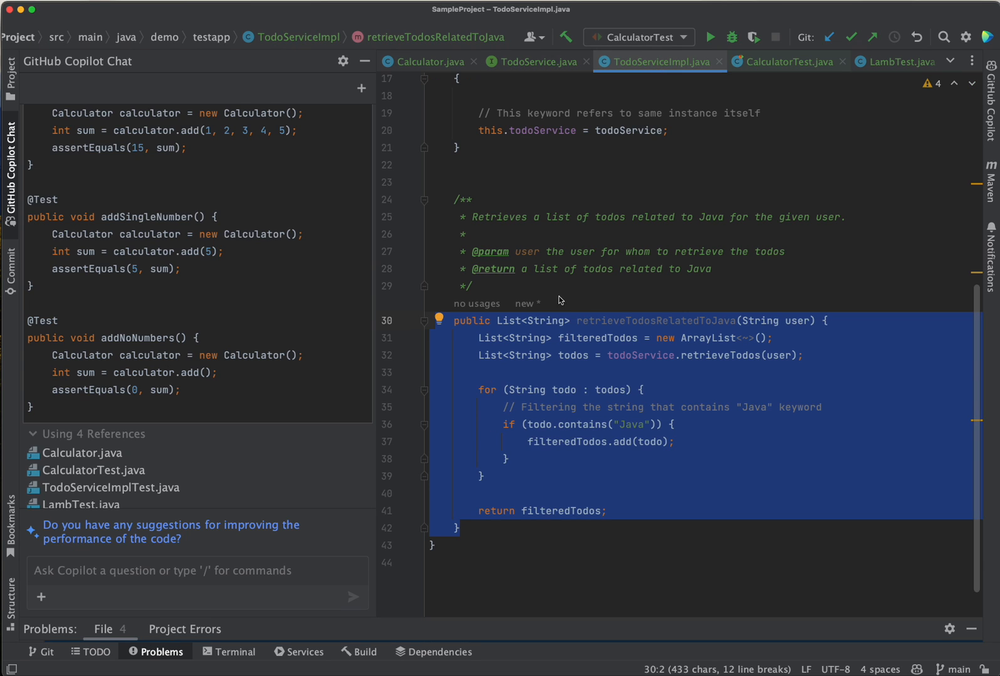
pyautogui.moveTo(698, 464)
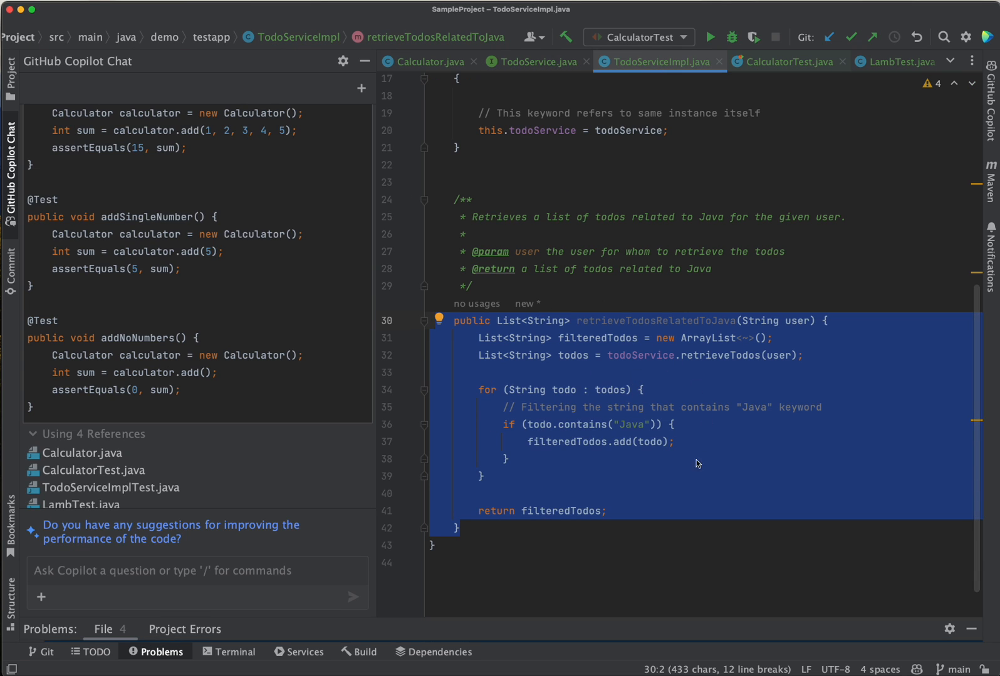
pyautogui.moveTo(648, 403)
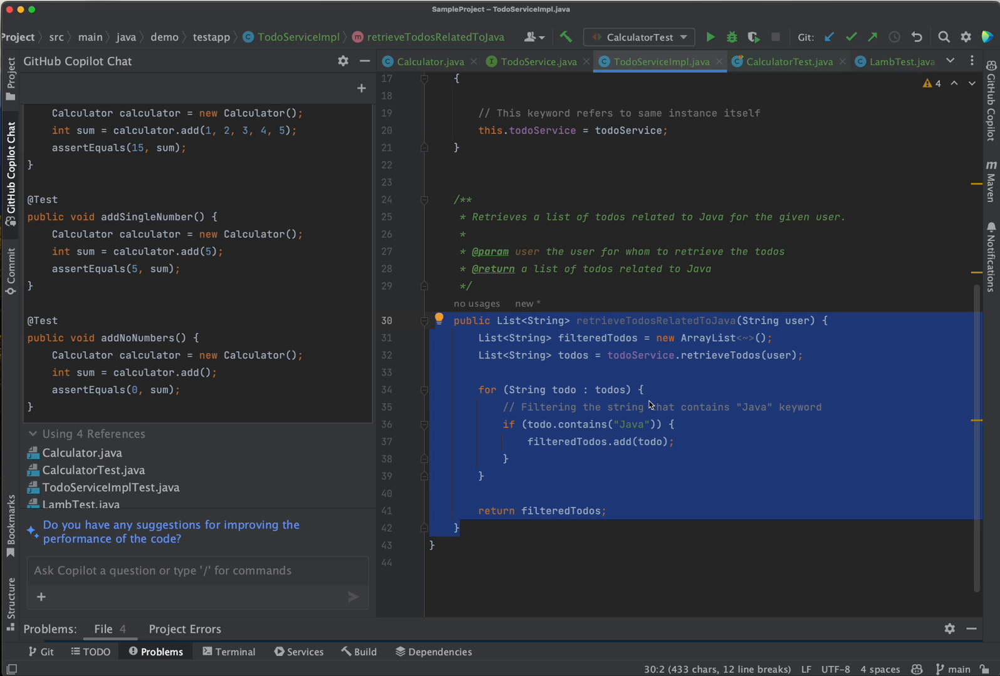
pyautogui.moveTo(545, 389)
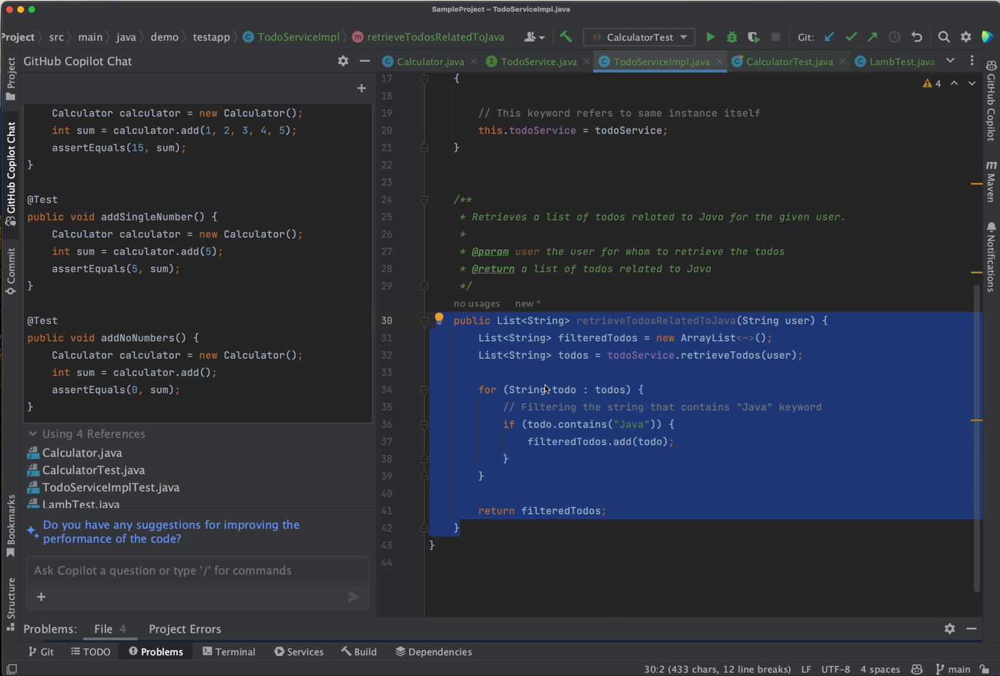
pyautogui.moveTo(151, 610)
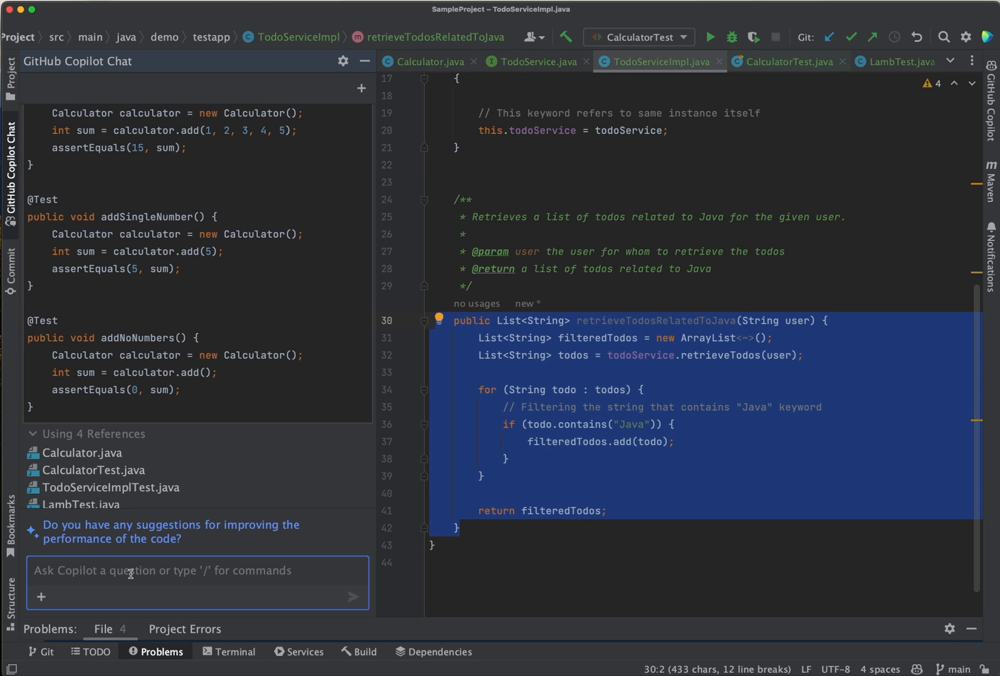
# Ask Copilot Chat for a unit test using Mockito to mock TodoService, and review the answer.
pyautogui.write('generate un')
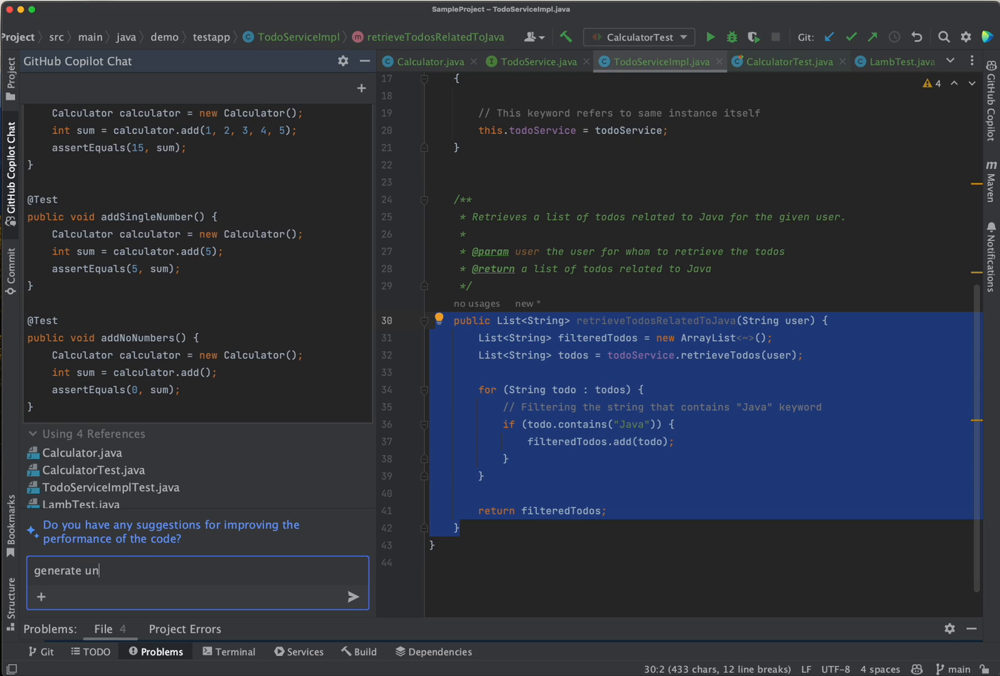
pyautogui.write('it test usi')
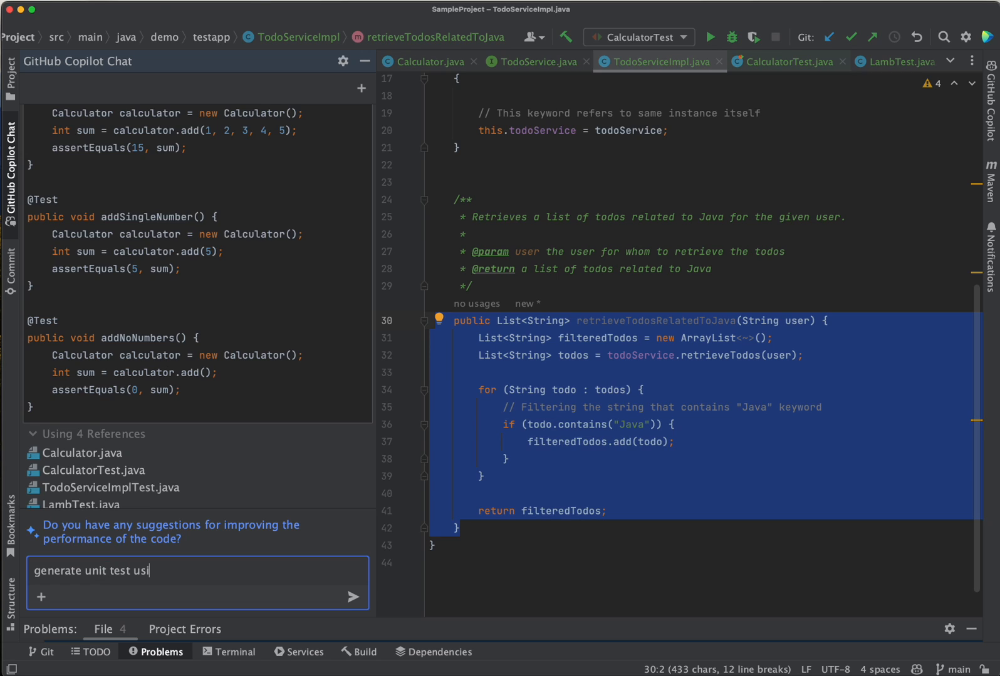
pyautogui.write('ng Mockito to')
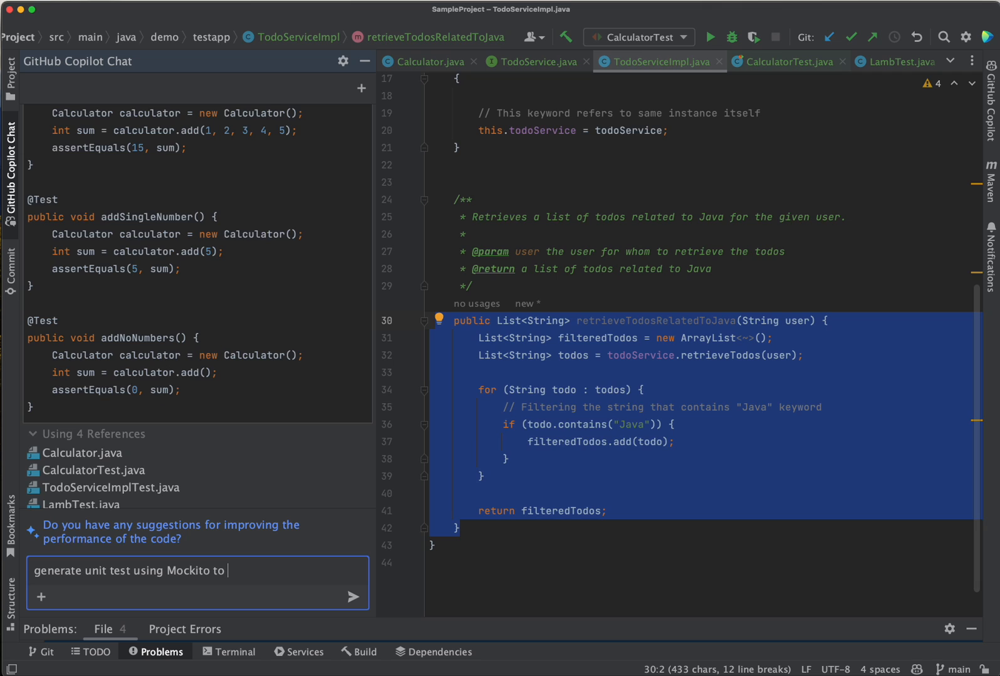
pyautogui.write('Mock todes')
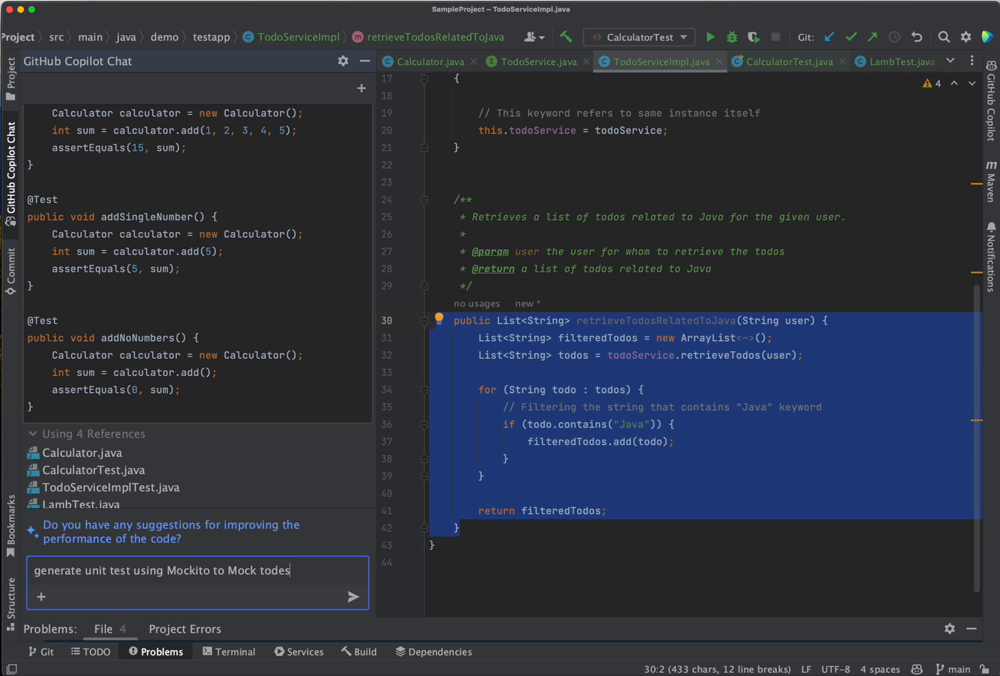
pyautogui.click(353, 597)
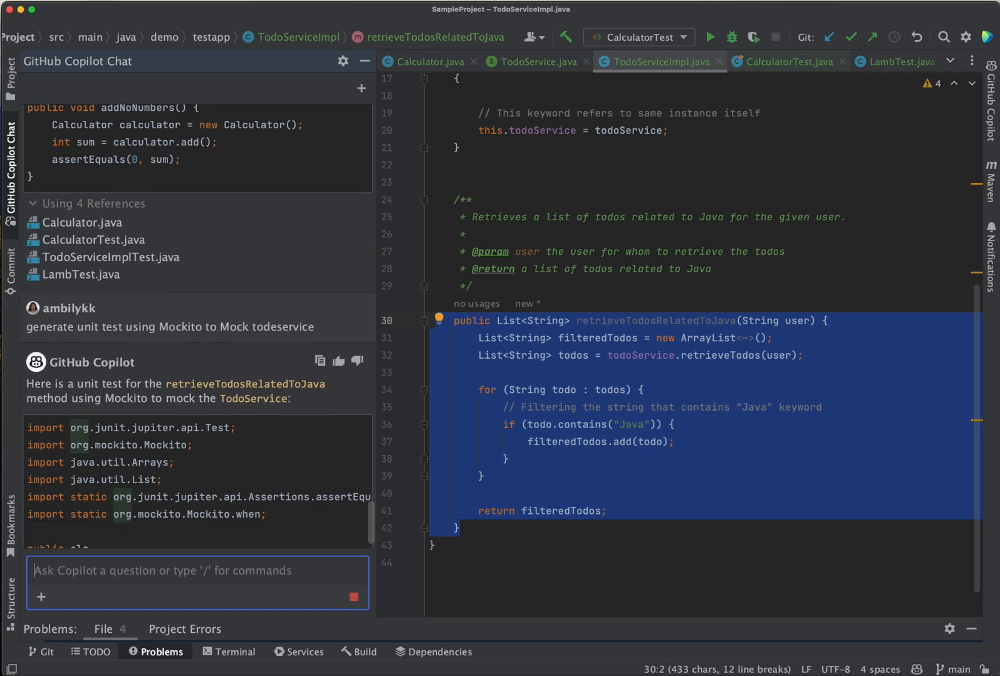
pyautogui.scroll(-3)
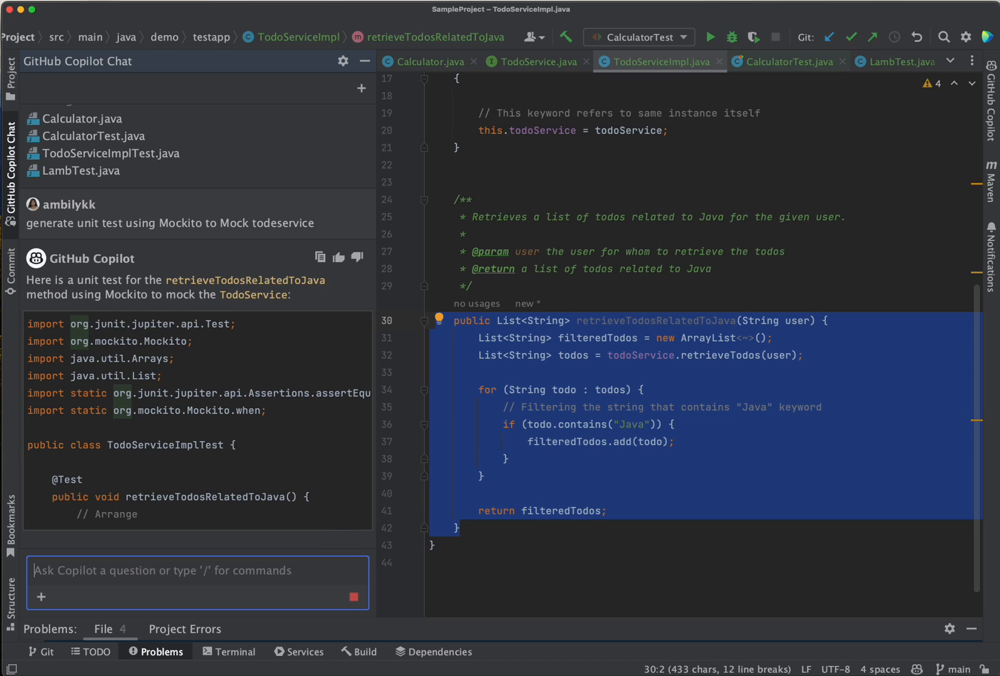
pyautogui.scroll(-3)
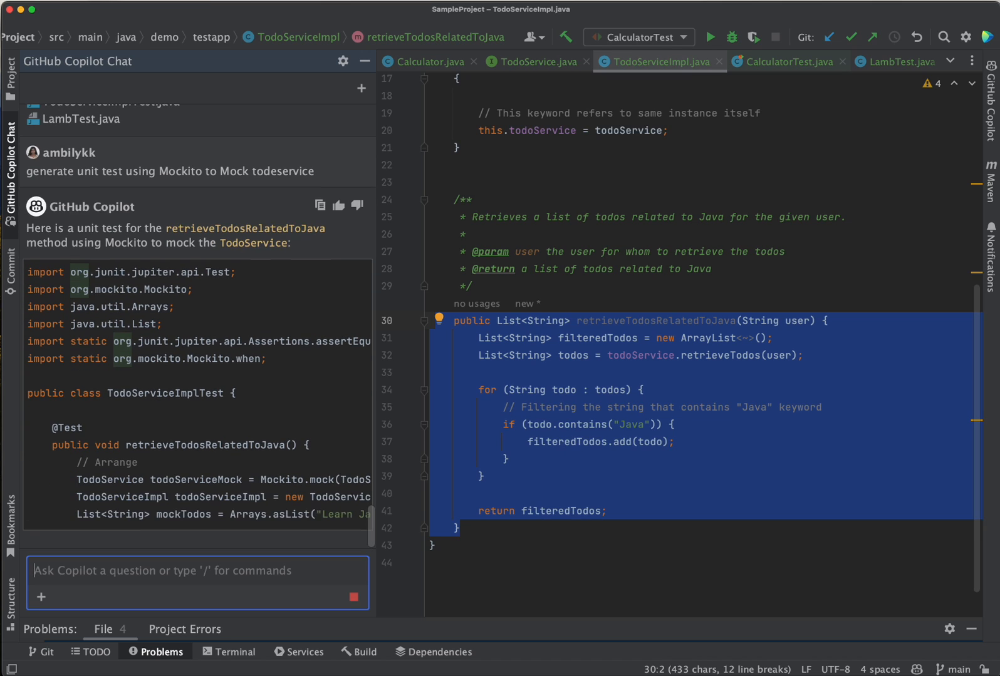
pyautogui.scroll(-3)
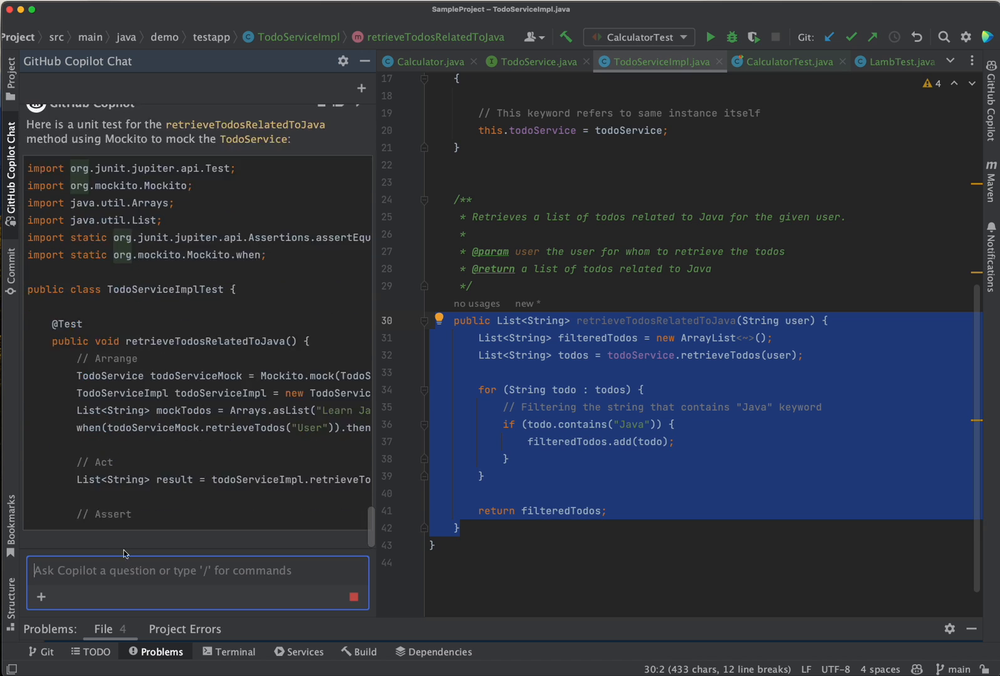
pyautogui.scroll(-3)
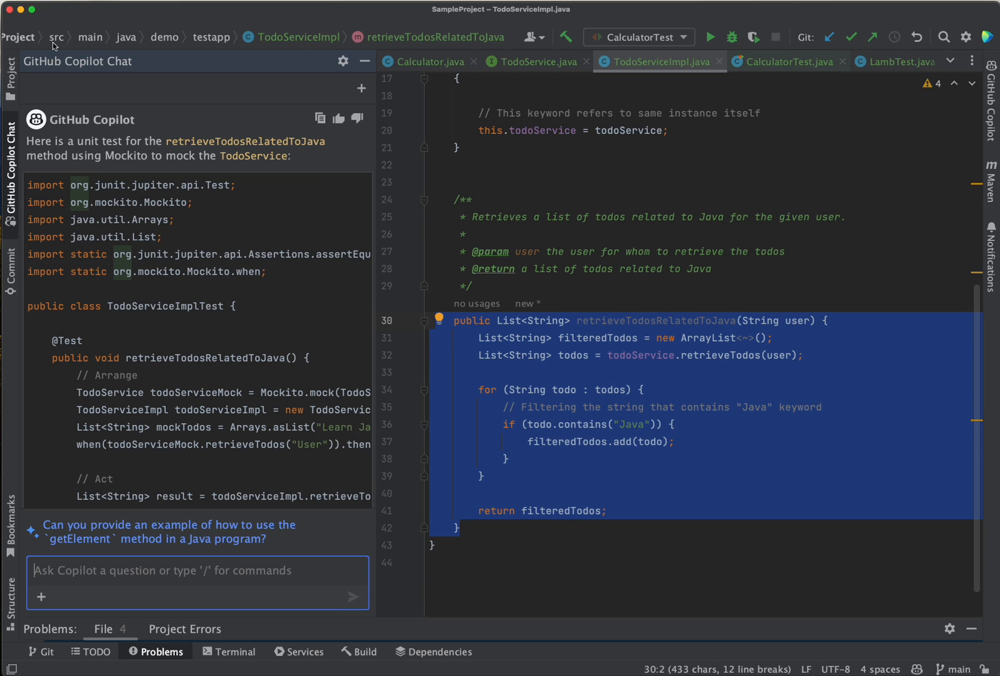
# Open TodoServiceImplTest.java from src/test/java/demo.testapp in the Project view.
pyautogui.click(10, 76)
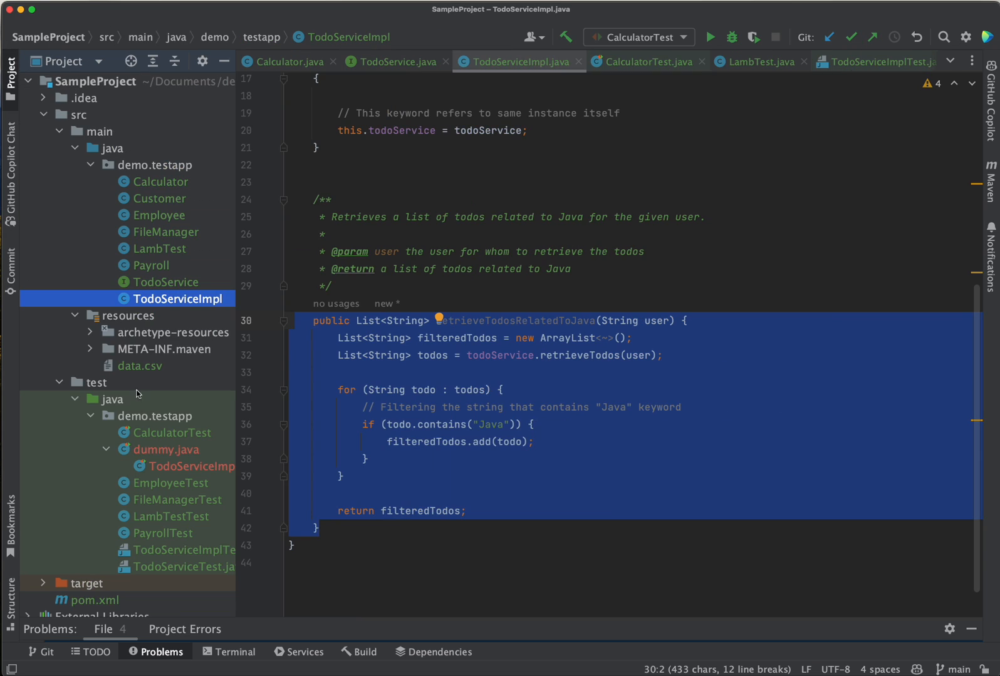
pyautogui.click(184, 549)
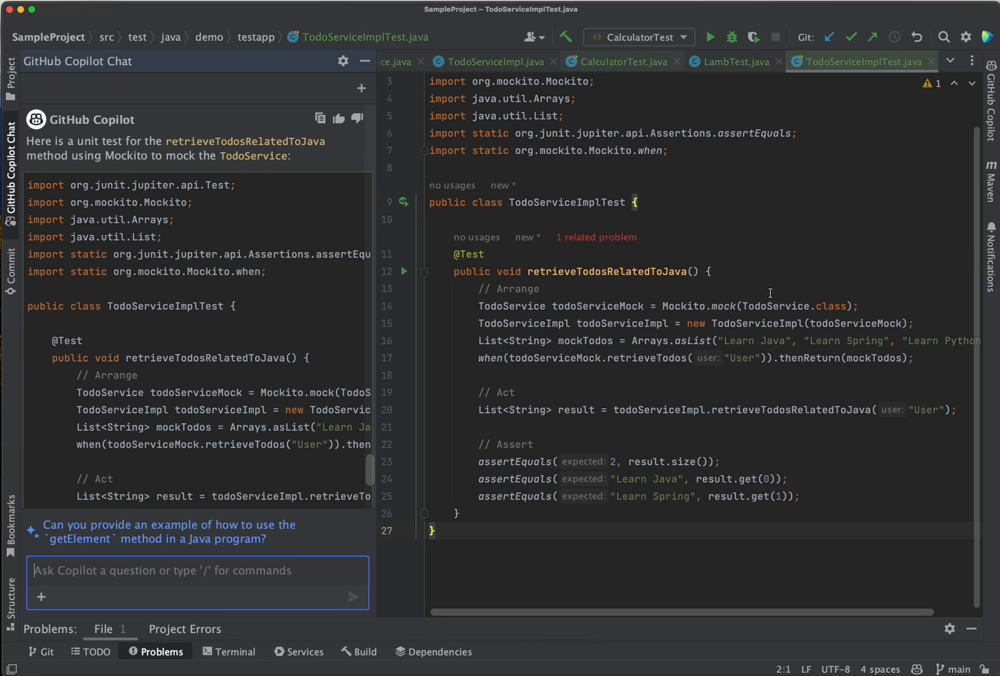
pyautogui.moveTo(630, 336)
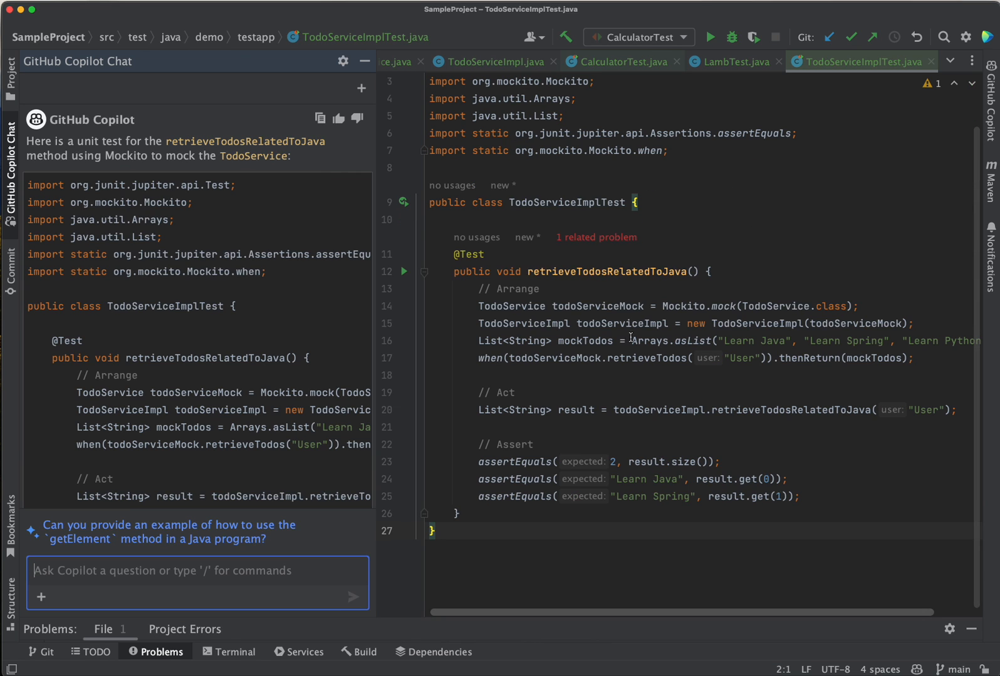
pyautogui.moveTo(608, 279)
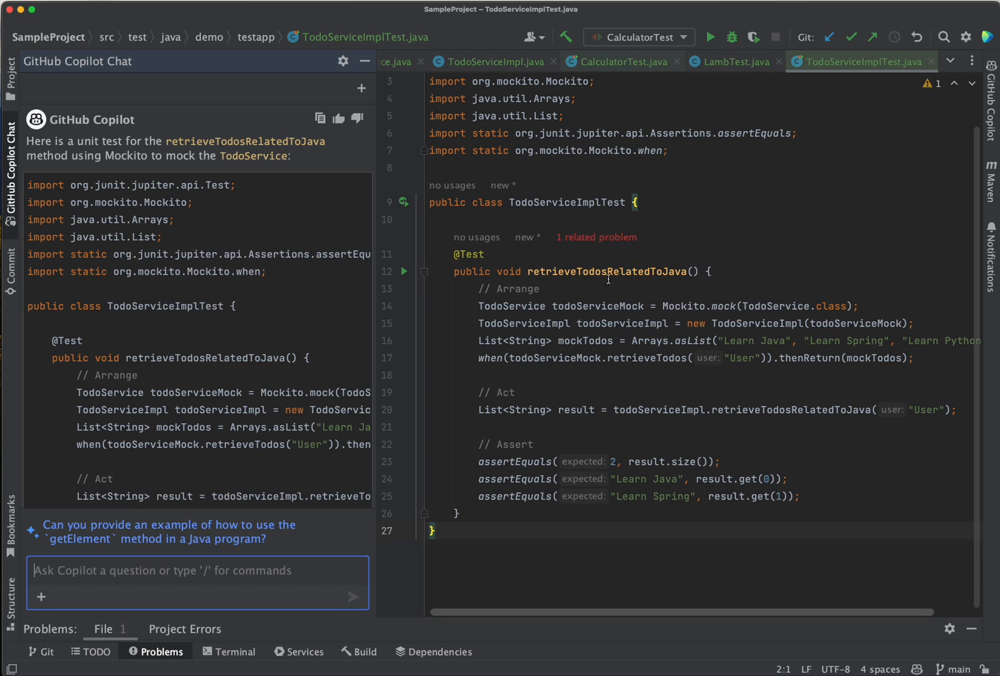
pyautogui.click(691, 306)
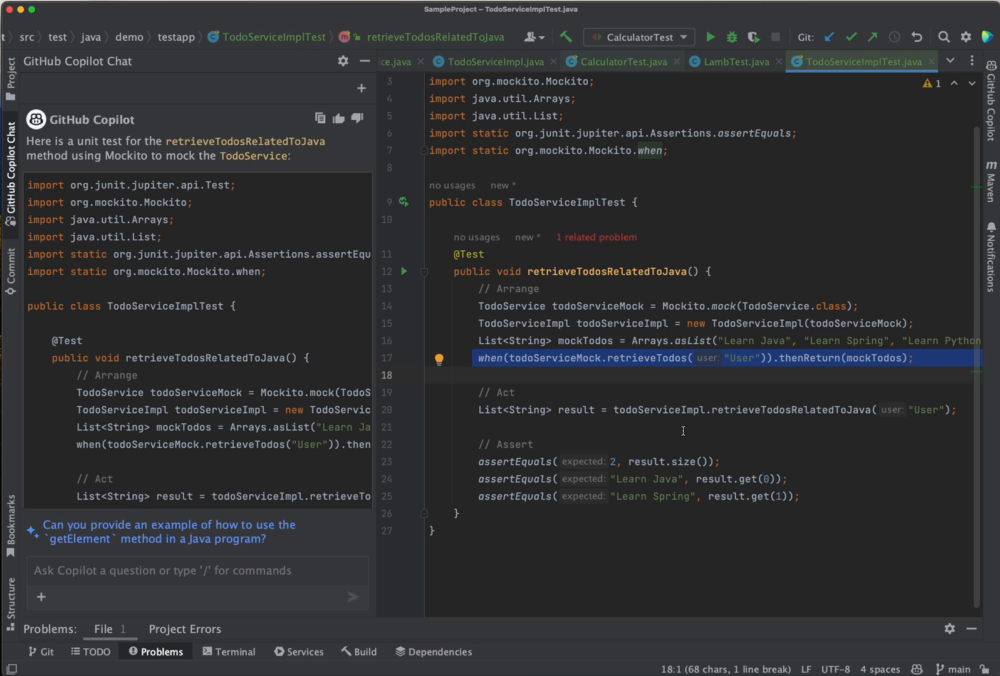
pyautogui.moveTo(653, 364)
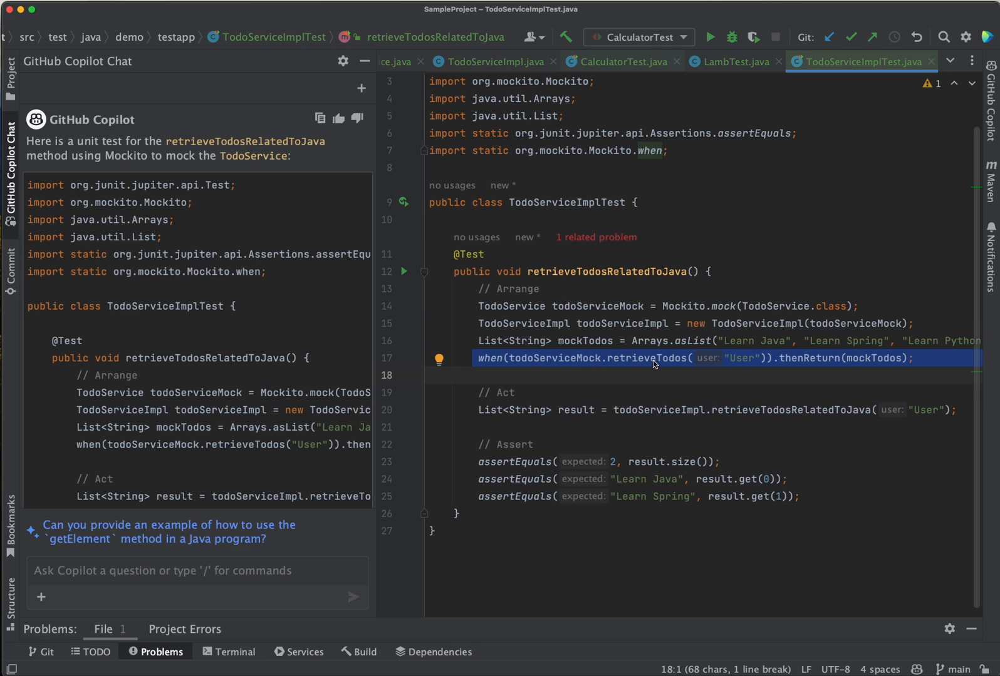
pyautogui.moveTo(699, 176)
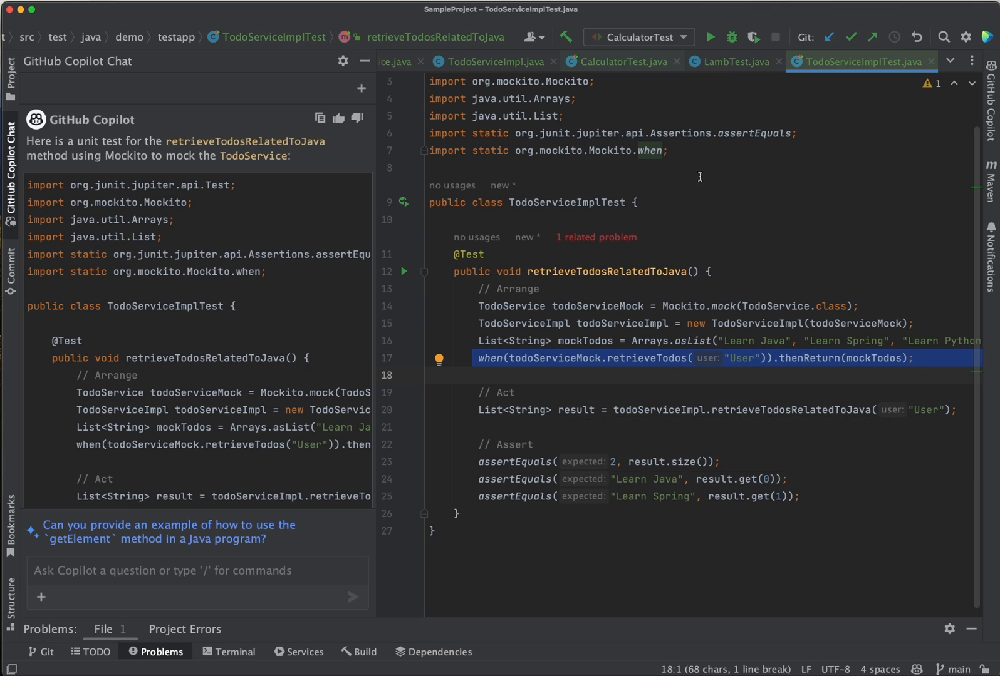
pyautogui.moveTo(123, 572)
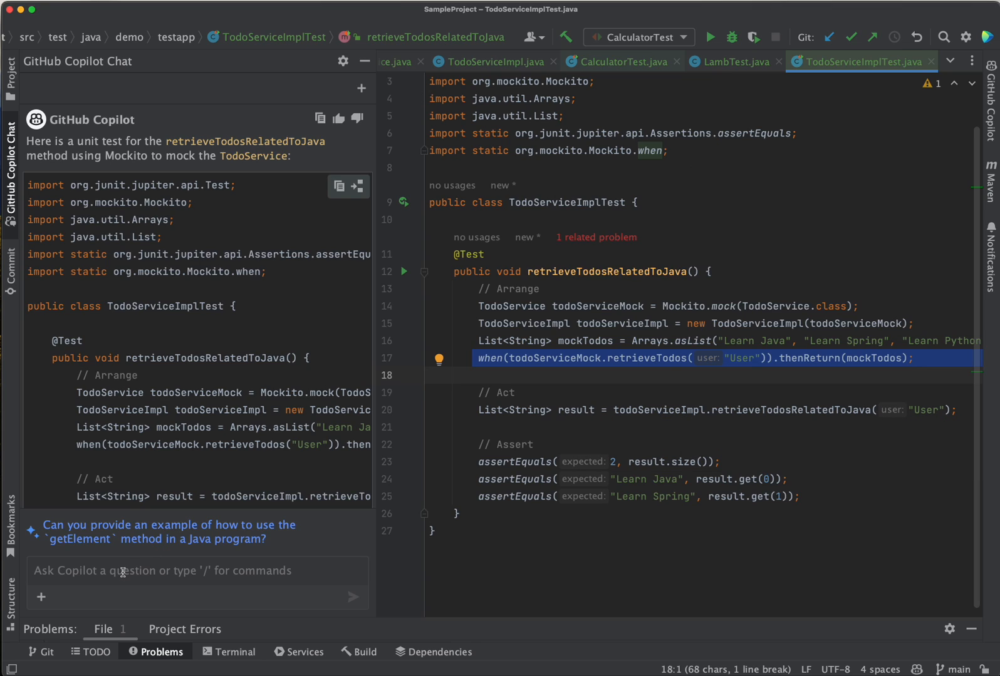
pyautogui.click(197, 570)
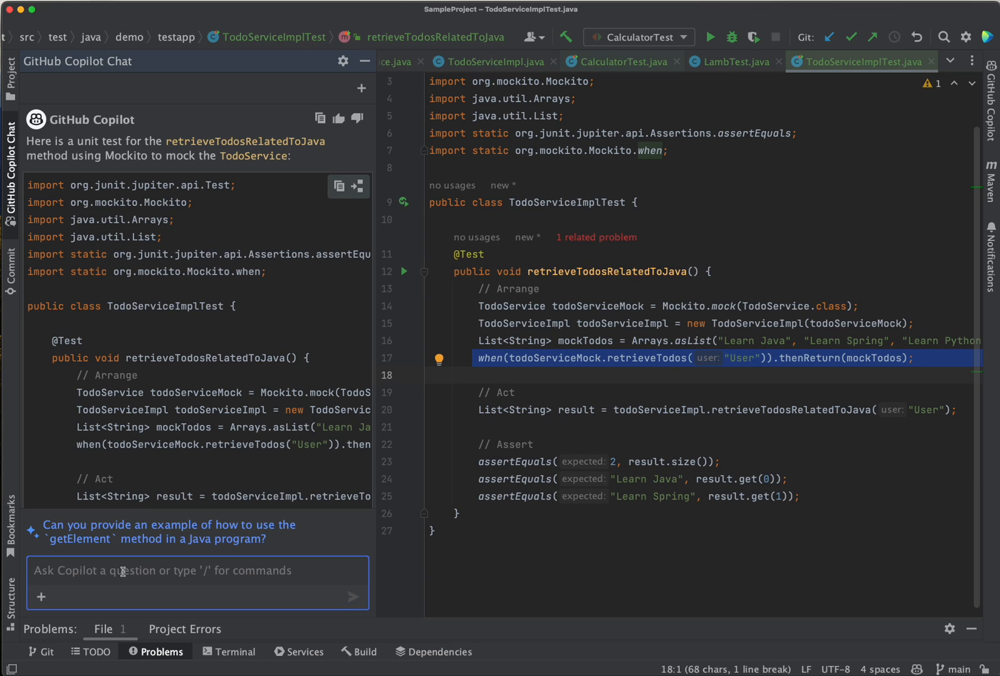
pyautogui.moveTo(203, 489)
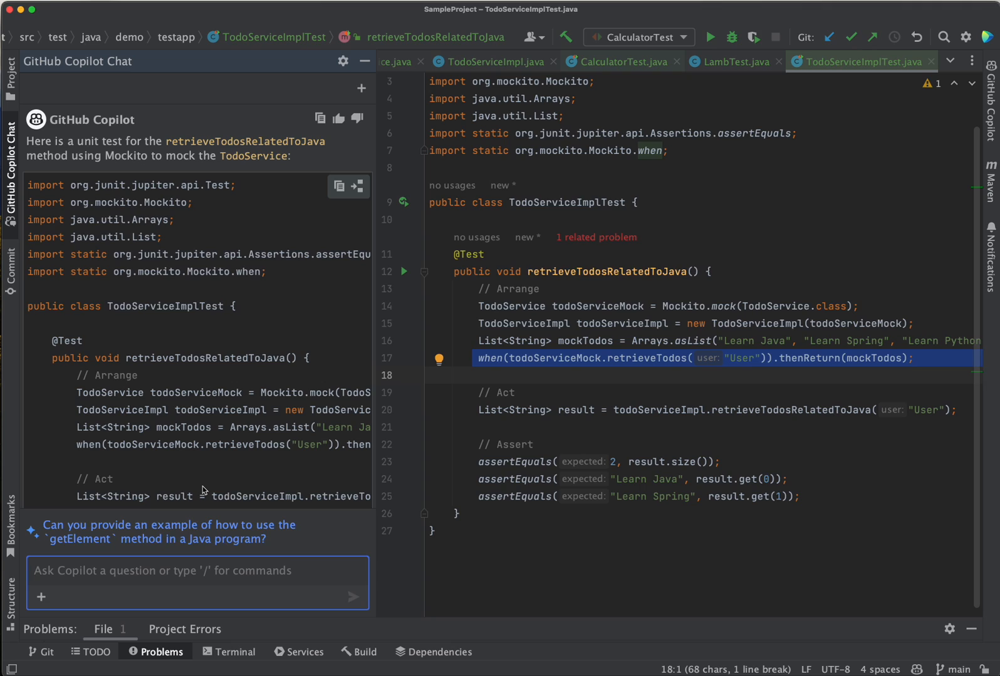
pyautogui.moveTo(245, 534)
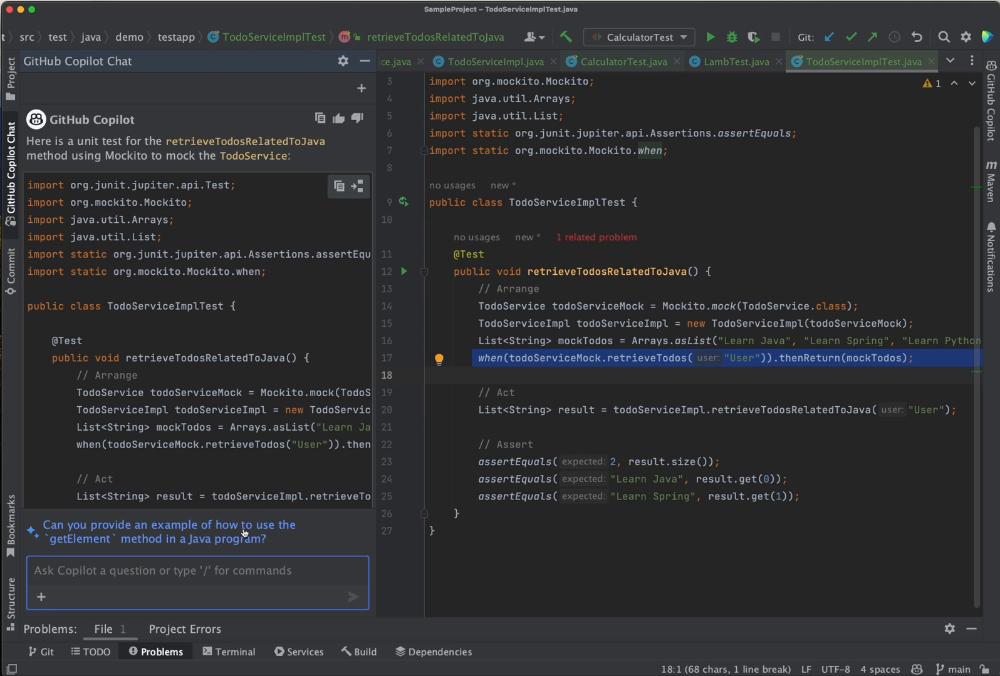
pyautogui.moveTo(258, 570)
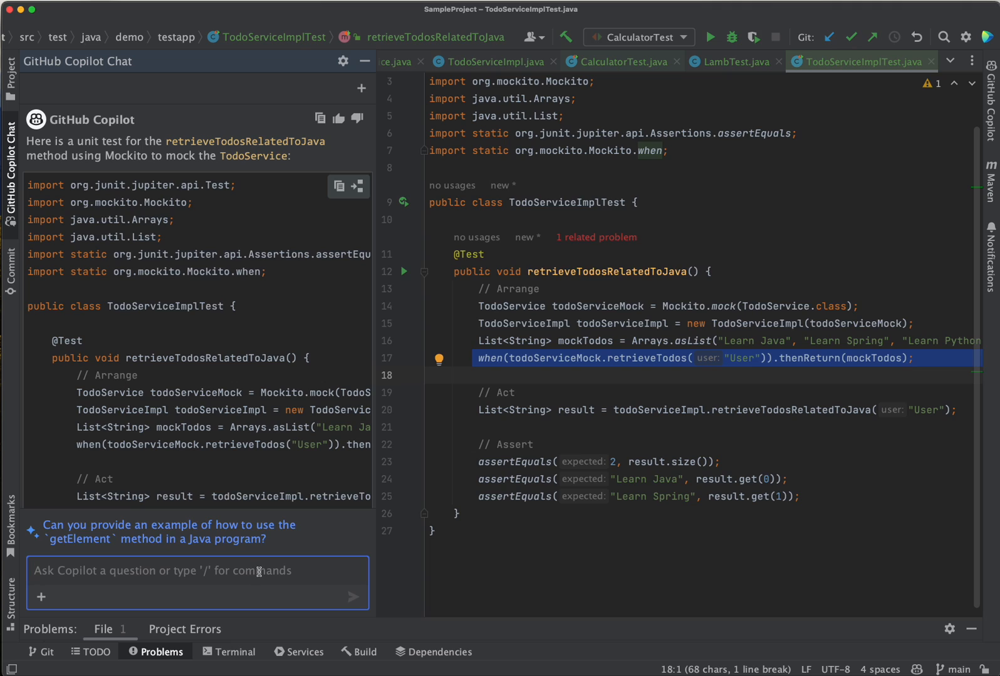